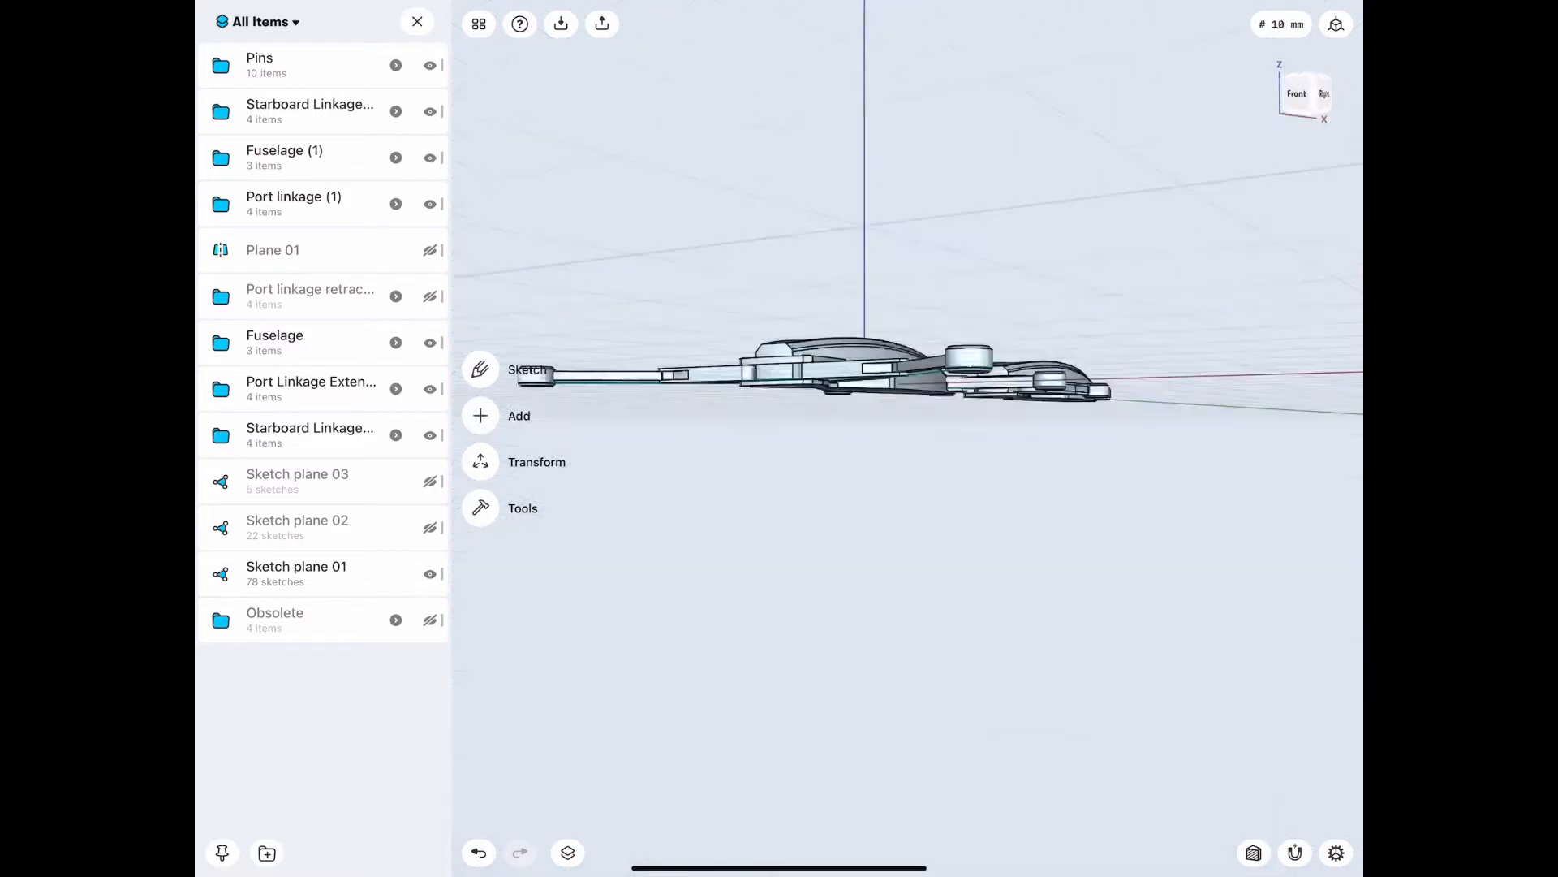
Step: Open the linkage sketch on Sketch plane 01 in Top view with constraints shown
{"action": "left_click", "coordinate": [1297, 93]}
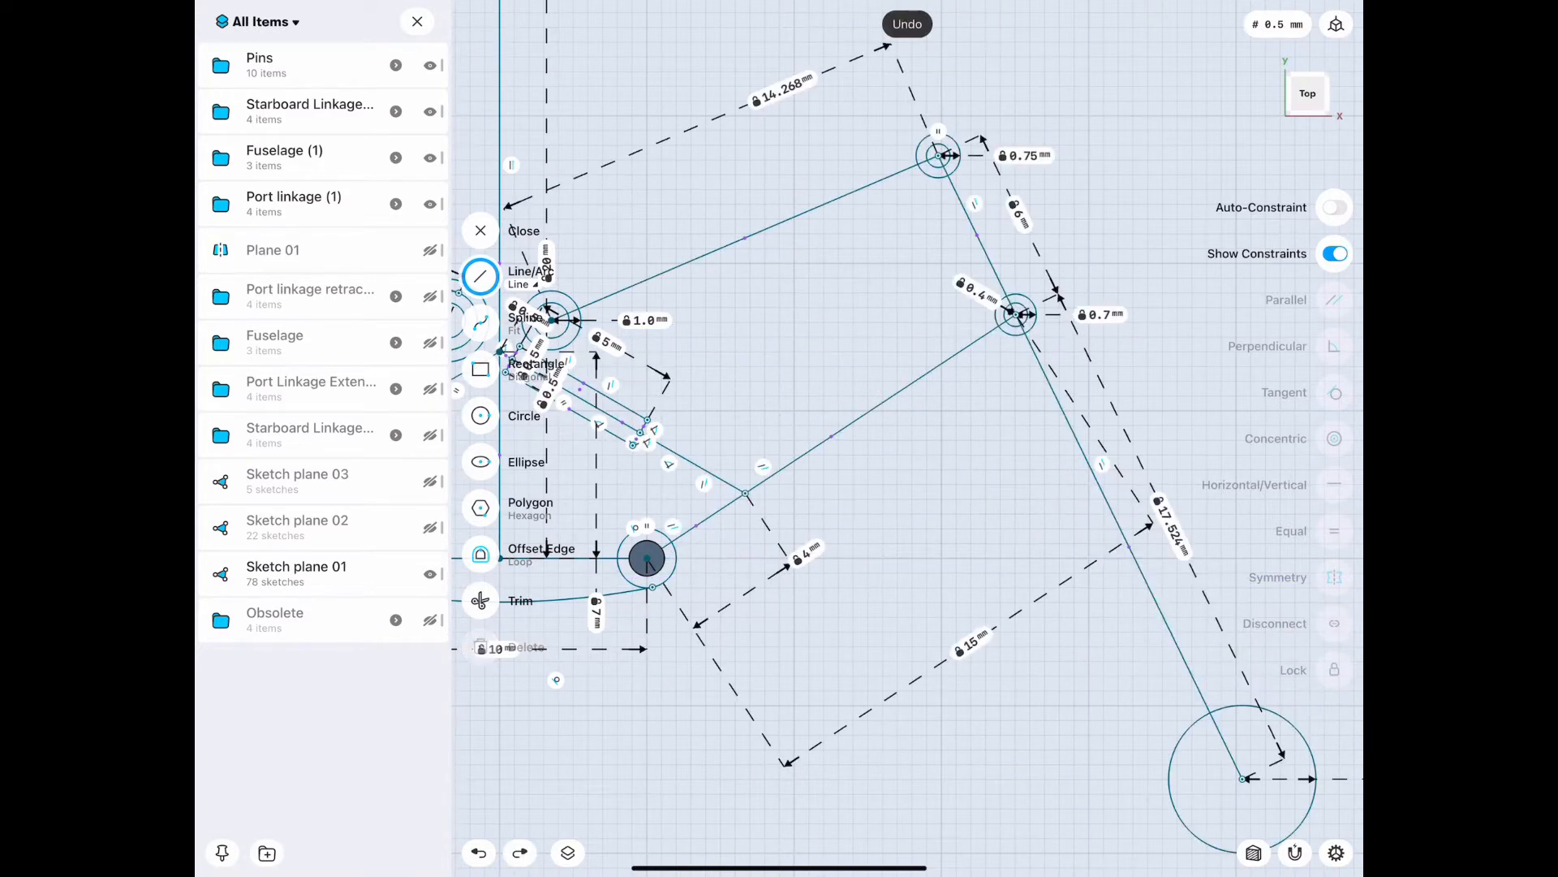
Step: Review the stacked linkage sketches, exit sketch editing, and start a new sketch on the plane
{"action": "left_click", "coordinate": [906, 22]}
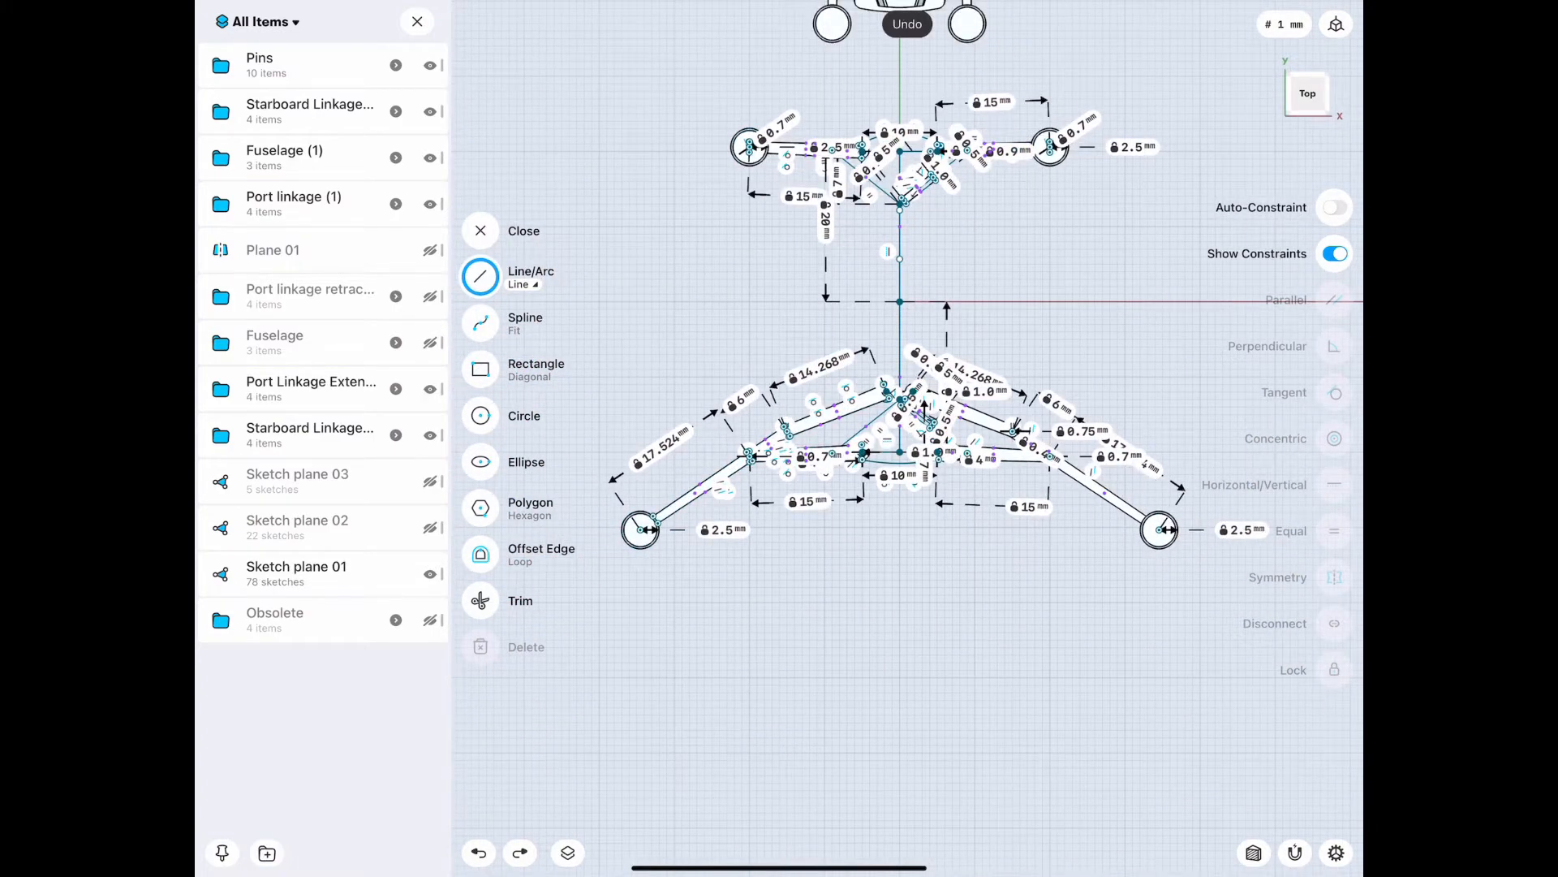
{"action": "left_click", "coordinate": [480, 231]}
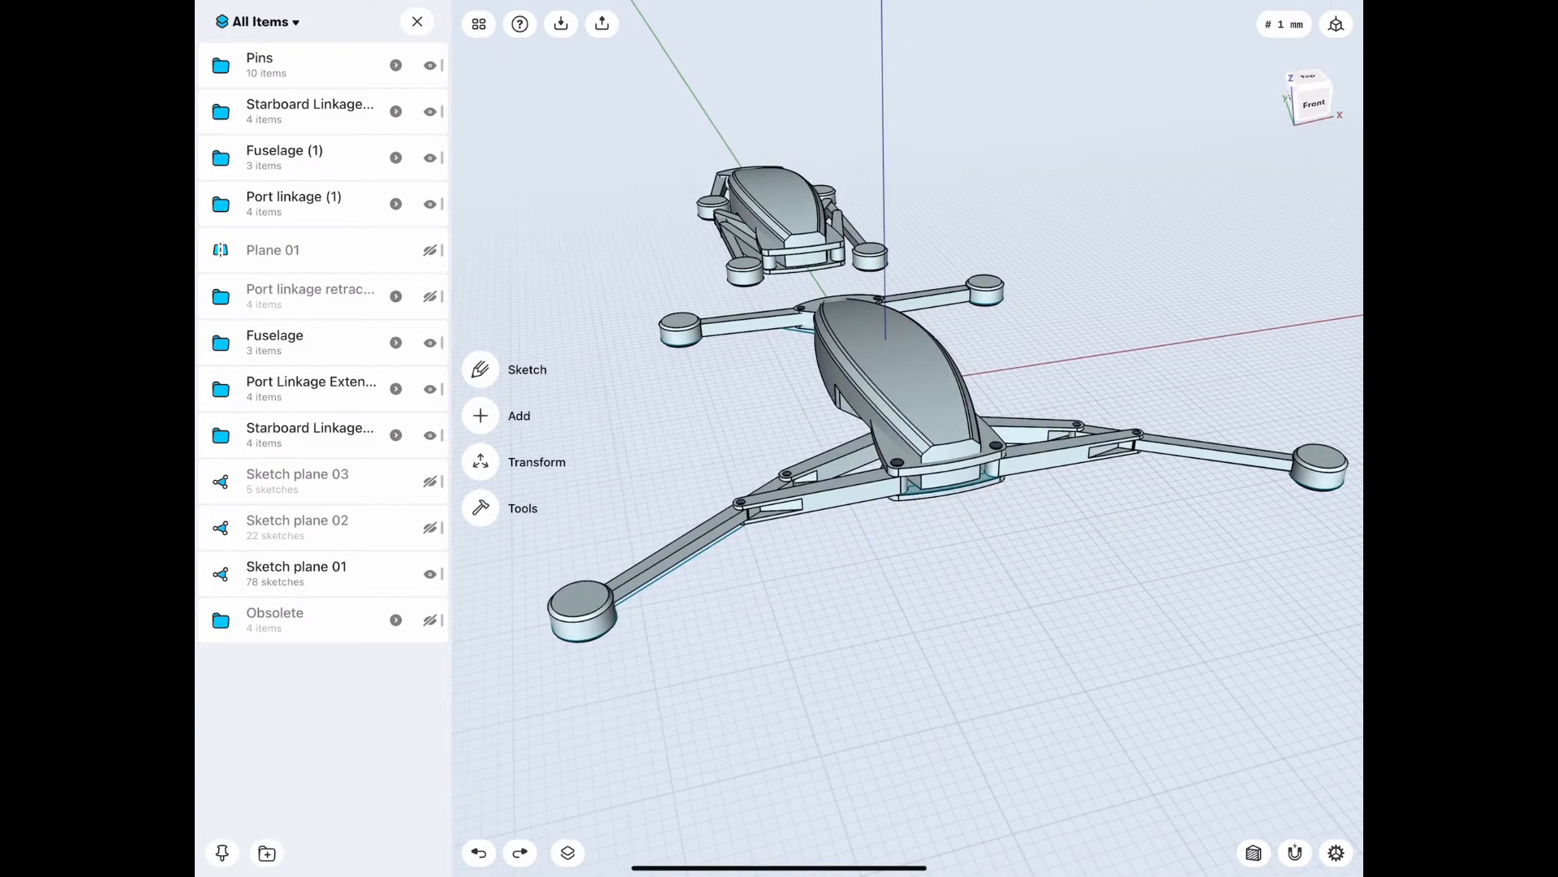
{"action": "left_click", "coordinate": [1313, 84]}
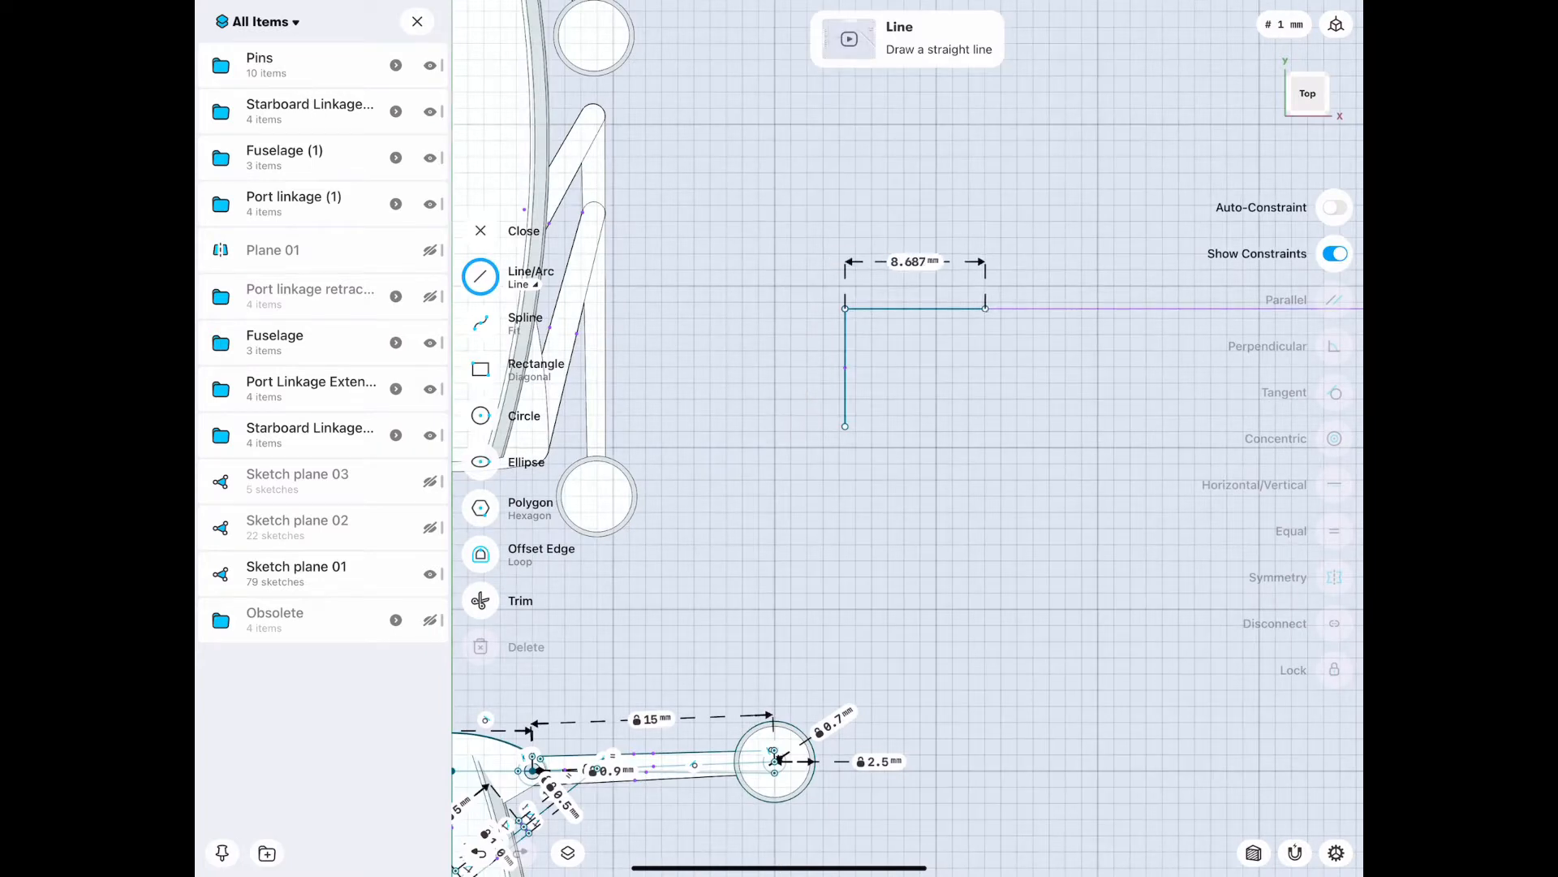
Step: Draw the angled link down-right, completing the 7.284, 8.661 and 8.4 mm chain
{"action": "left_click_drag", "start_coordinate": [984, 306], "coordinate": [1052, 425]}
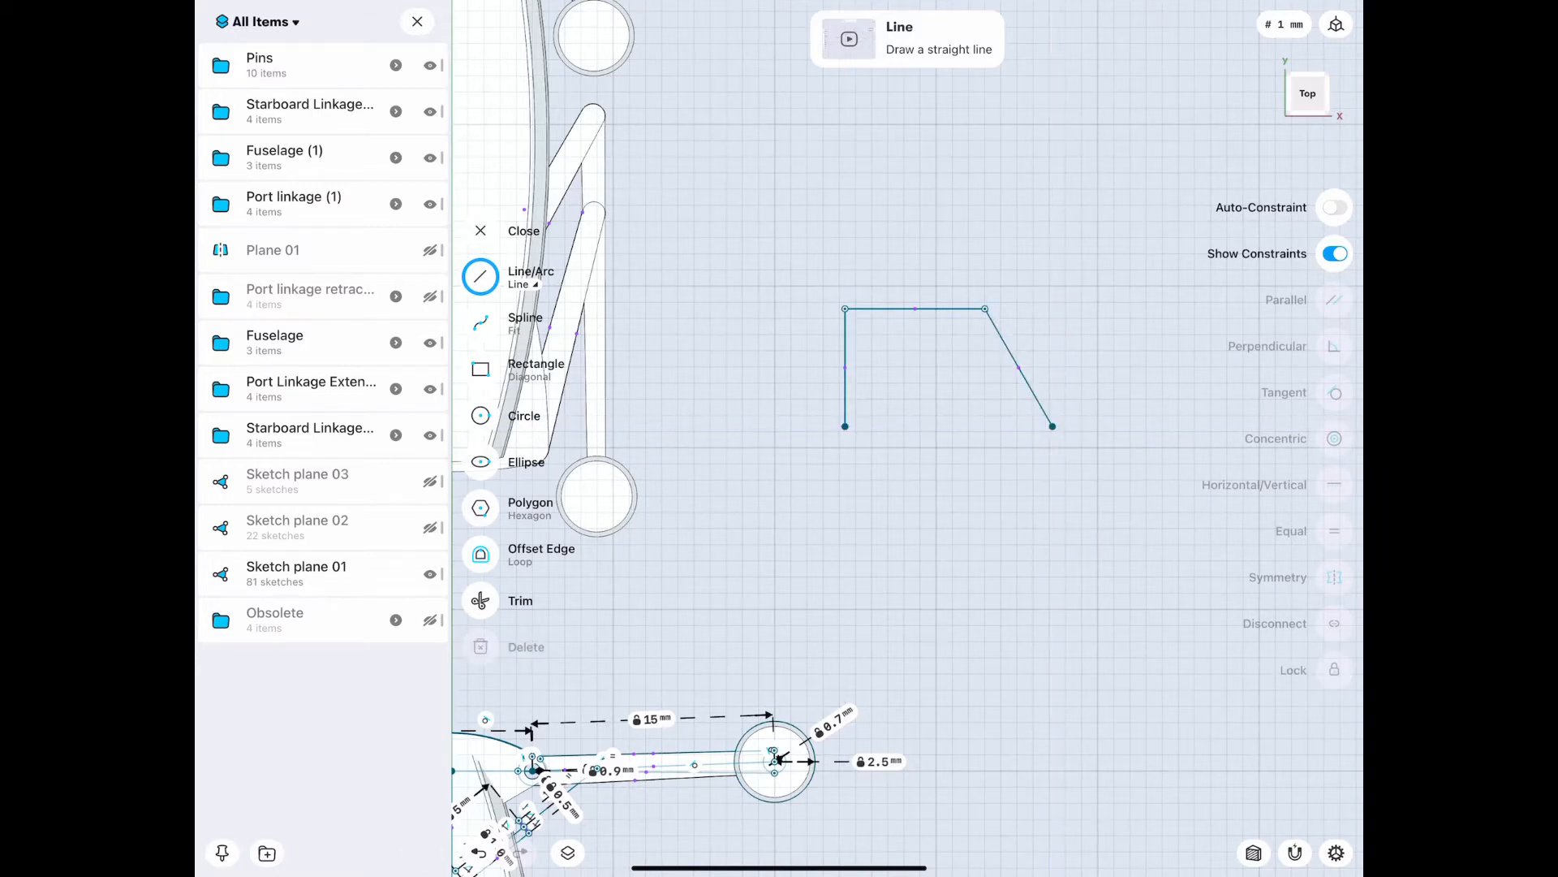
{"action": "left_click", "coordinate": [845, 368]}
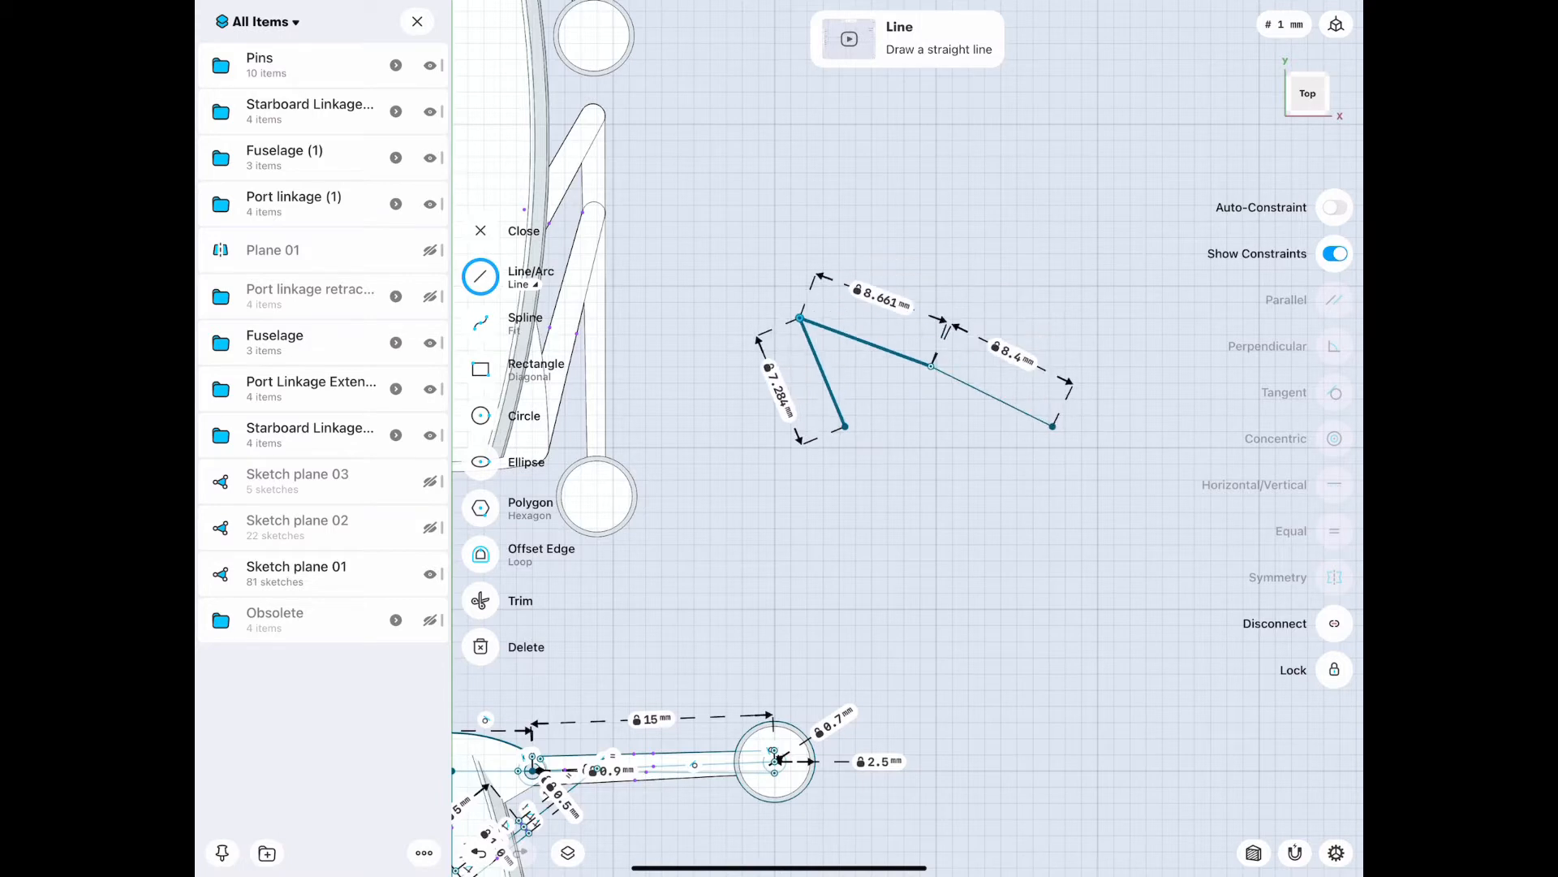
Step: Draw a long line from the top joint down to the lower left
{"action": "left_click", "coordinate": [801, 318]}
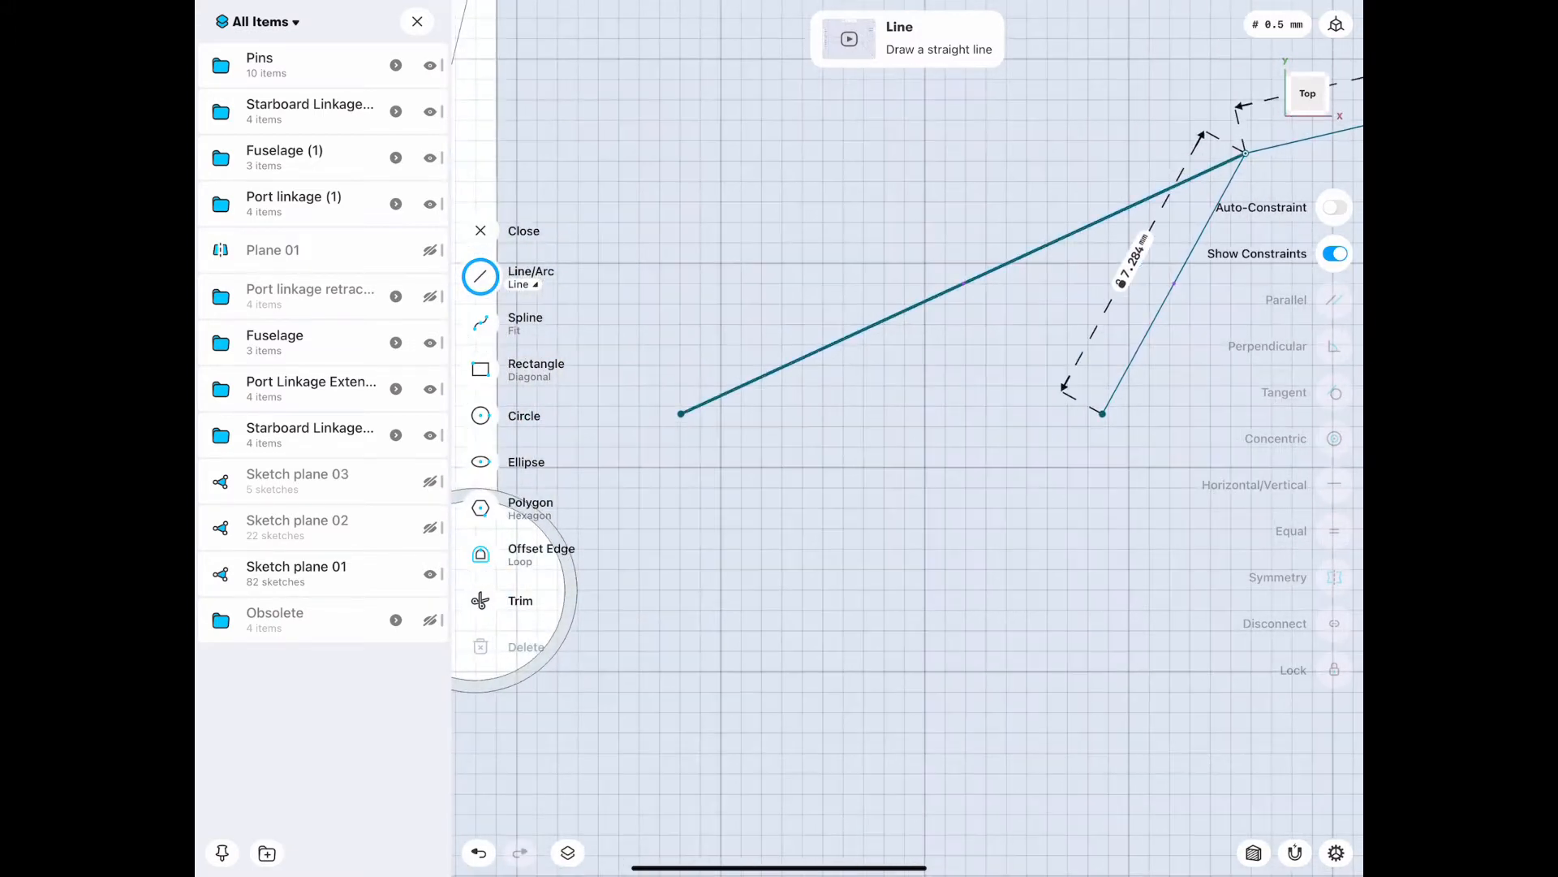
Step: Offset slot lines 0.686 mm and 0.746 mm from the long link, about 5.844 mm long
{"action": "left_click", "coordinate": [680, 413]}
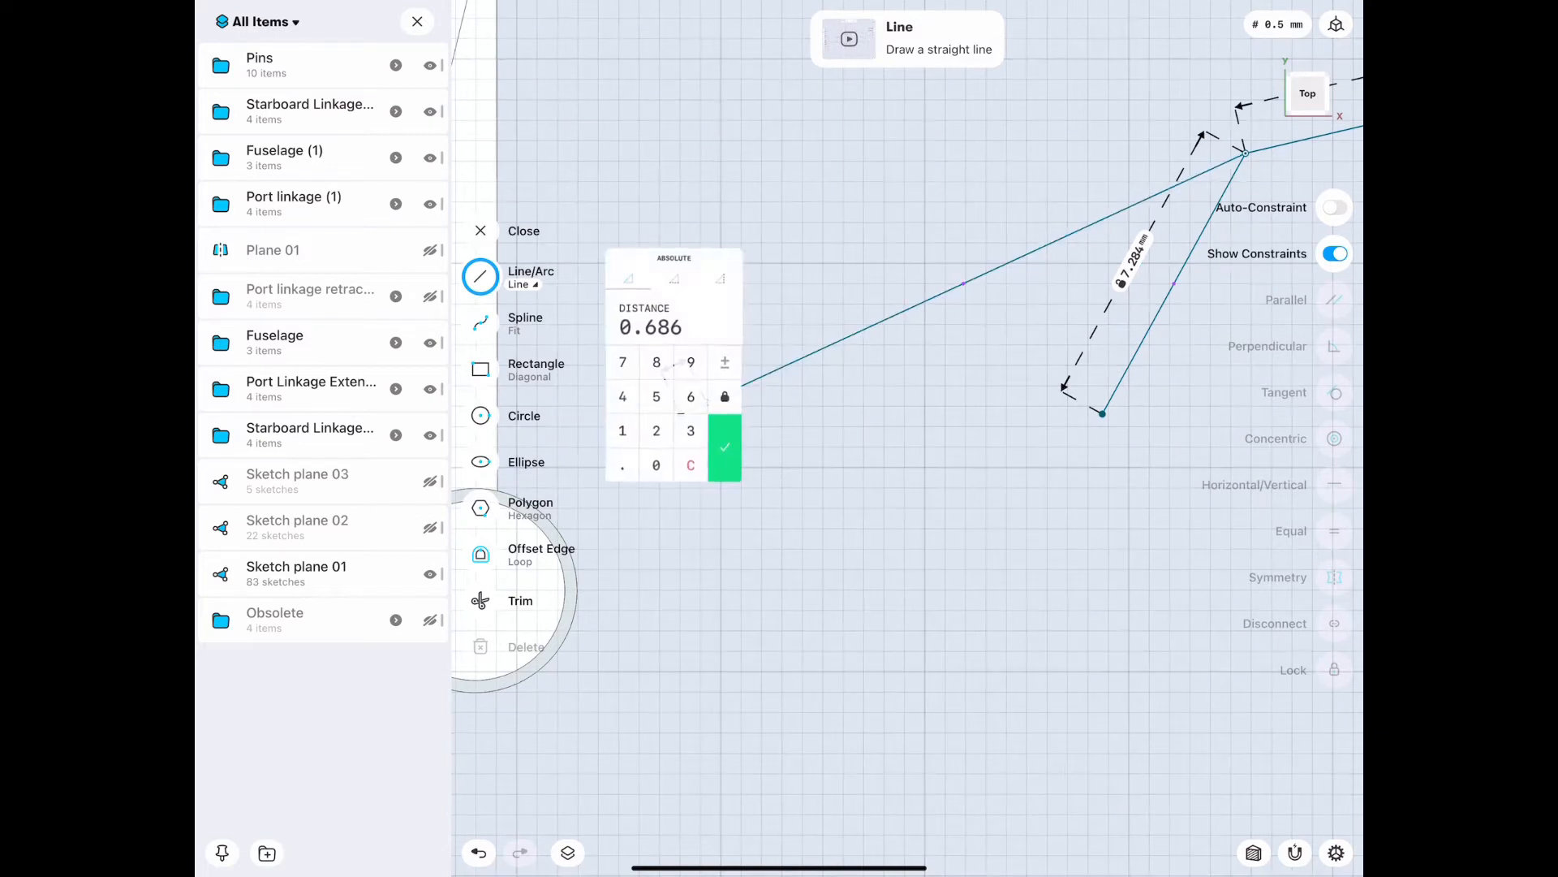
{"action": "left_click", "coordinate": [723, 446]}
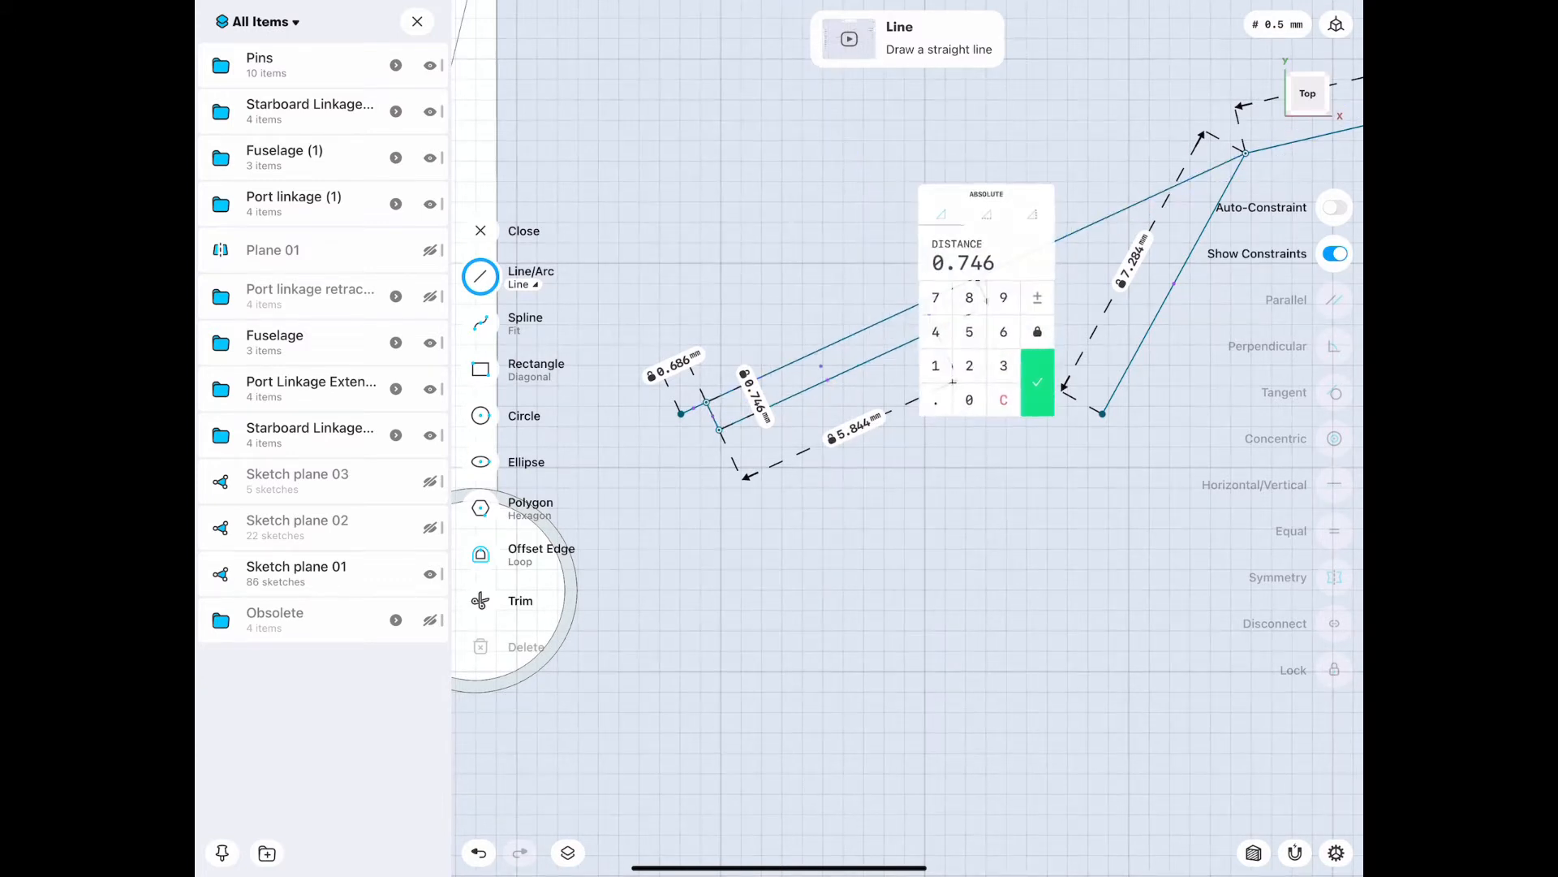
{"action": "left_click", "coordinate": [1037, 385]}
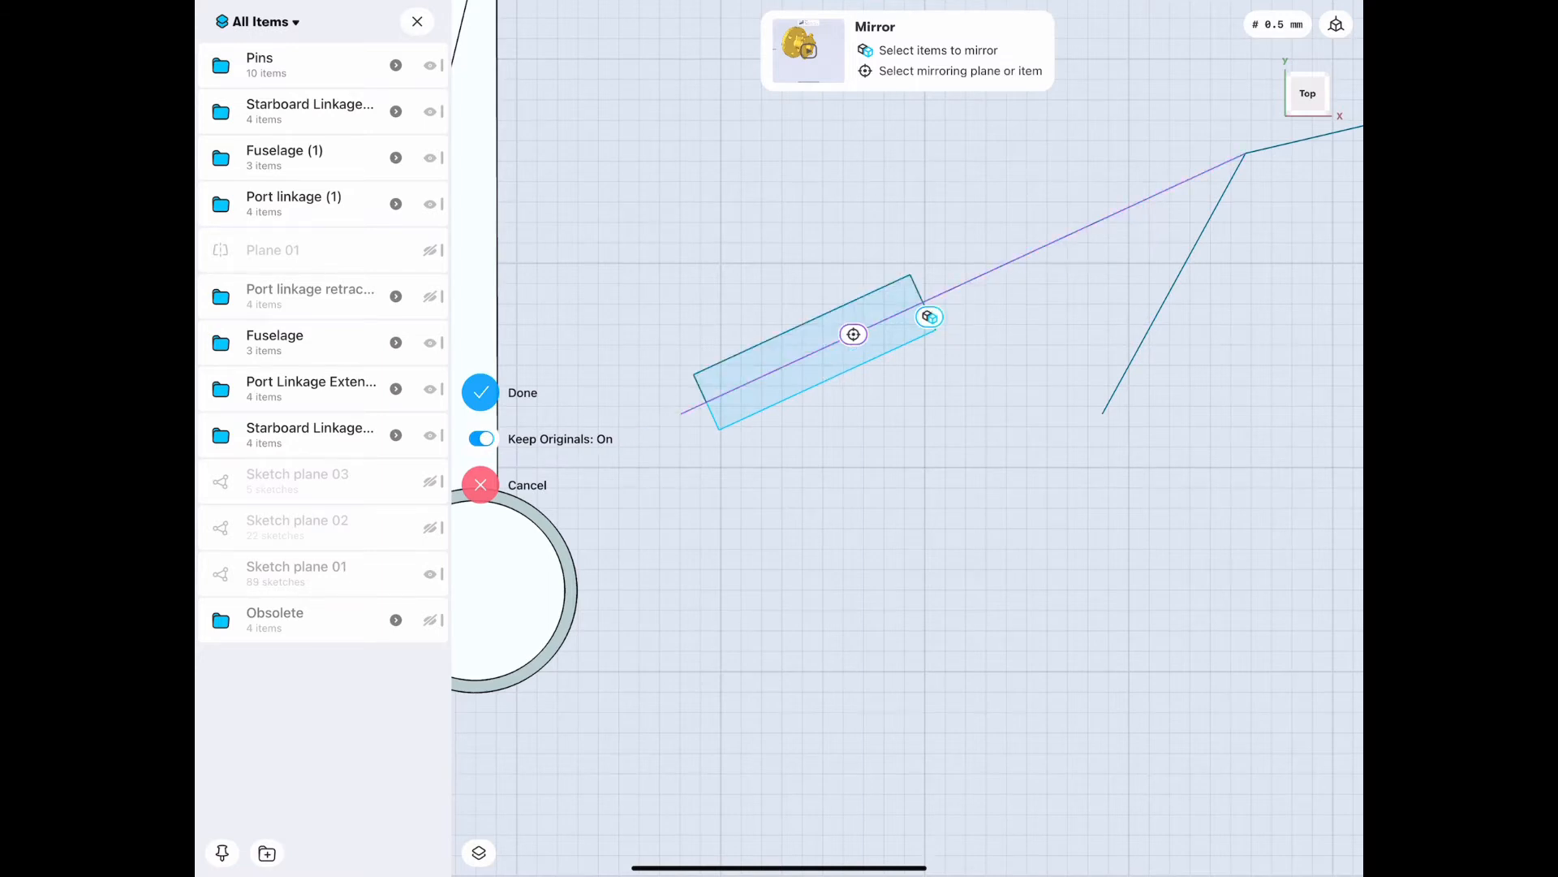
Step: Mirror the slot lines across the long line, keeping the originals
{"action": "left_click", "coordinate": [479, 391]}
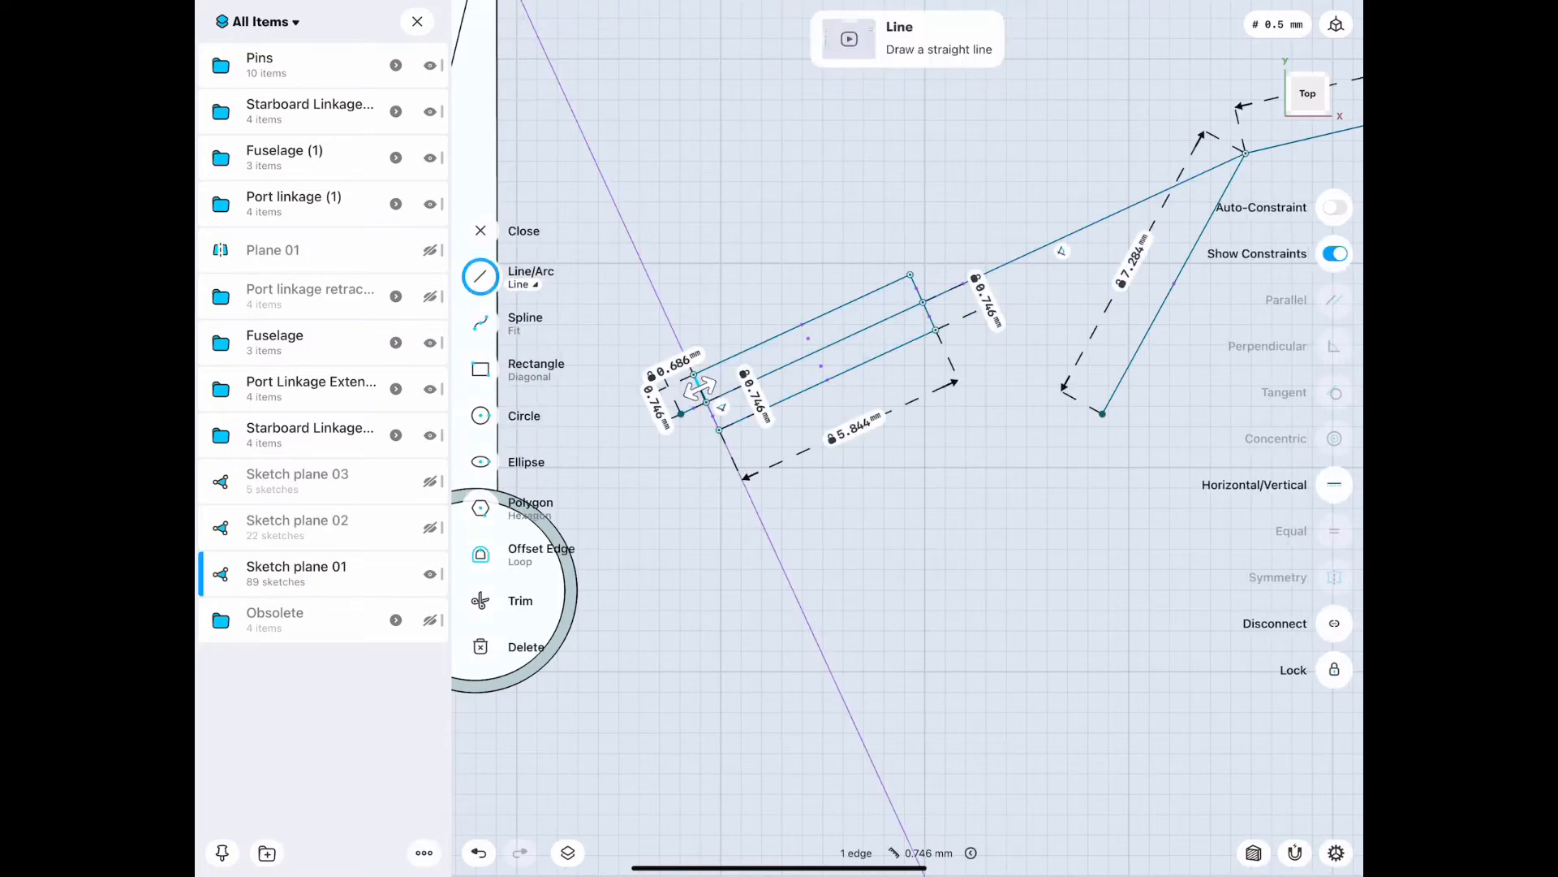
Step: Set the mirrored slot side to 0.746 mm offset and 5.844 mm length, then select both edges
{"action": "left_click", "coordinate": [696, 386]}
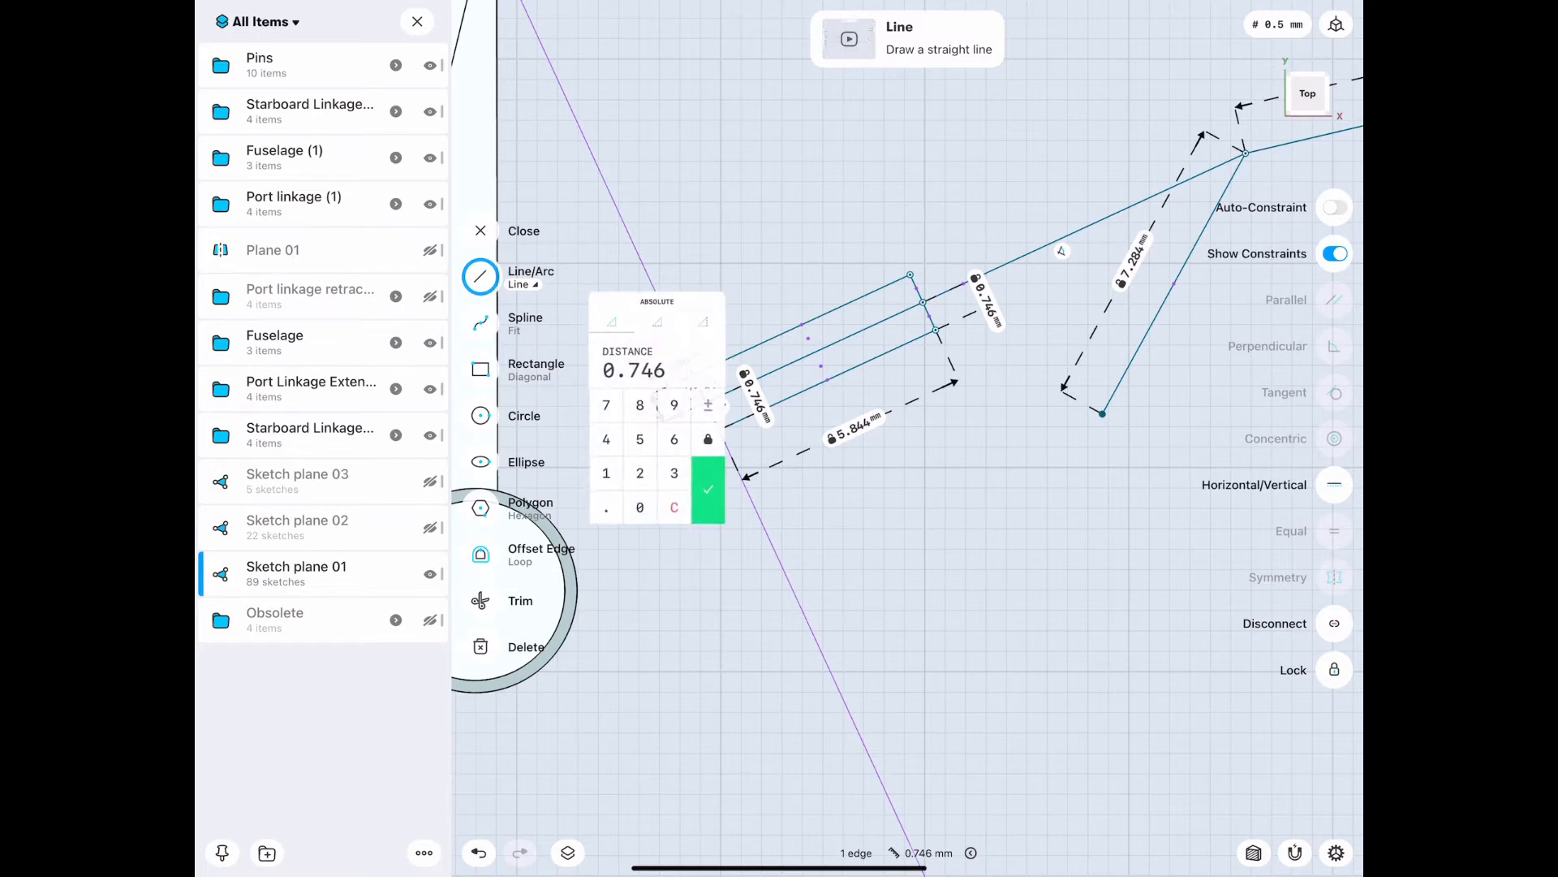
{"action": "left_click", "coordinate": [708, 490]}
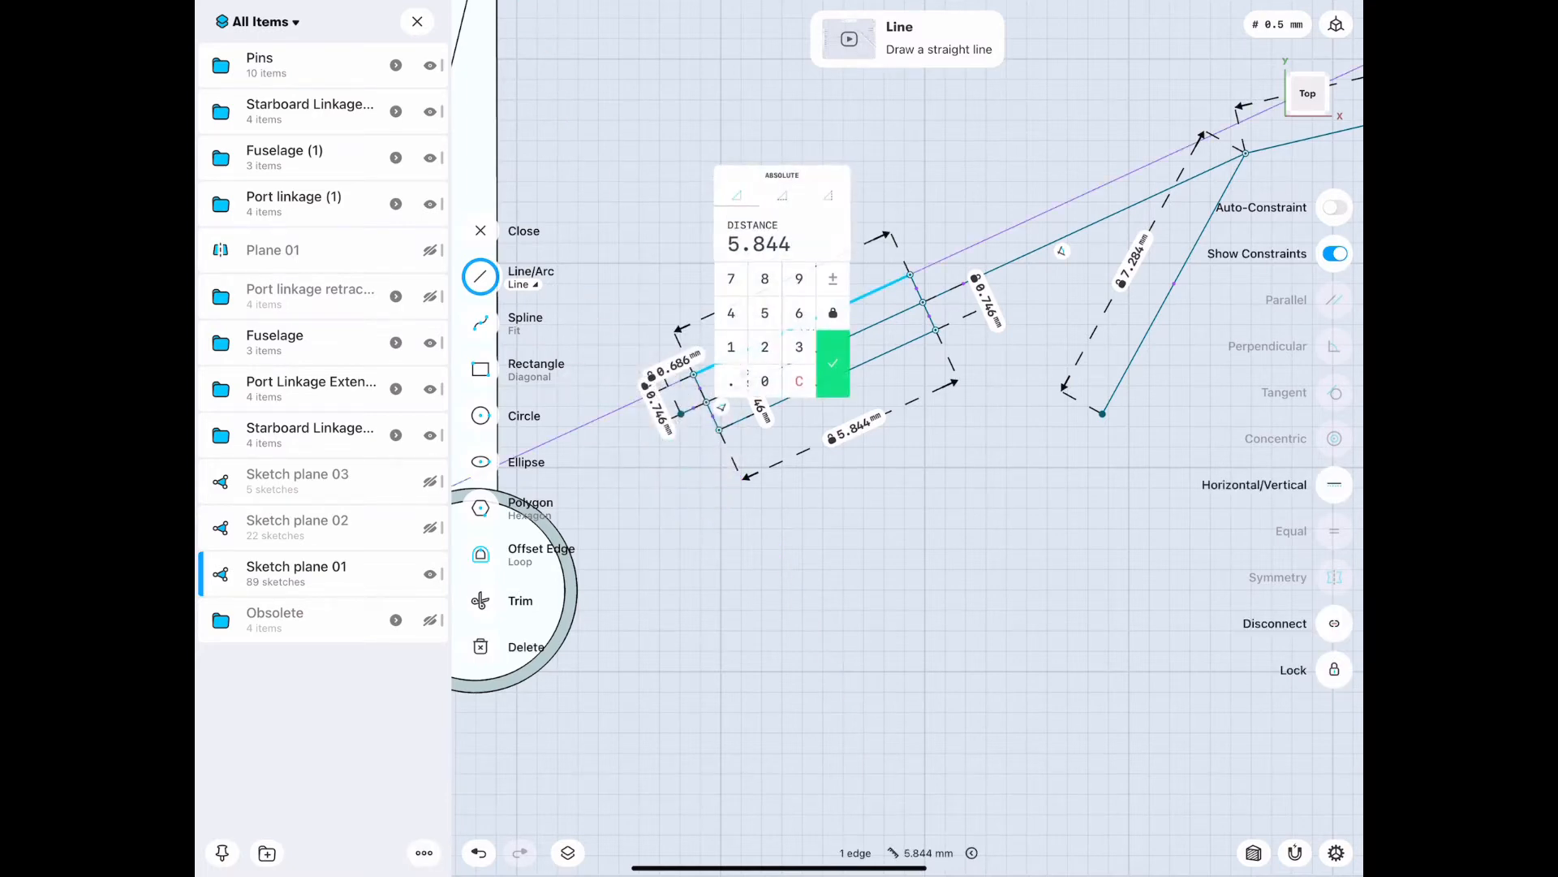
{"action": "left_click", "coordinate": [833, 362]}
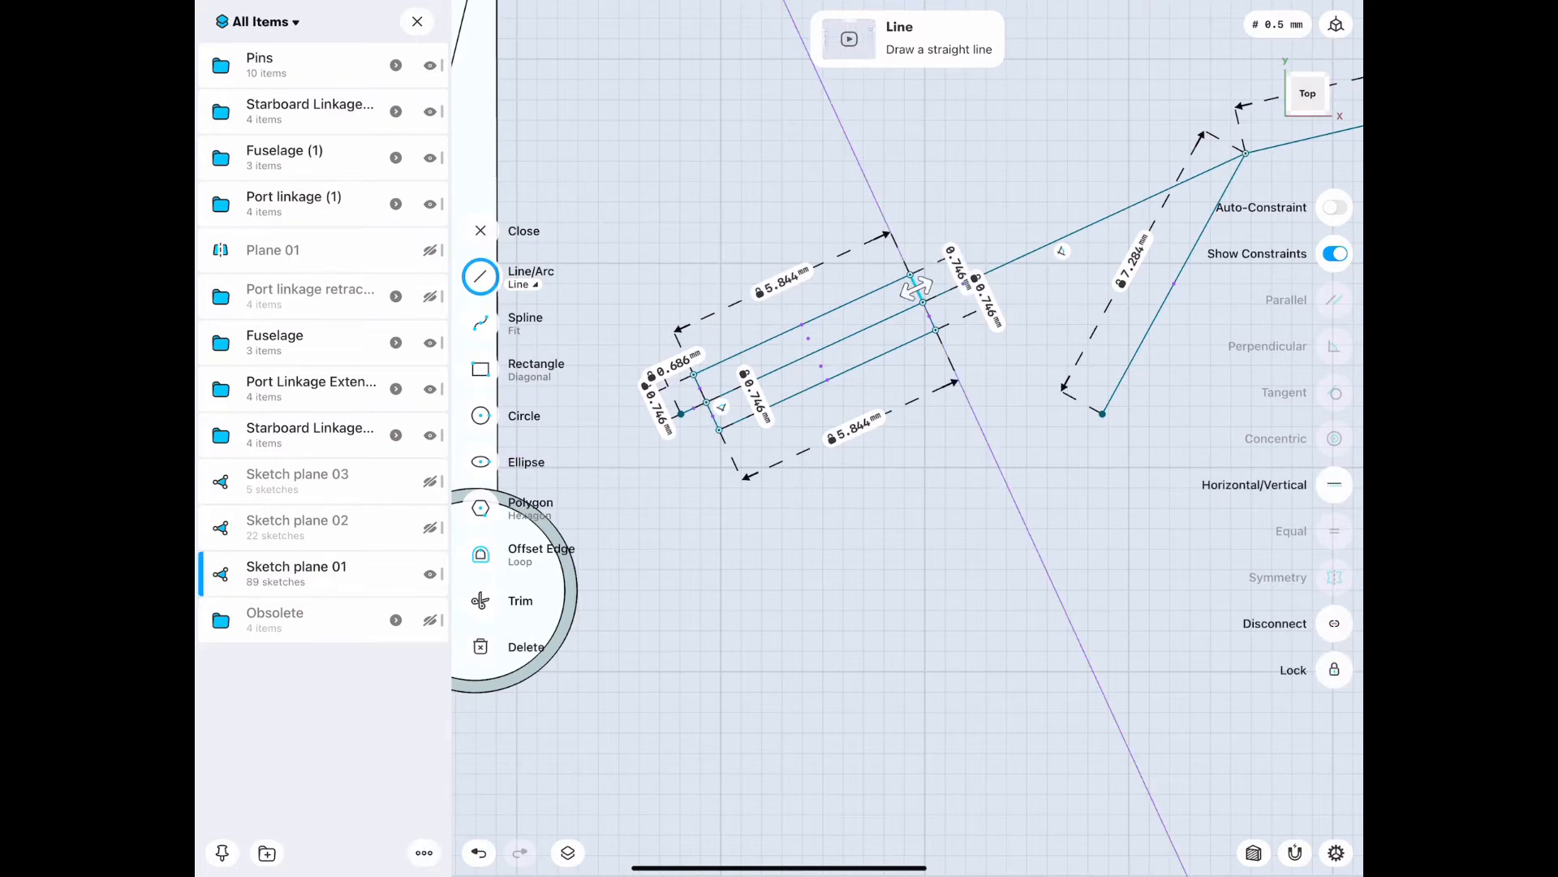
{"action": "left_click", "coordinate": [915, 288]}
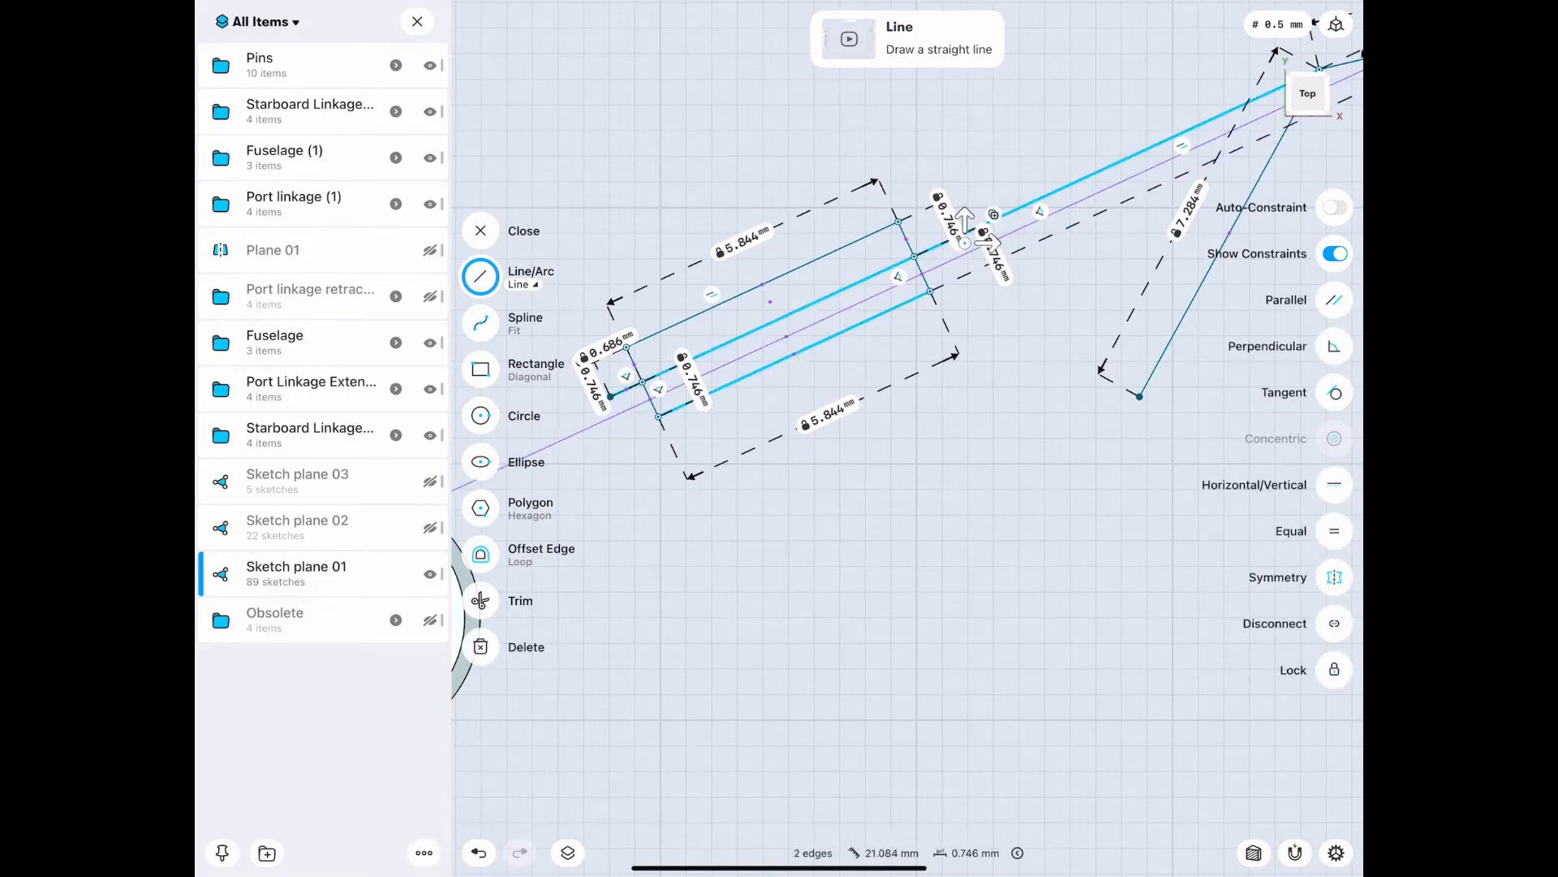
Step: Reopen the sketch, make the 7.284 mm link vertical and 8.661 mm link horizontal, then close
{"action": "left_click", "coordinate": [480, 230]}
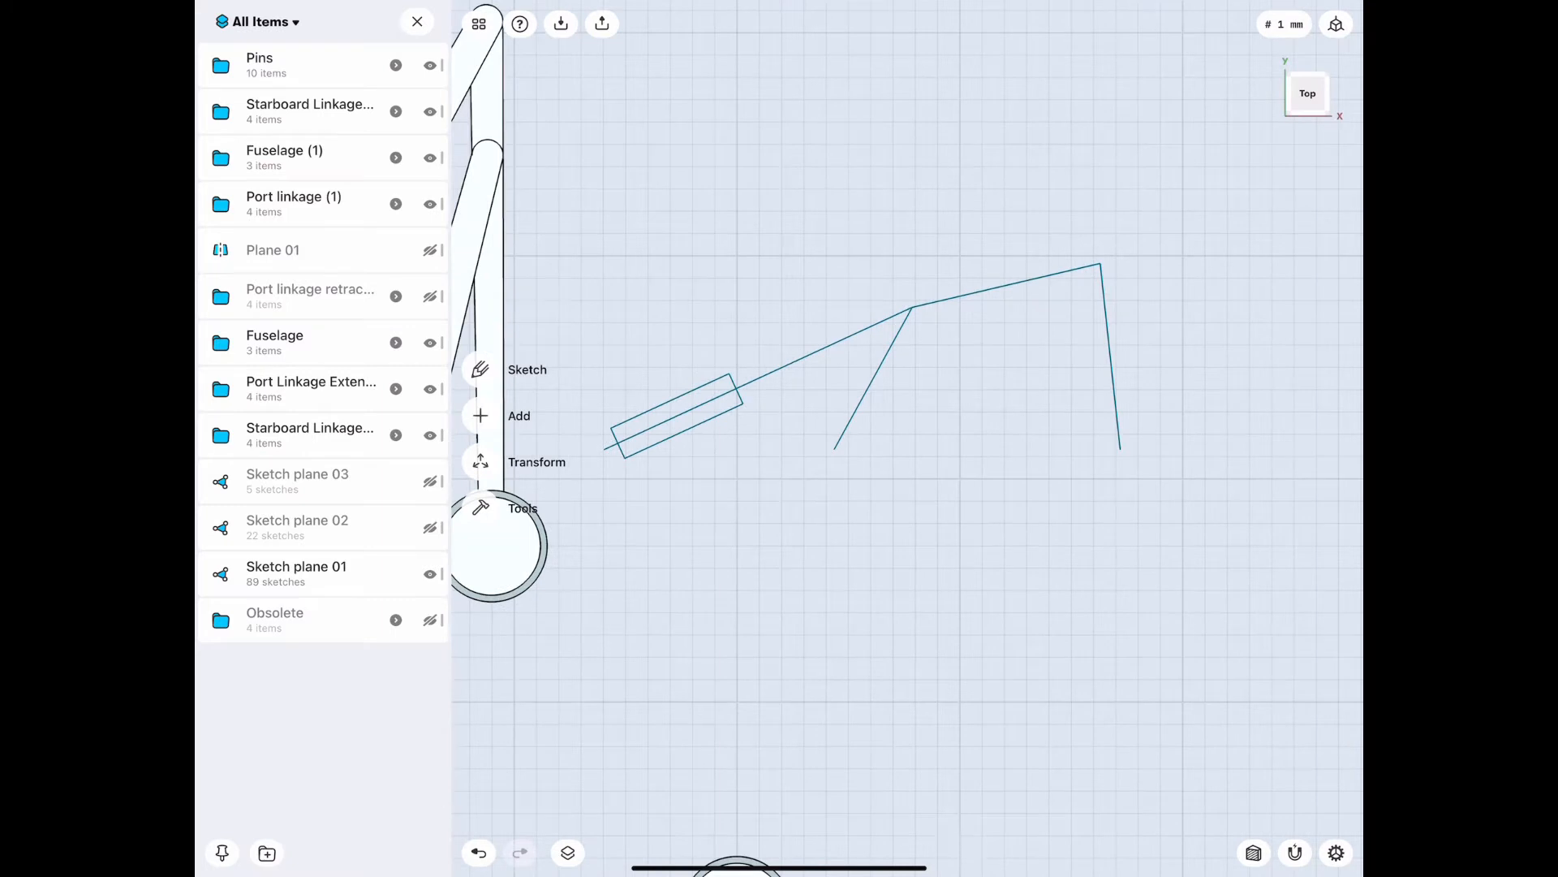
{"action": "left_click", "coordinate": [526, 369]}
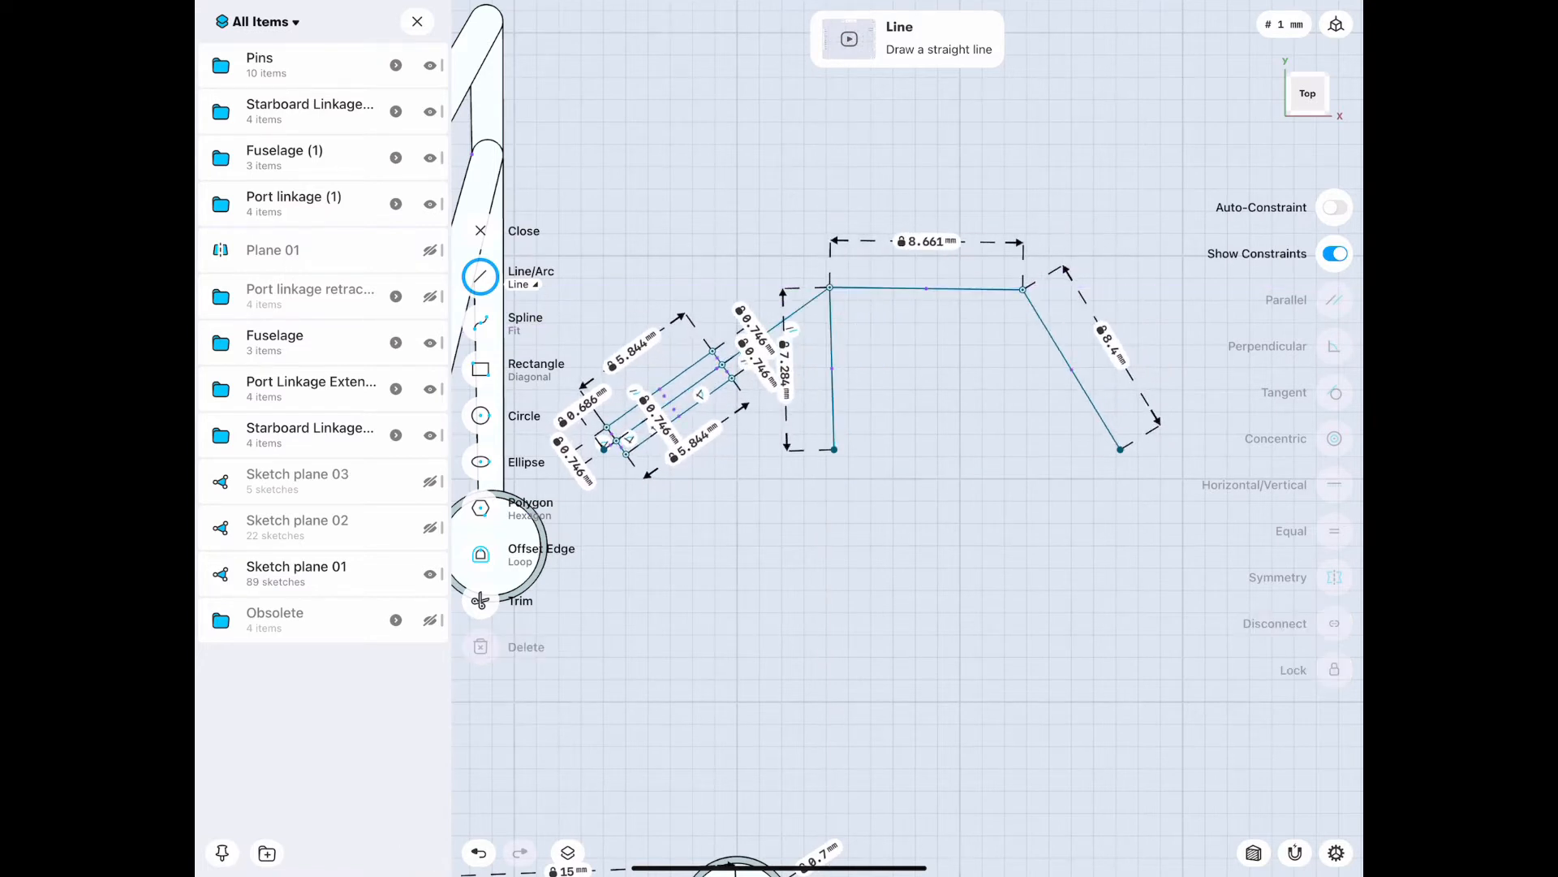
{"action": "left_click", "coordinate": [524, 231]}
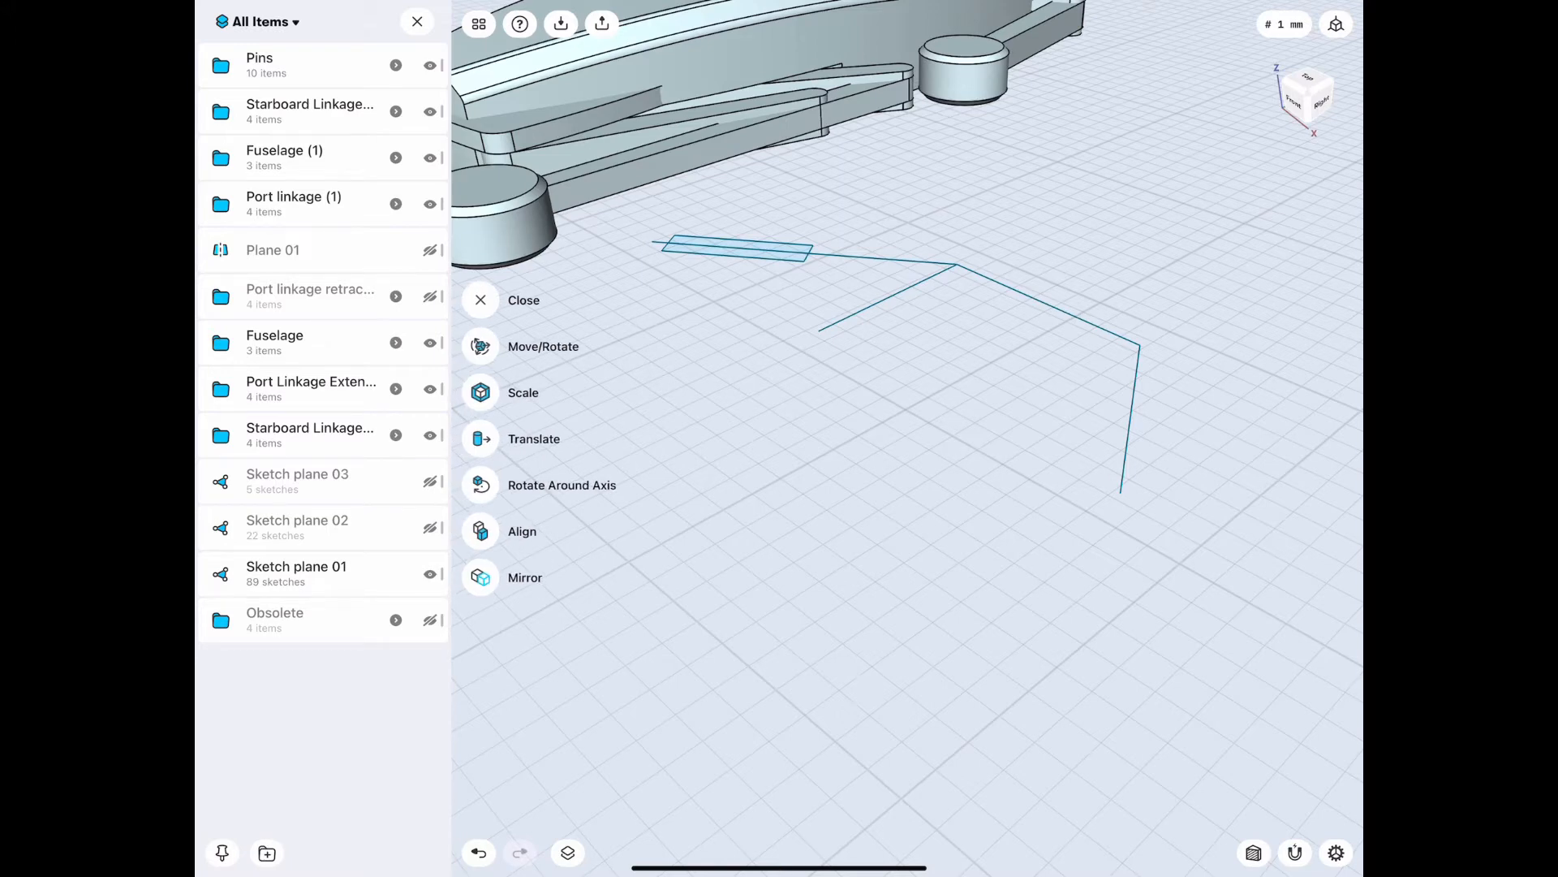
Step: Copy Sketch plane 01 into four stacked copies offset by -2 mm each
{"action": "left_click", "coordinate": [534, 439]}
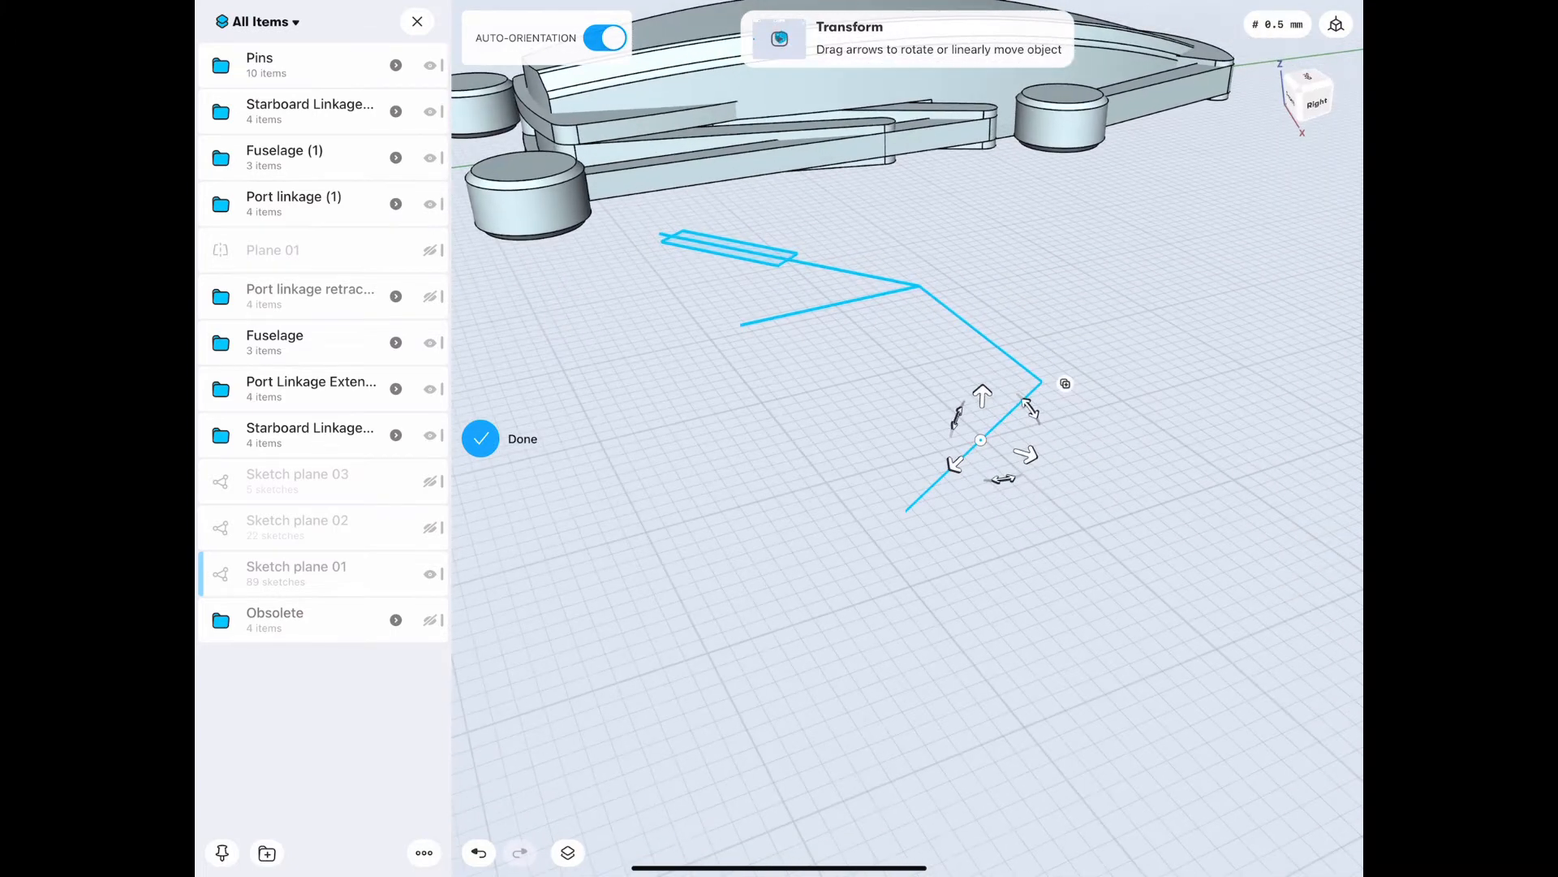
{"action": "left_click", "coordinate": [1065, 384]}
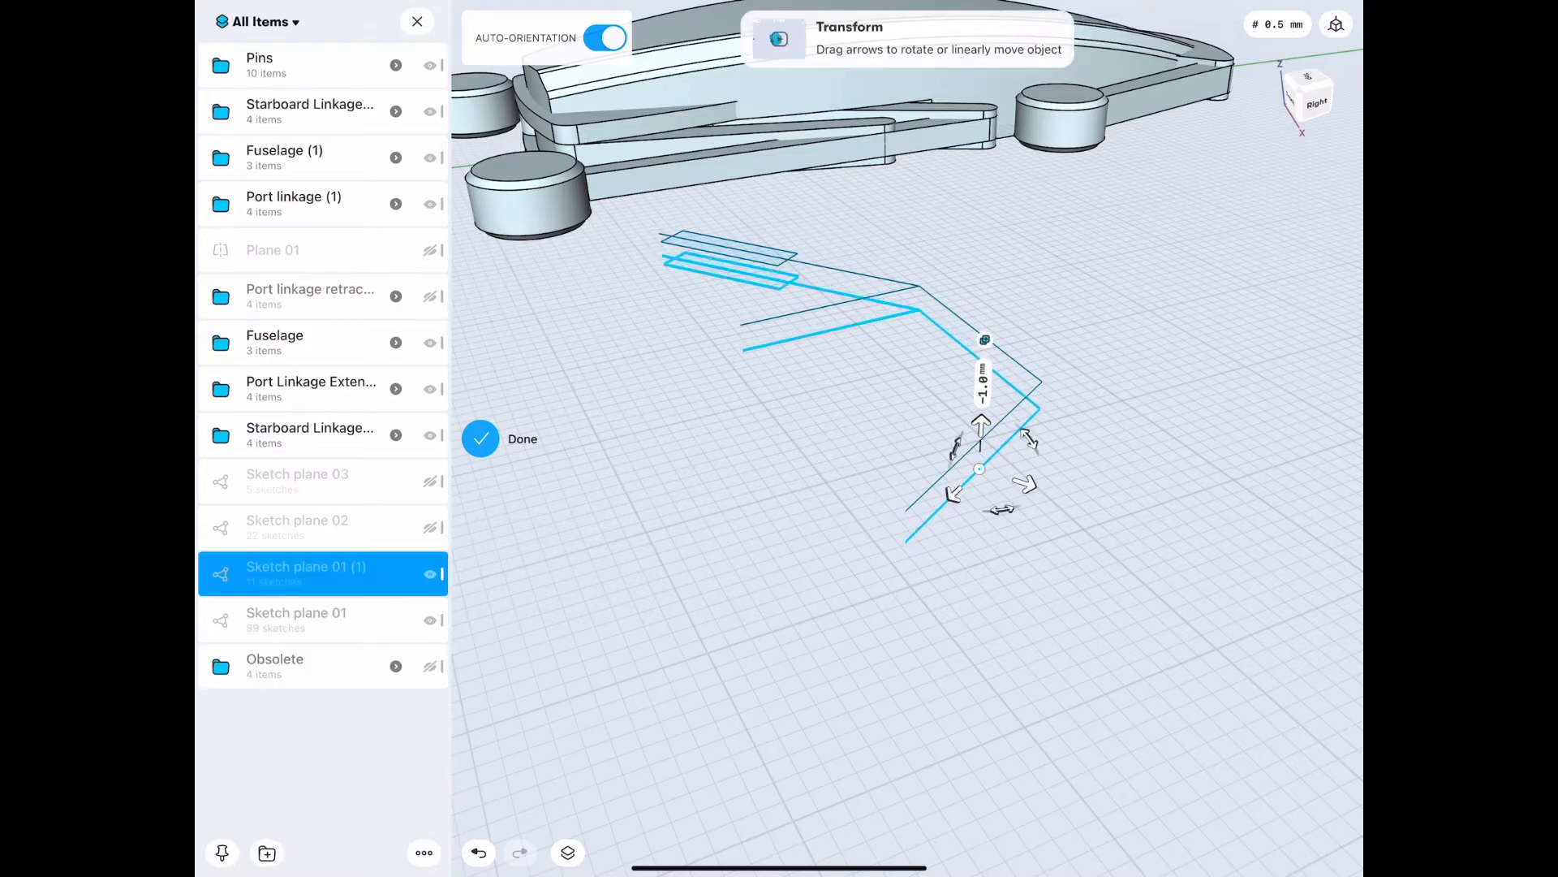
{"action": "left_click_drag", "start_coordinate": [982, 425], "coordinate": [981, 457]}
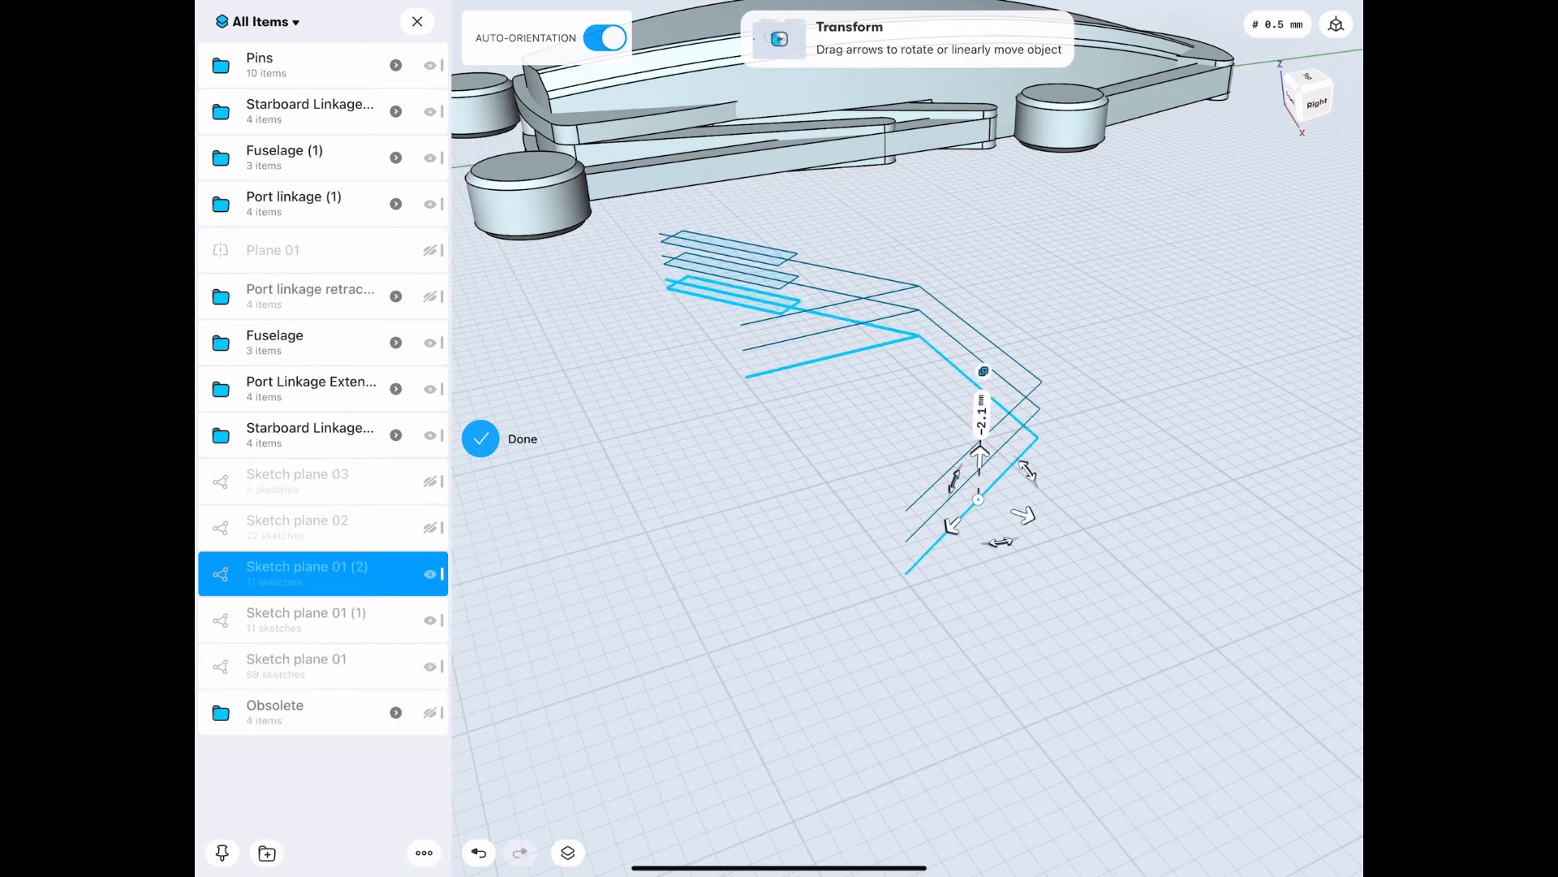
{"action": "left_click", "coordinate": [983, 413]}
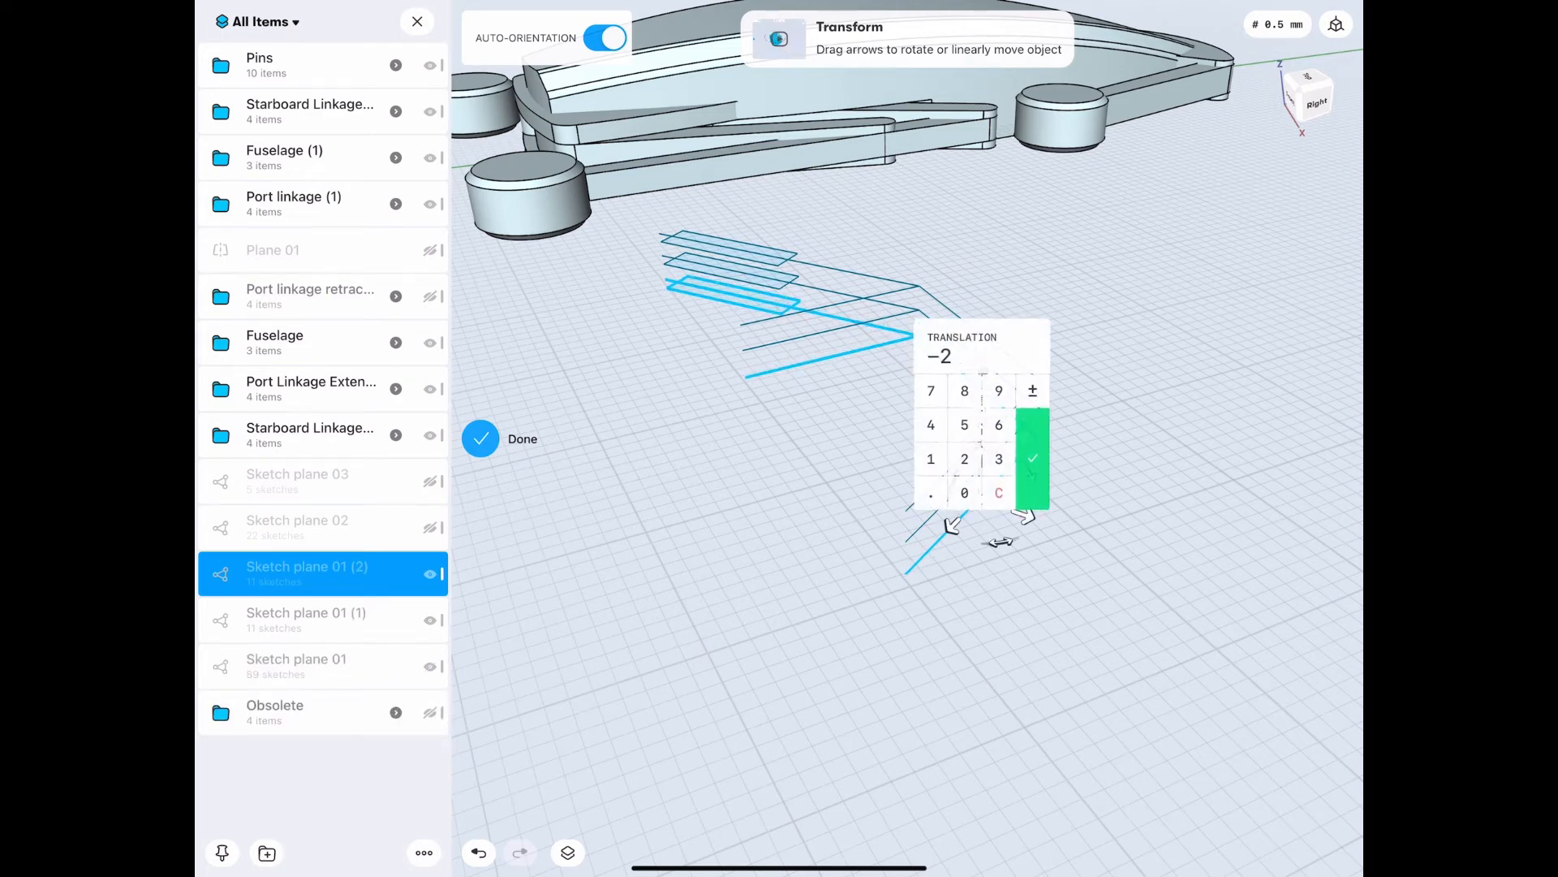
{"action": "left_click", "coordinate": [1032, 458]}
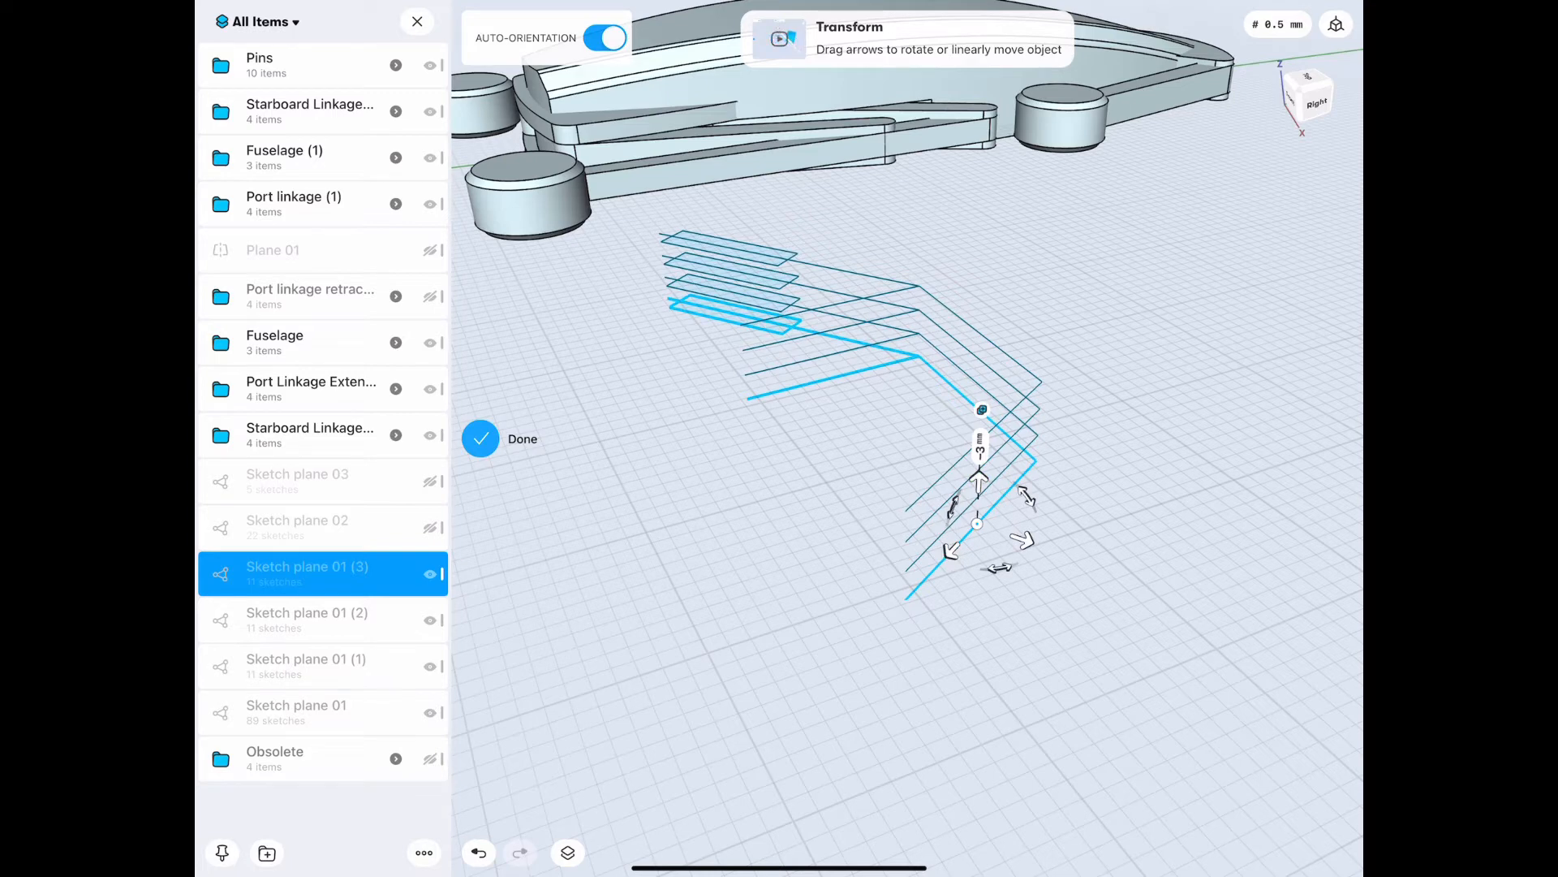
{"action": "left_click_drag", "start_coordinate": [979, 485], "coordinate": [979, 497]}
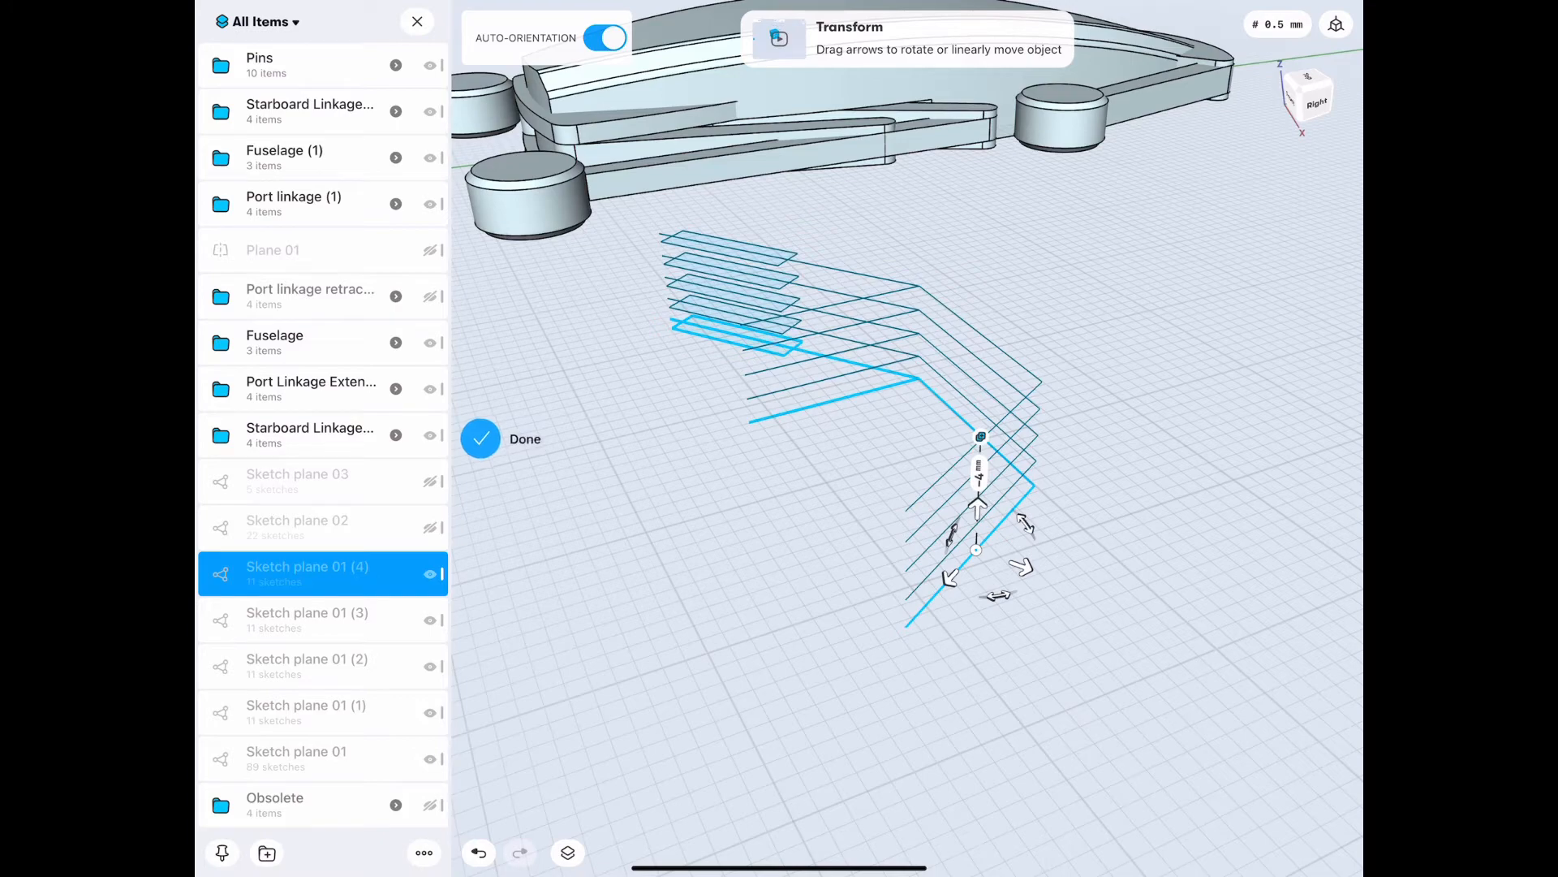
{"action": "left_click", "coordinate": [480, 439]}
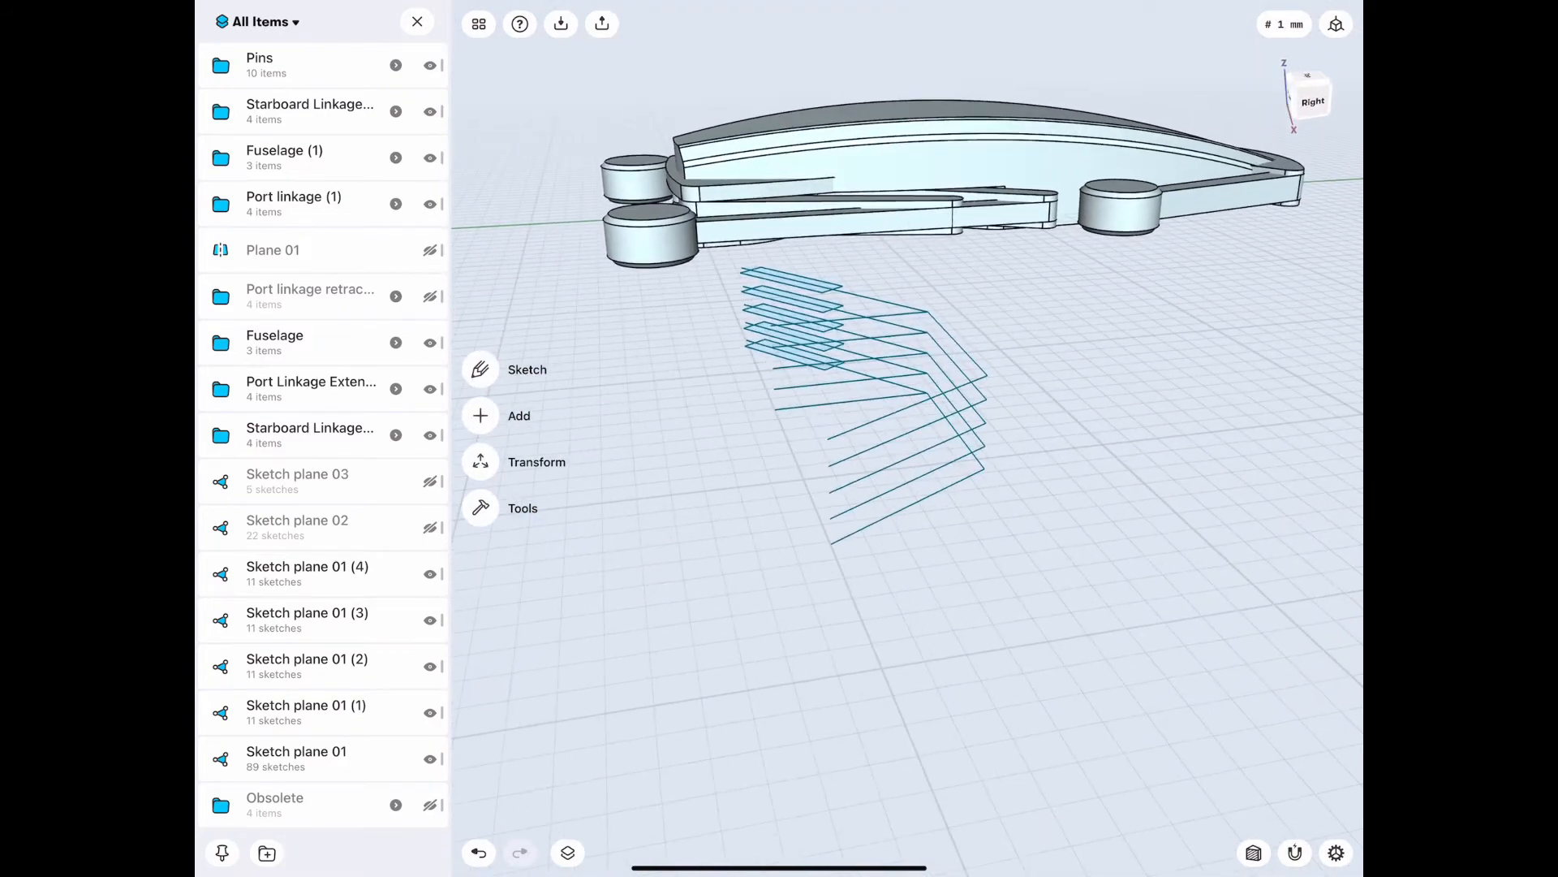
Step: Add construction plane Plane 02, offset from a face beside the stacked sketches
{"action": "left_click", "coordinate": [517, 416]}
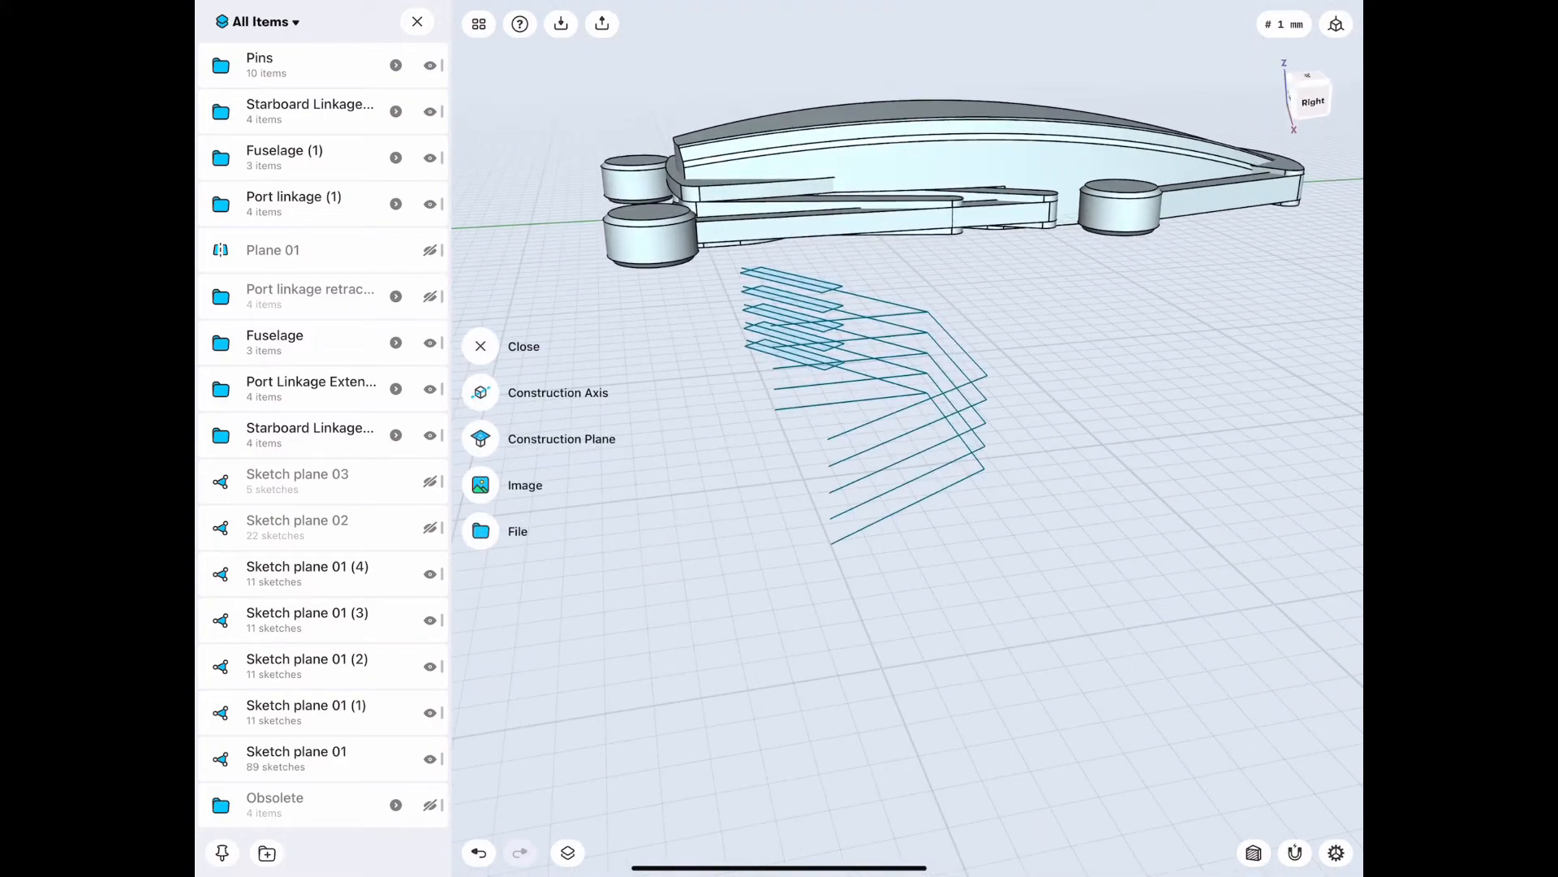
{"action": "left_click", "coordinate": [560, 438]}
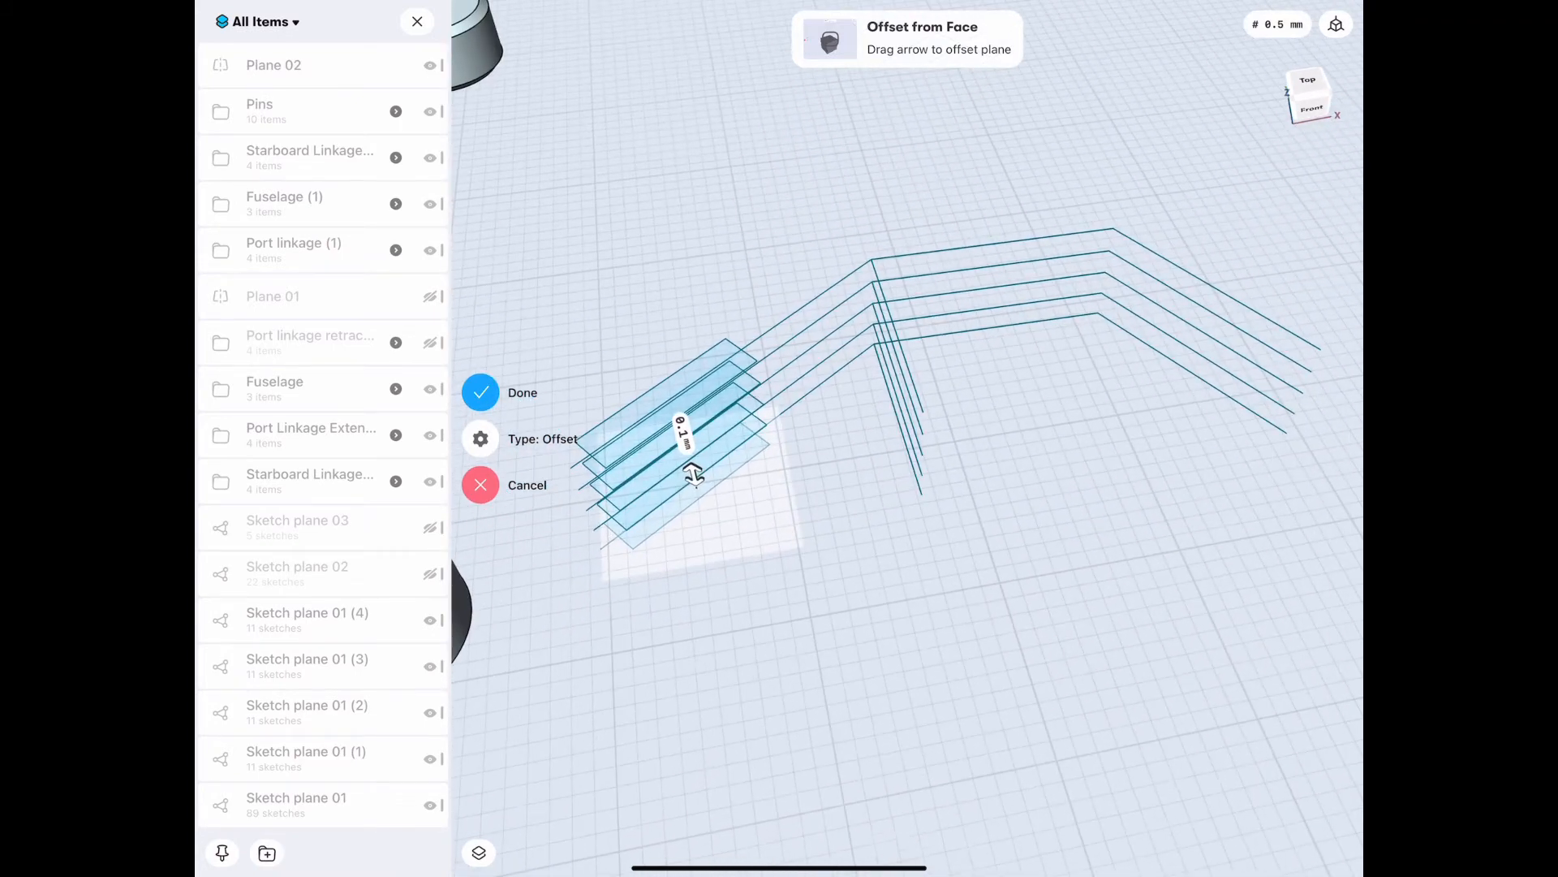
{"action": "left_click", "coordinate": [480, 391]}
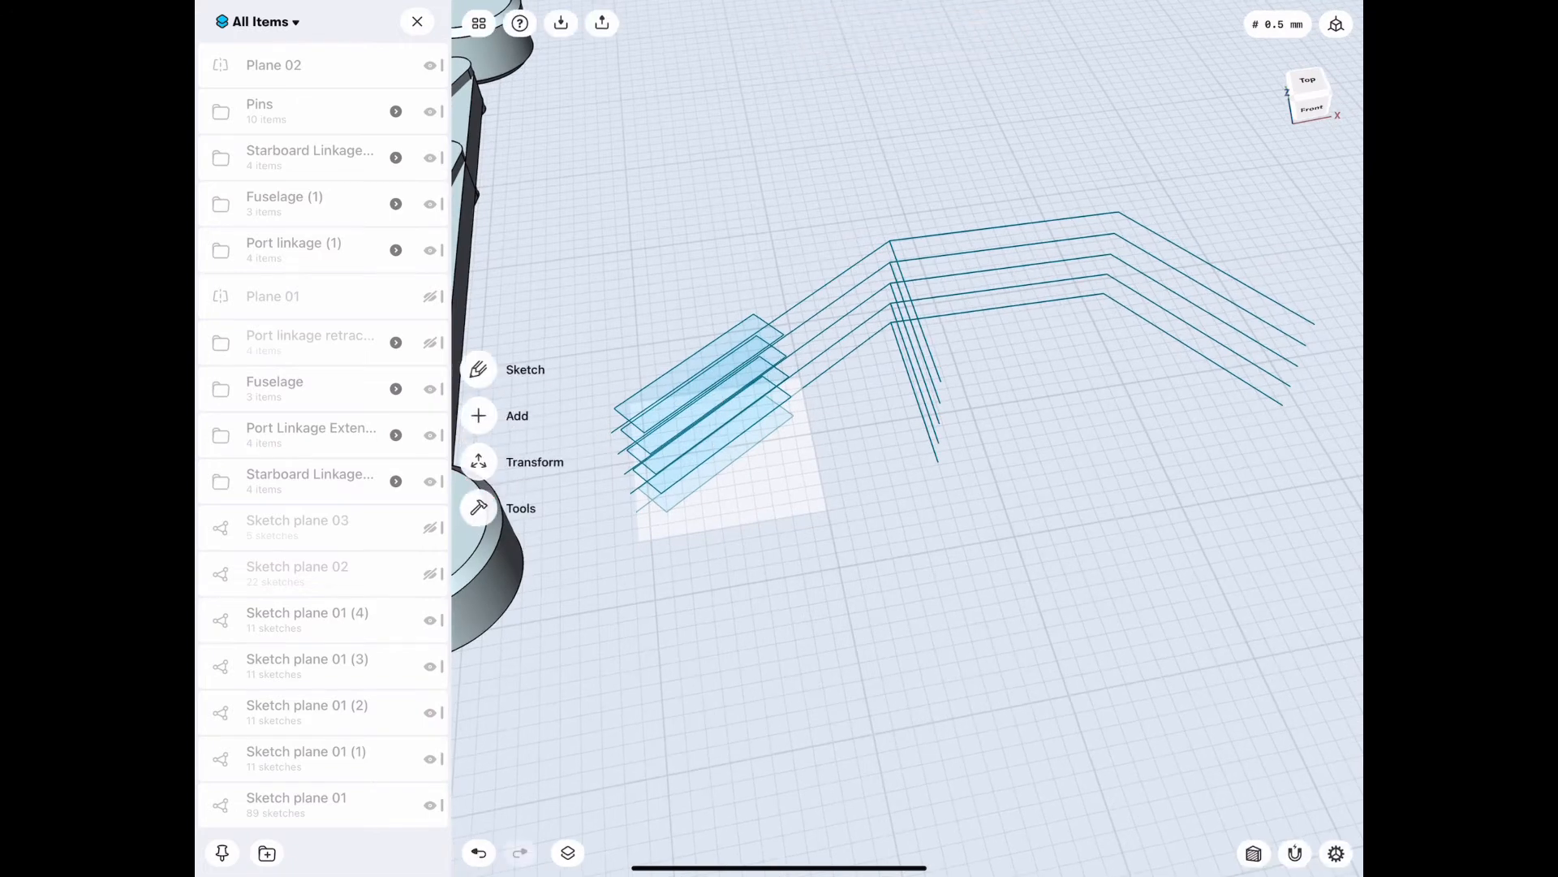
Step: Move Plane 02 about 9.7 mm horizontally so it sits beneath the stacked sketches
{"action": "left_click", "coordinate": [273, 65]}
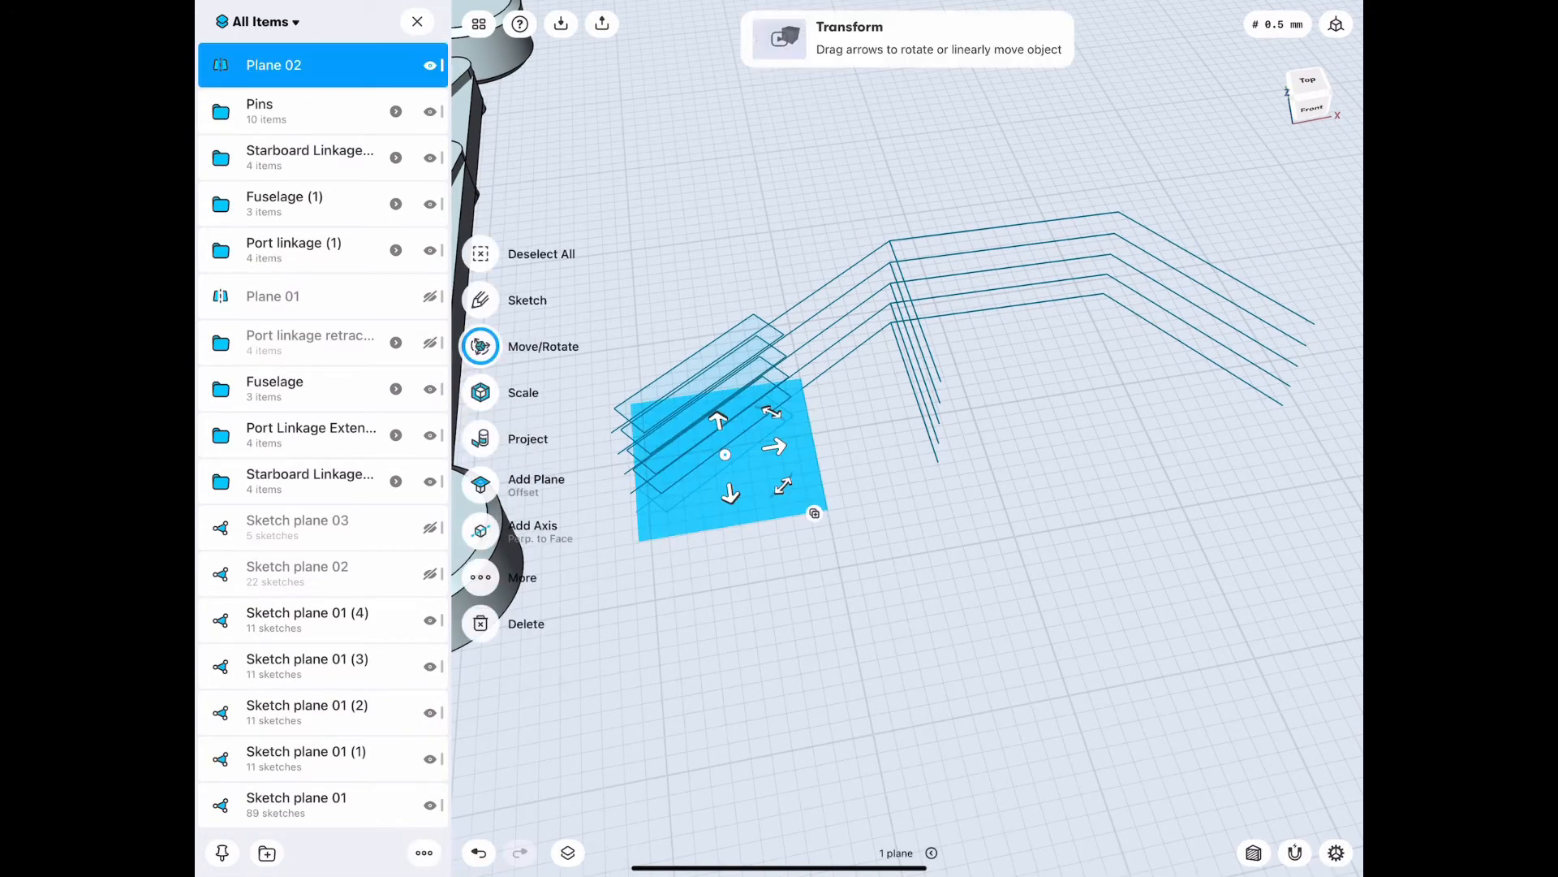
{"action": "left_click", "coordinate": [523, 392]}
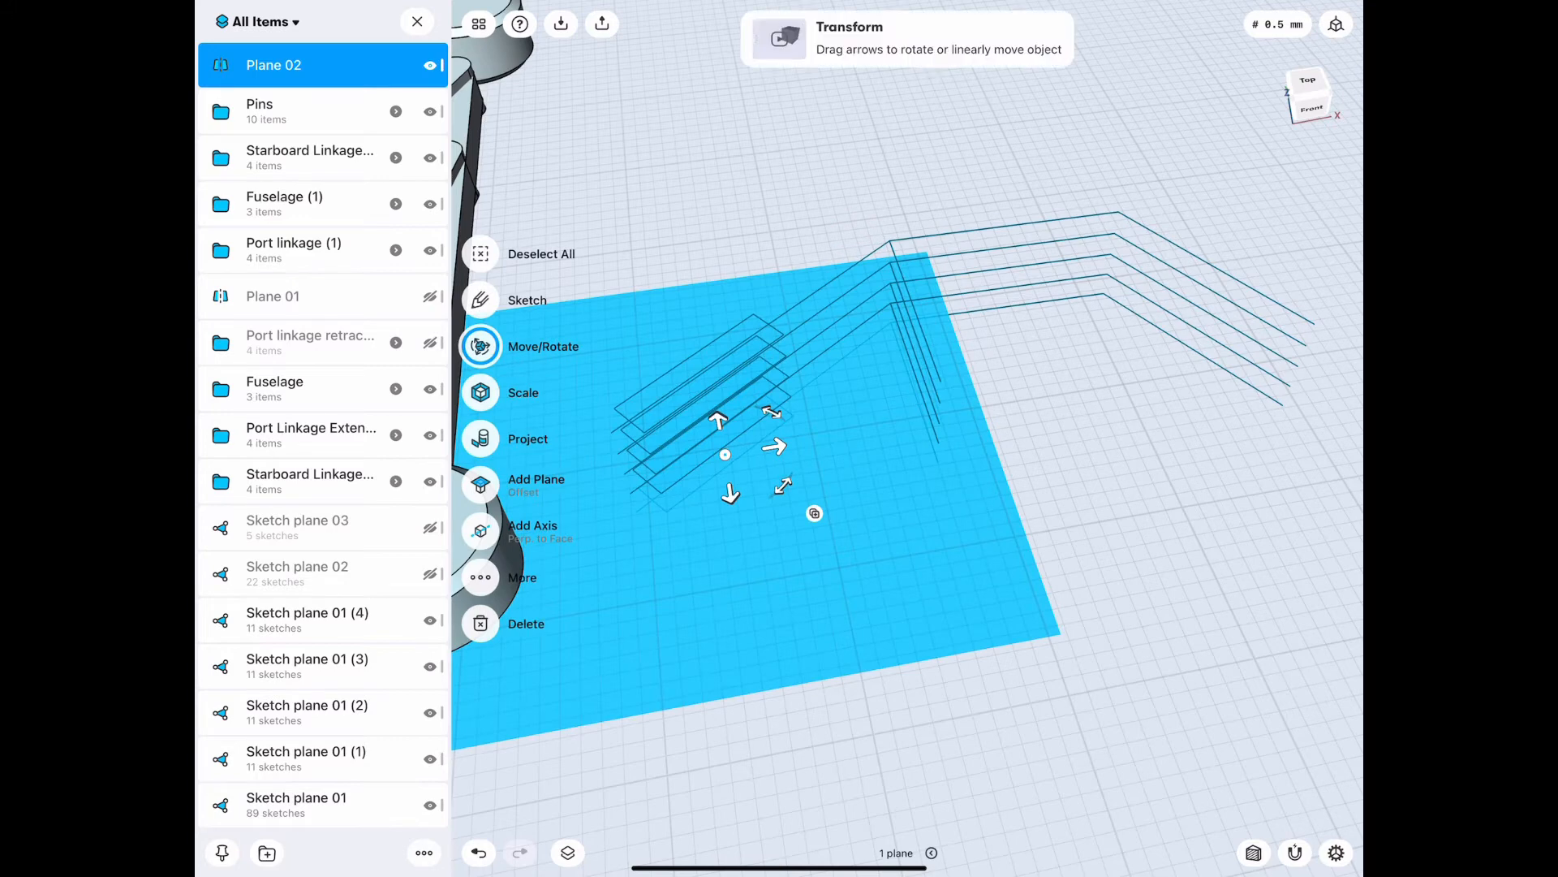
{"action": "left_click_drag", "start_coordinate": [776, 446], "coordinate": [1042, 403]}
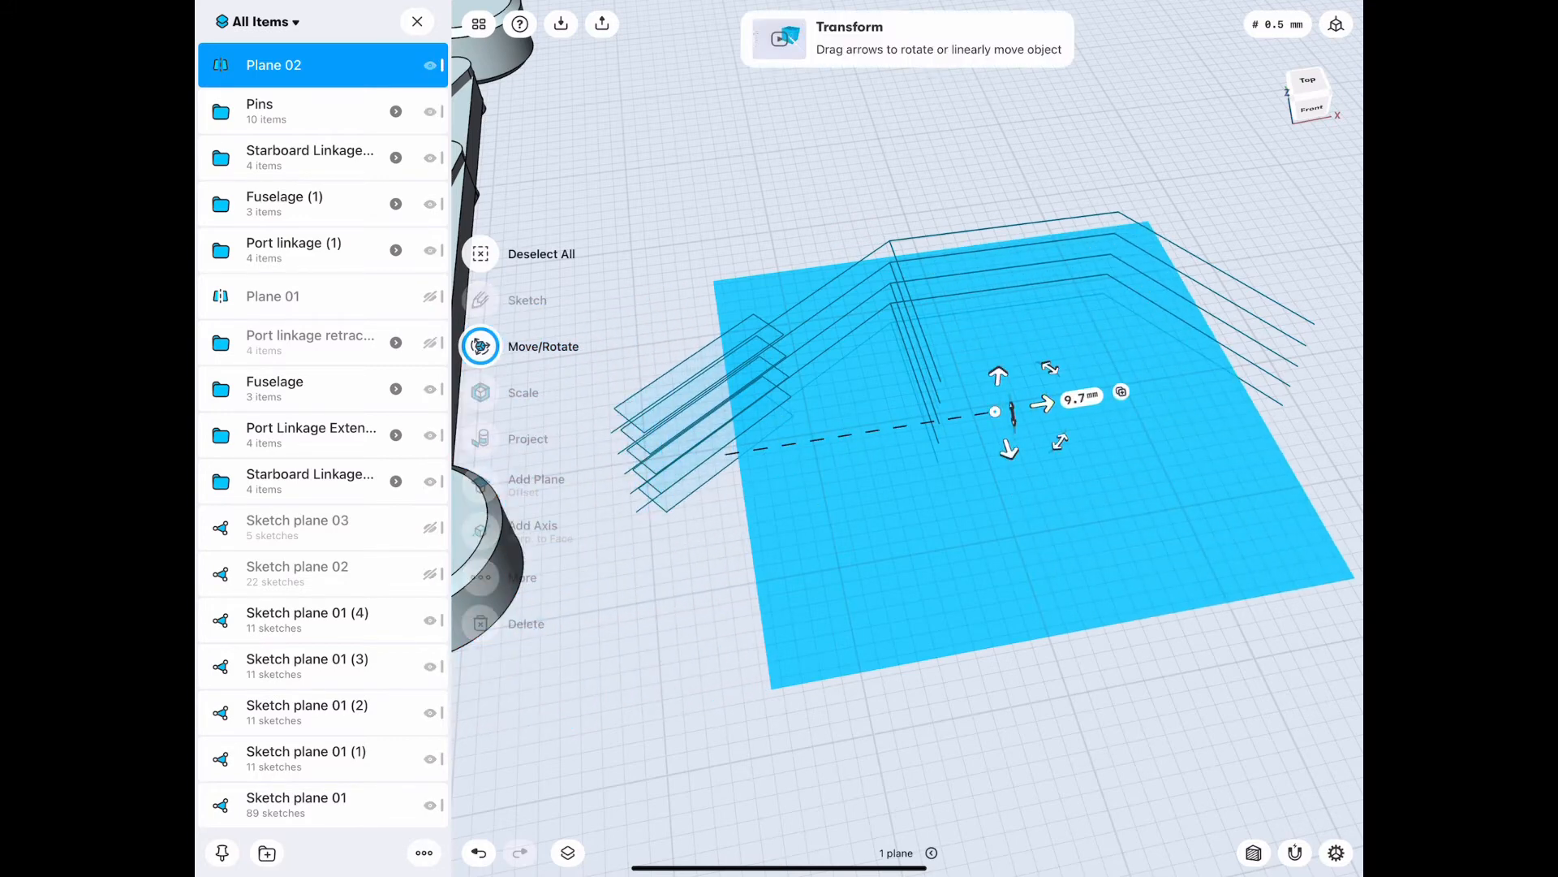
{"action": "left_click", "coordinate": [541, 253]}
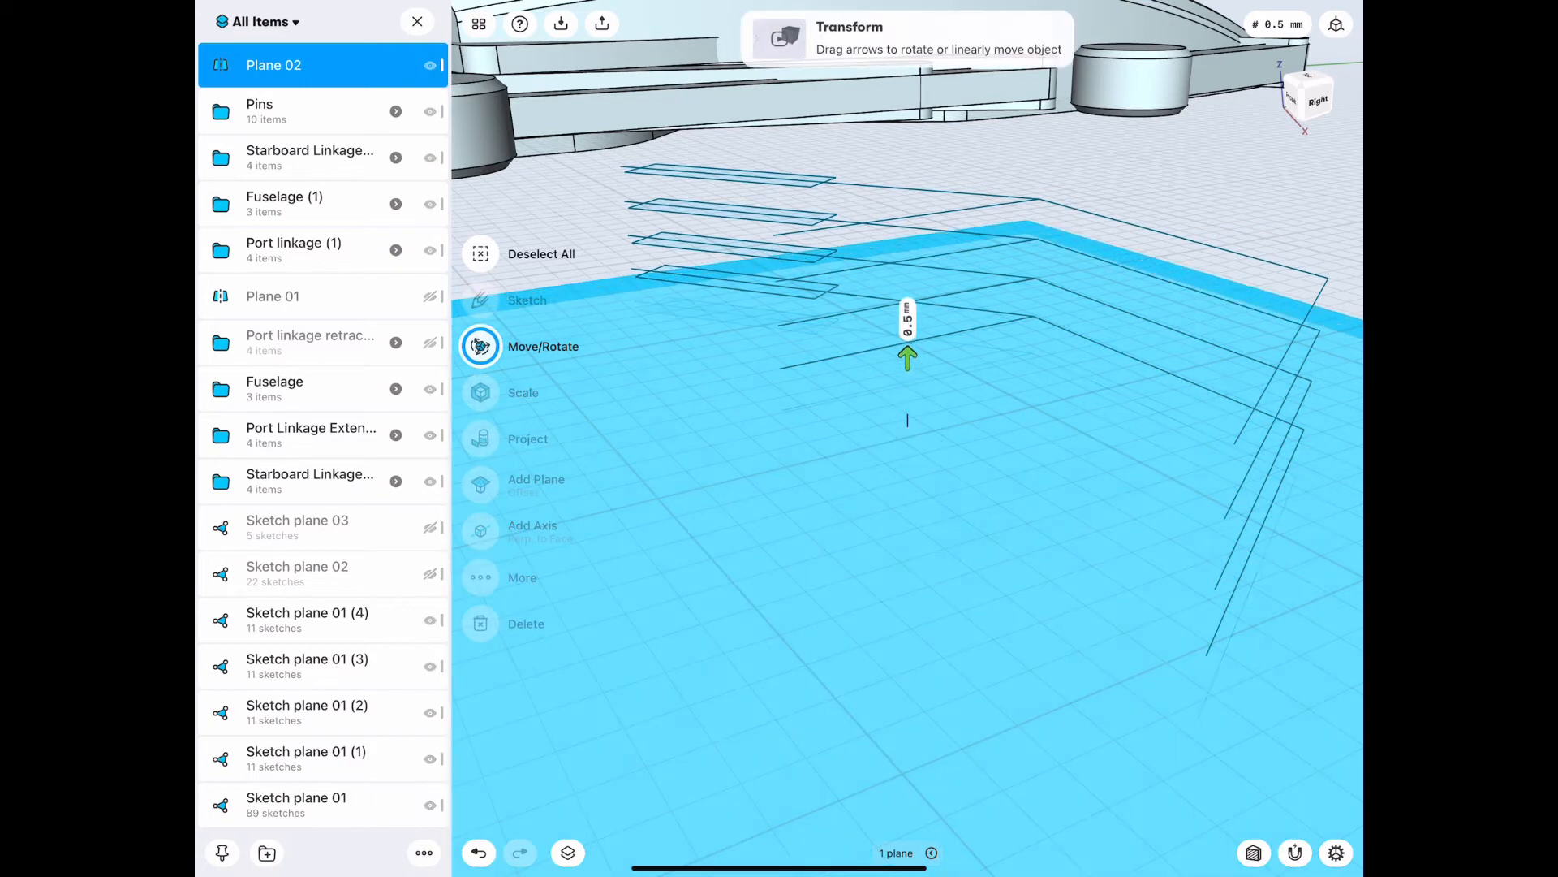
Step: Copy Plane 02 upward three times in small steps, creating Plane 02 (1), (2) and (3)
{"action": "left_click_drag", "start_coordinate": [907, 358], "coordinate": [907, 338]}
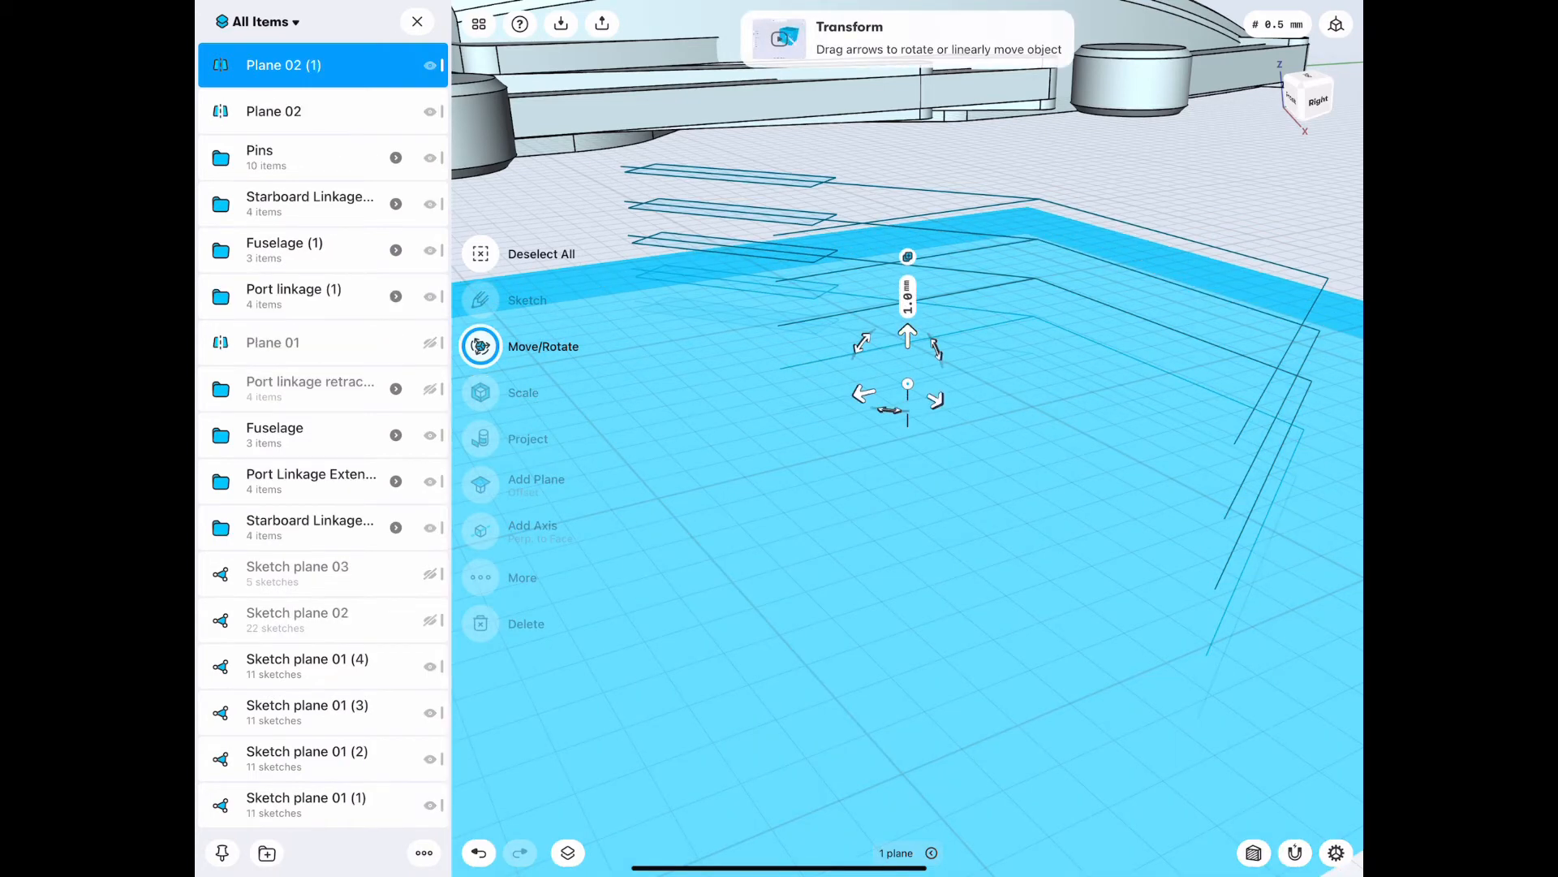
{"action": "left_click_drag", "start_coordinate": [906, 336], "coordinate": [906, 313]}
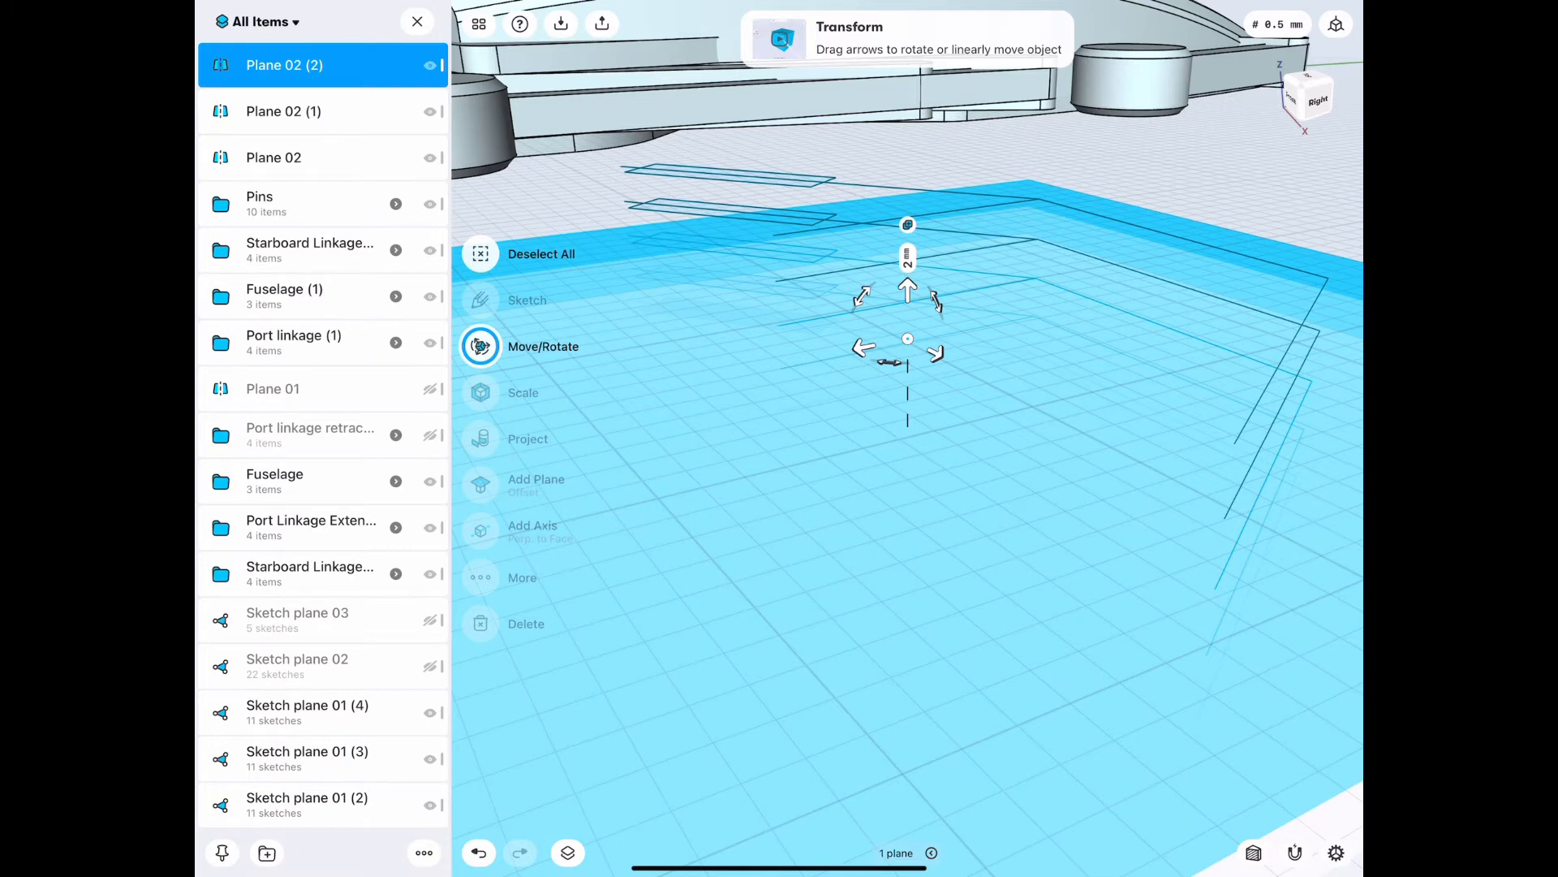
{"action": "left_click_drag", "start_coordinate": [907, 287], "coordinate": [907, 247]}
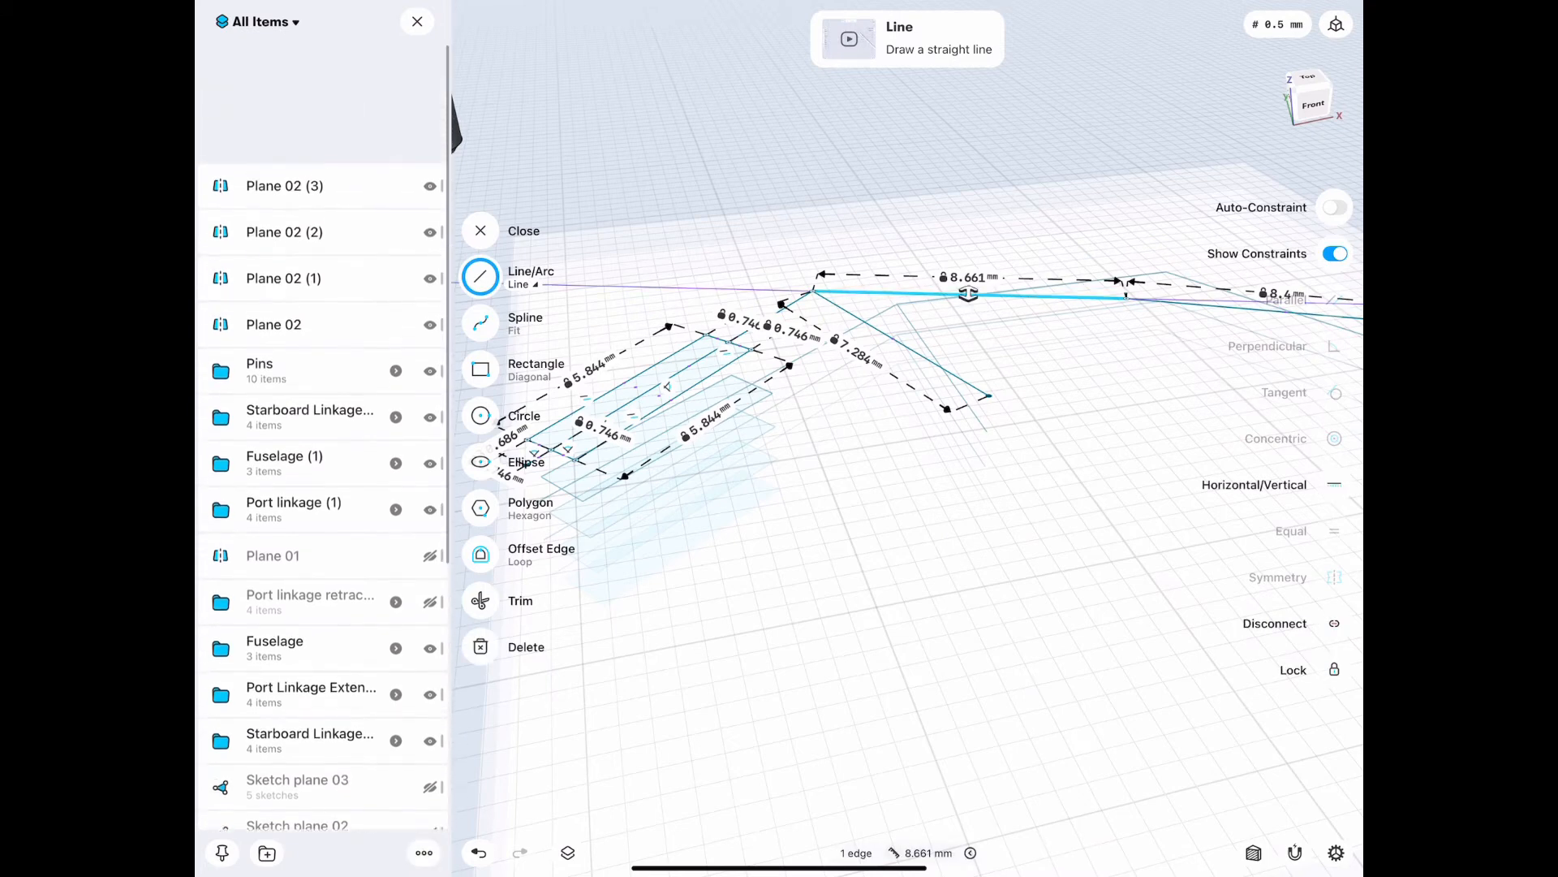
Step: Draw the next 5.844 mm link line at a 0.746 mm offset distance, then exit sketching
{"action": "scroll", "scroll_direction": "down", "scroll_amount": 3}
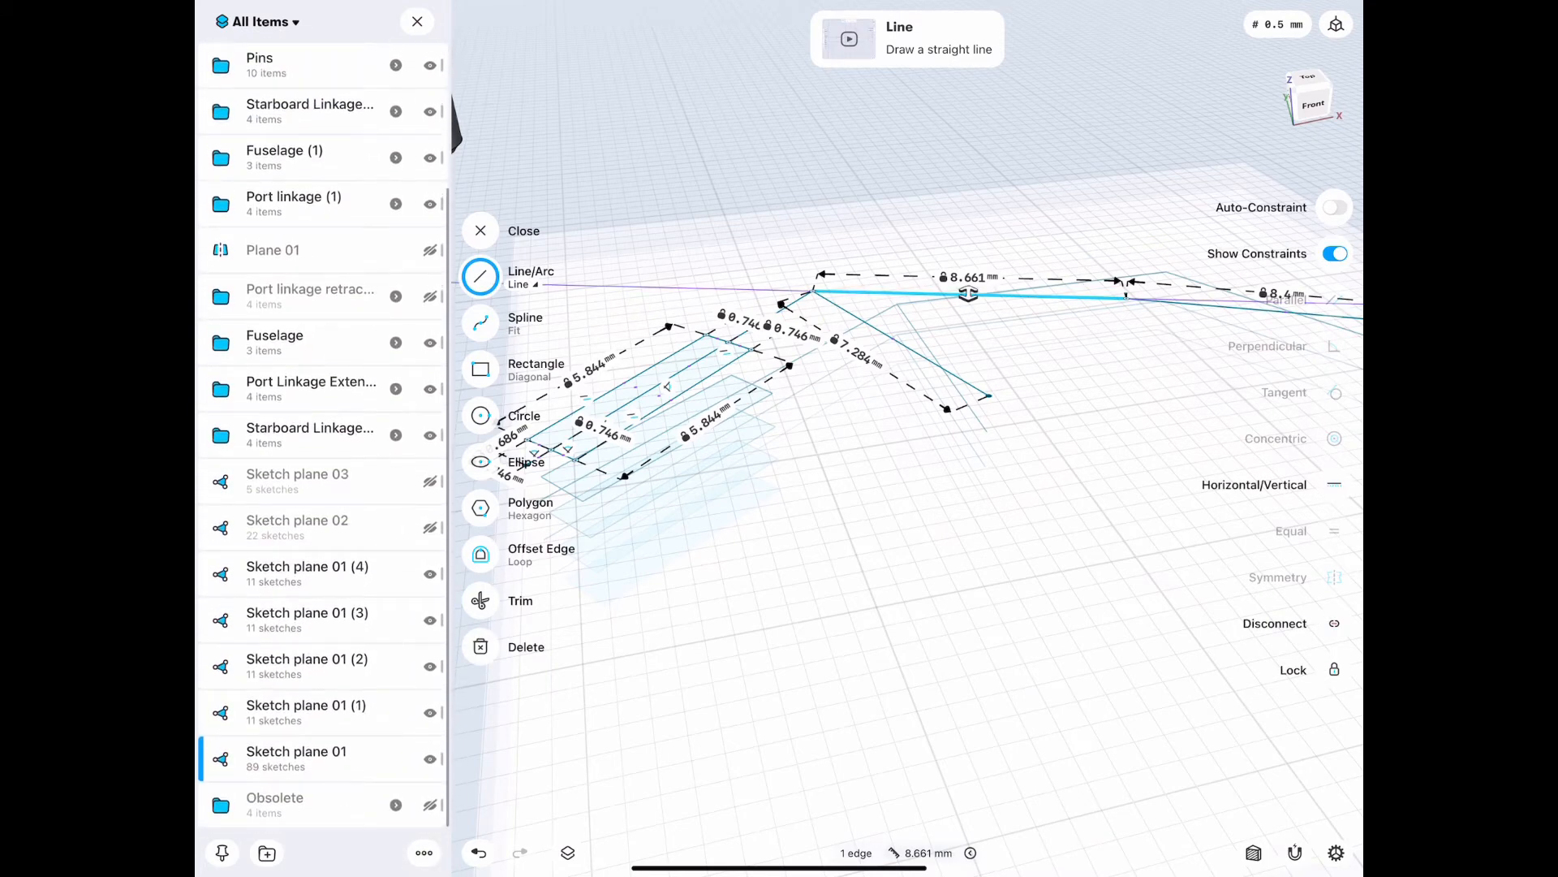
{"action": "left_click", "coordinate": [480, 231]}
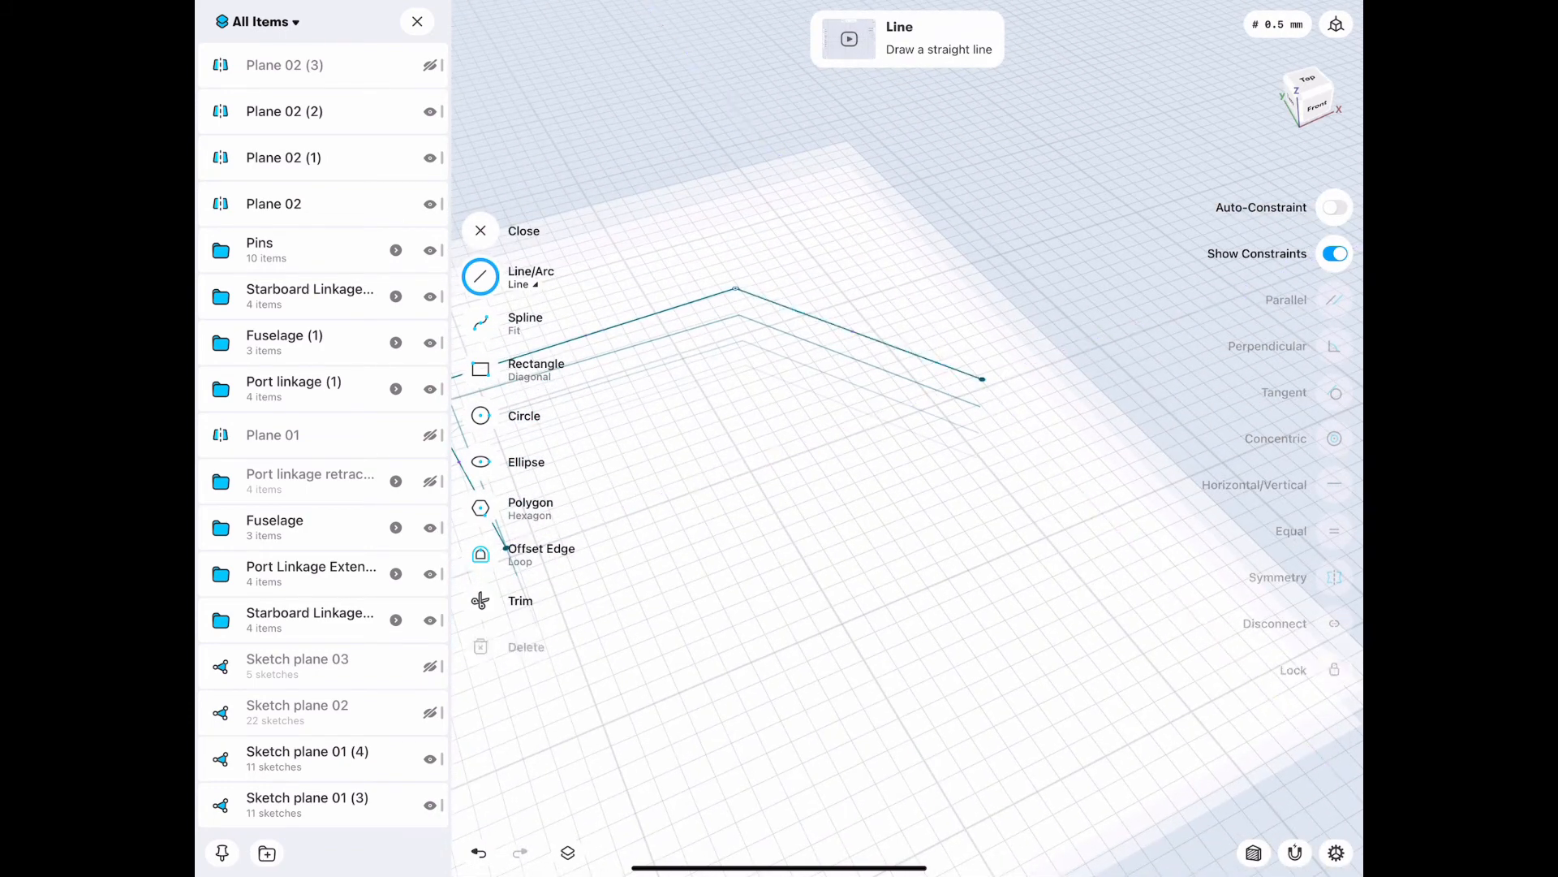
{"action": "left_click", "coordinate": [895, 349]}
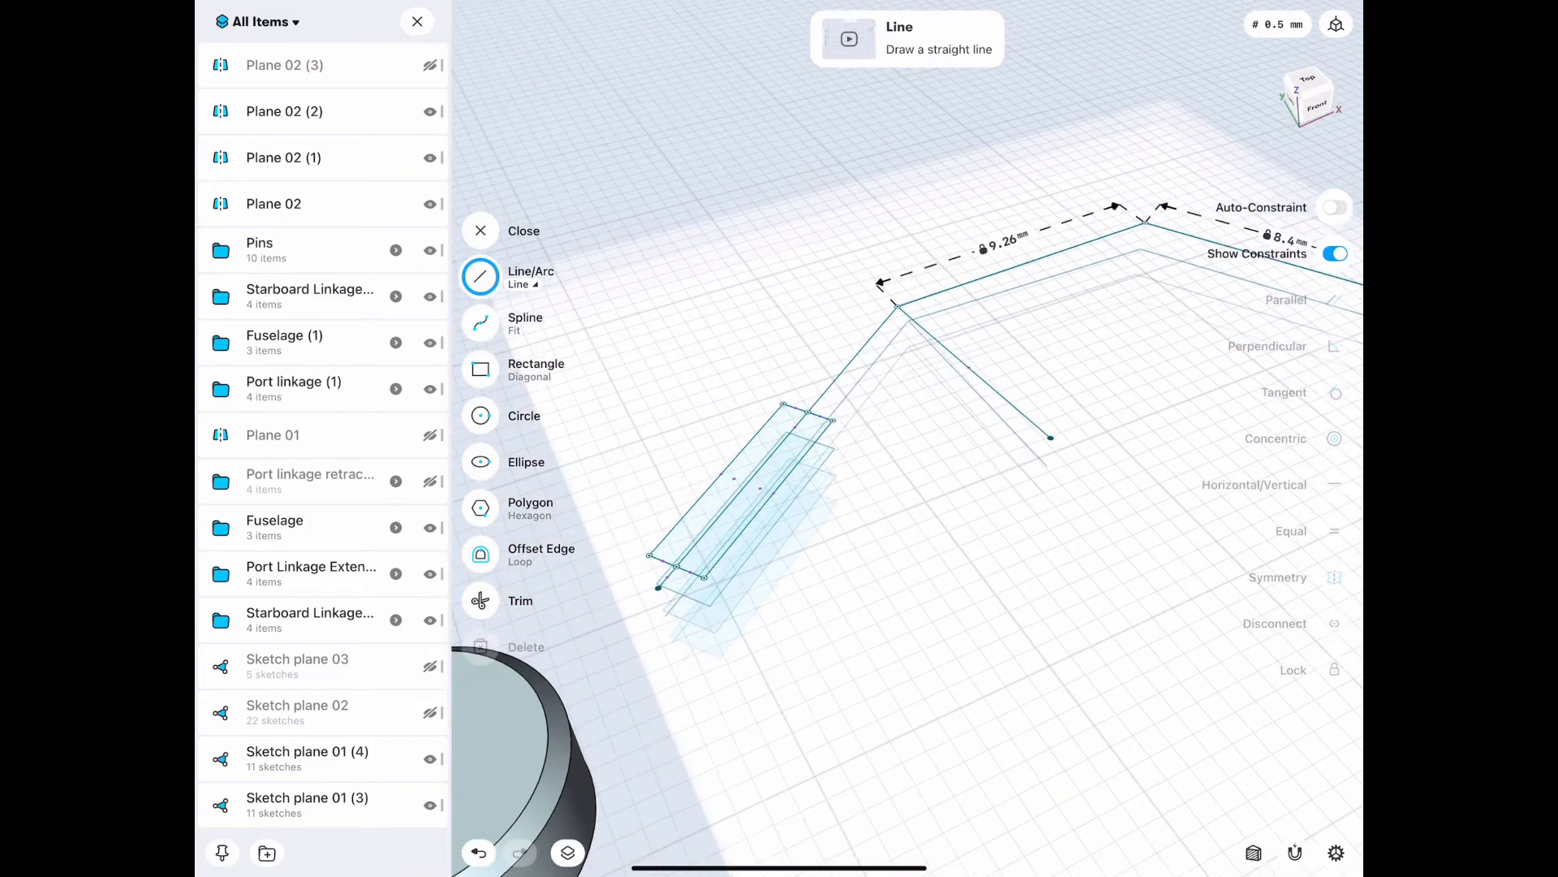
{"action": "left_click", "coordinate": [974, 377]}
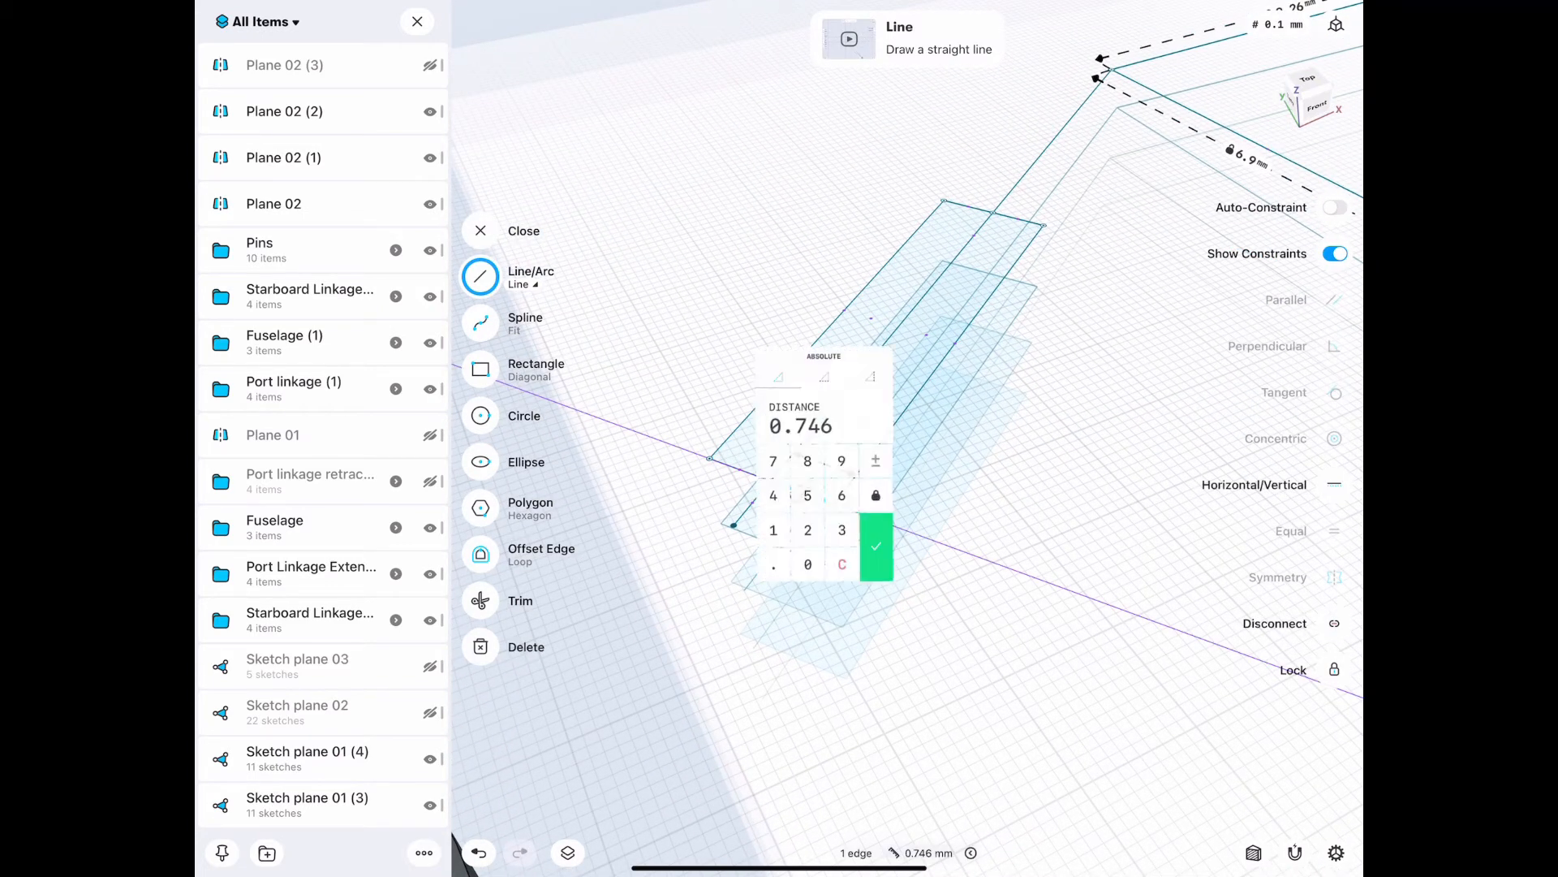
{"action": "left_click", "coordinate": [840, 546]}
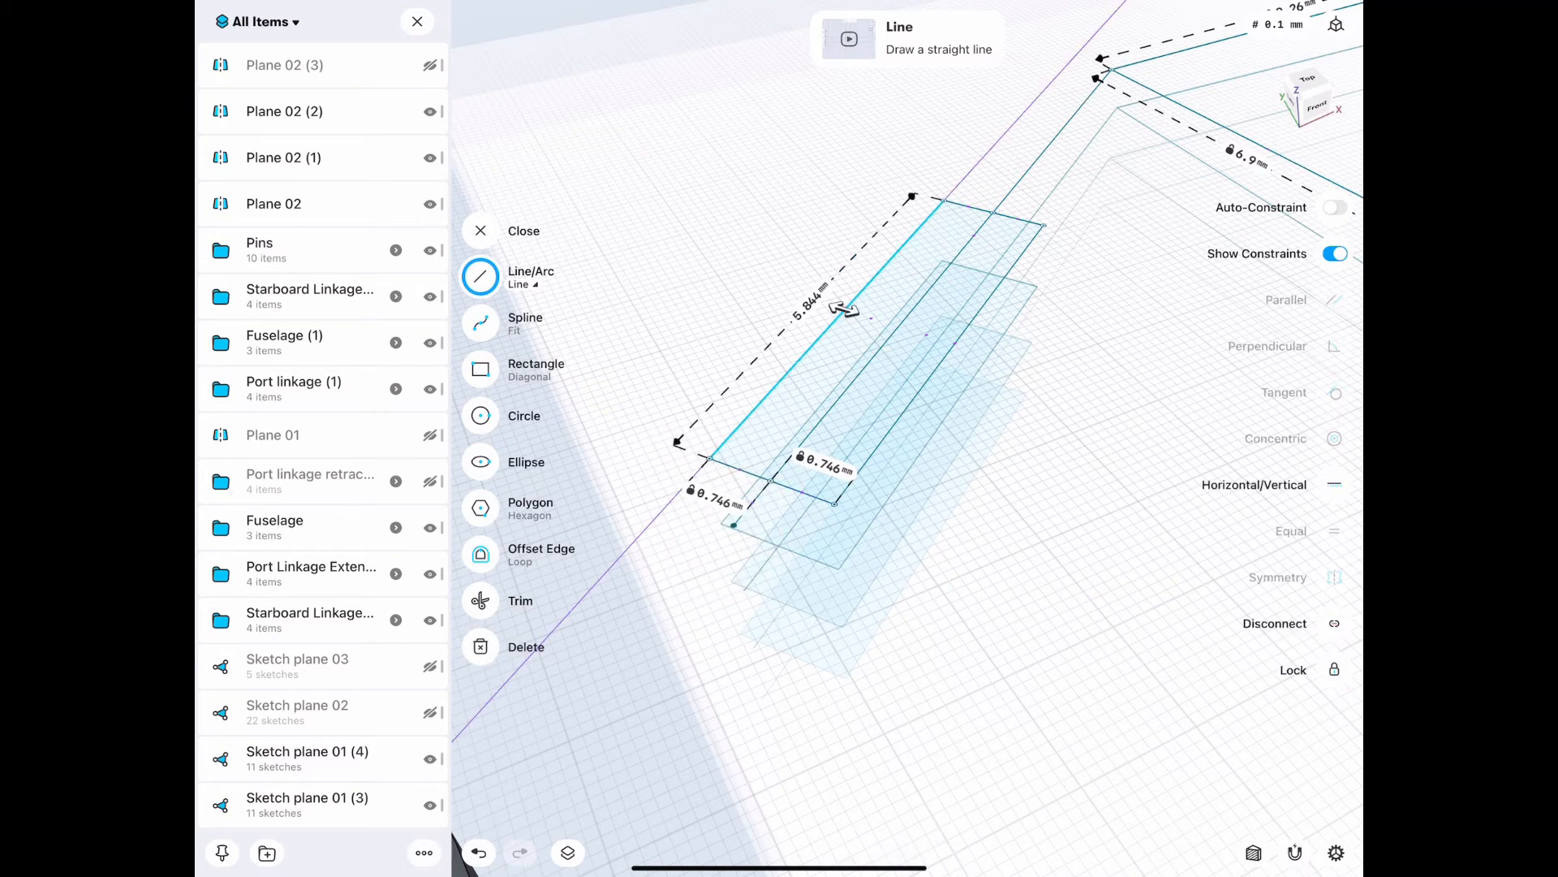
{"action": "left_click", "coordinate": [819, 308]}
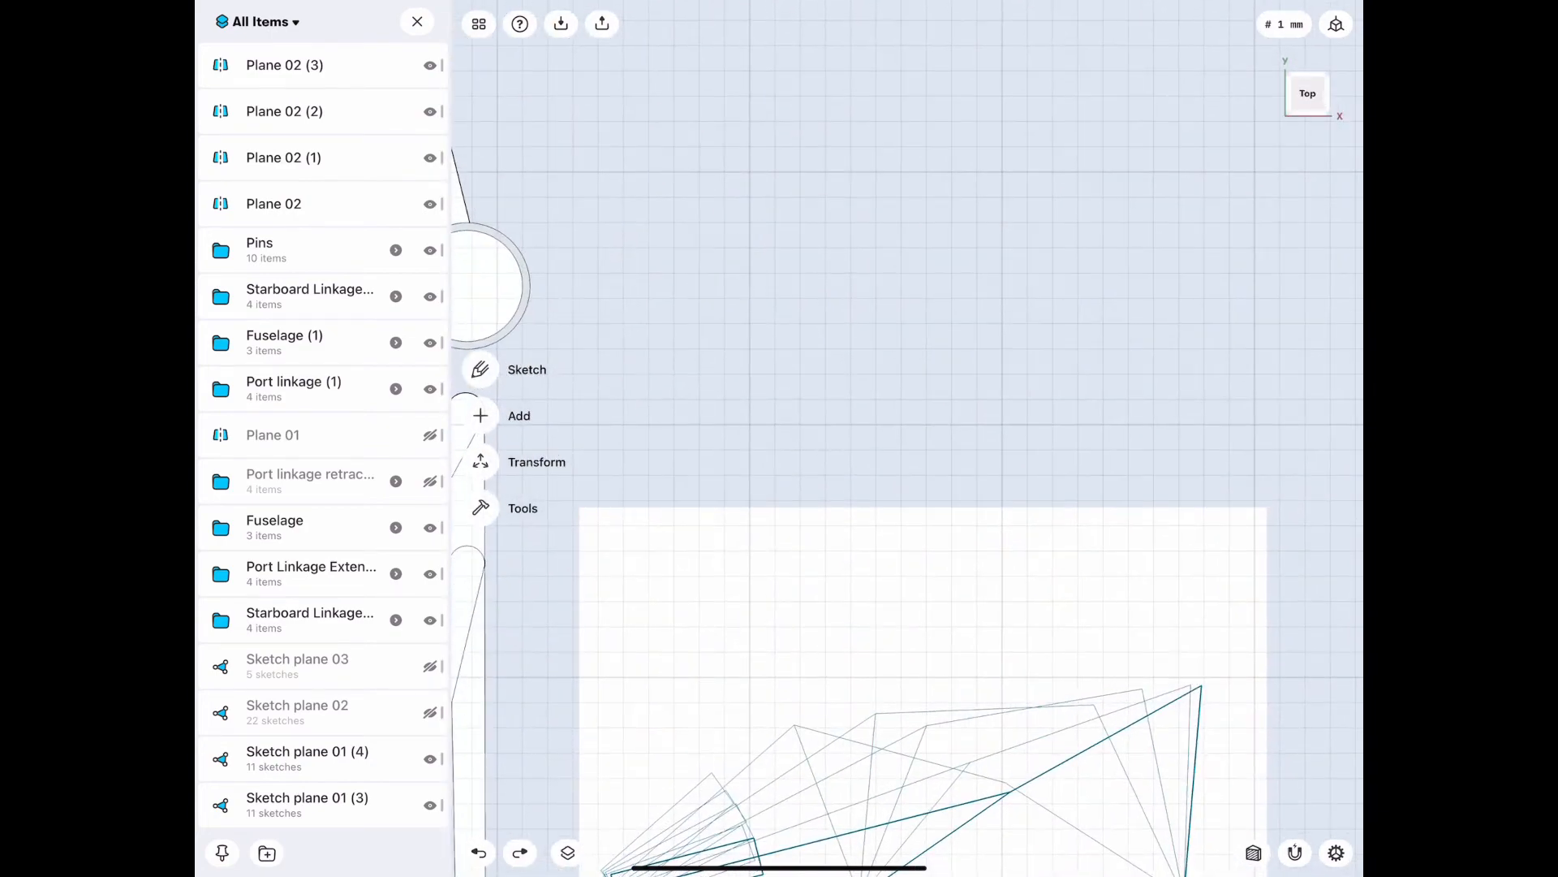
Step: In a new sketch, draw three joined link lines of 4.44, 5.422 and 4.632 mm
{"action": "left_click", "coordinate": [527, 368]}
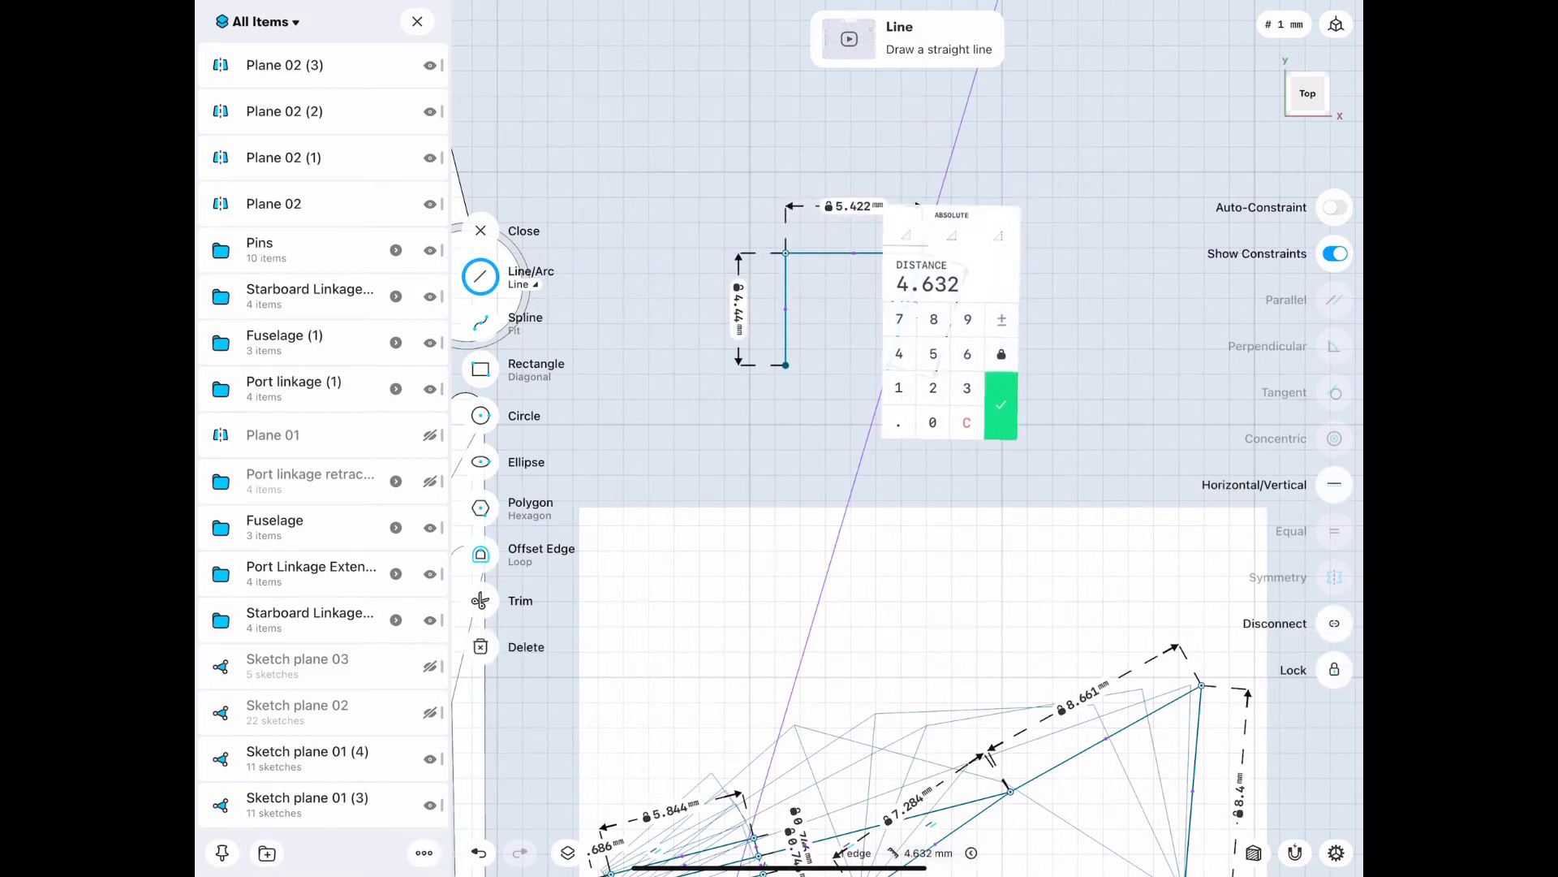
{"action": "left_click", "coordinate": [1001, 404]}
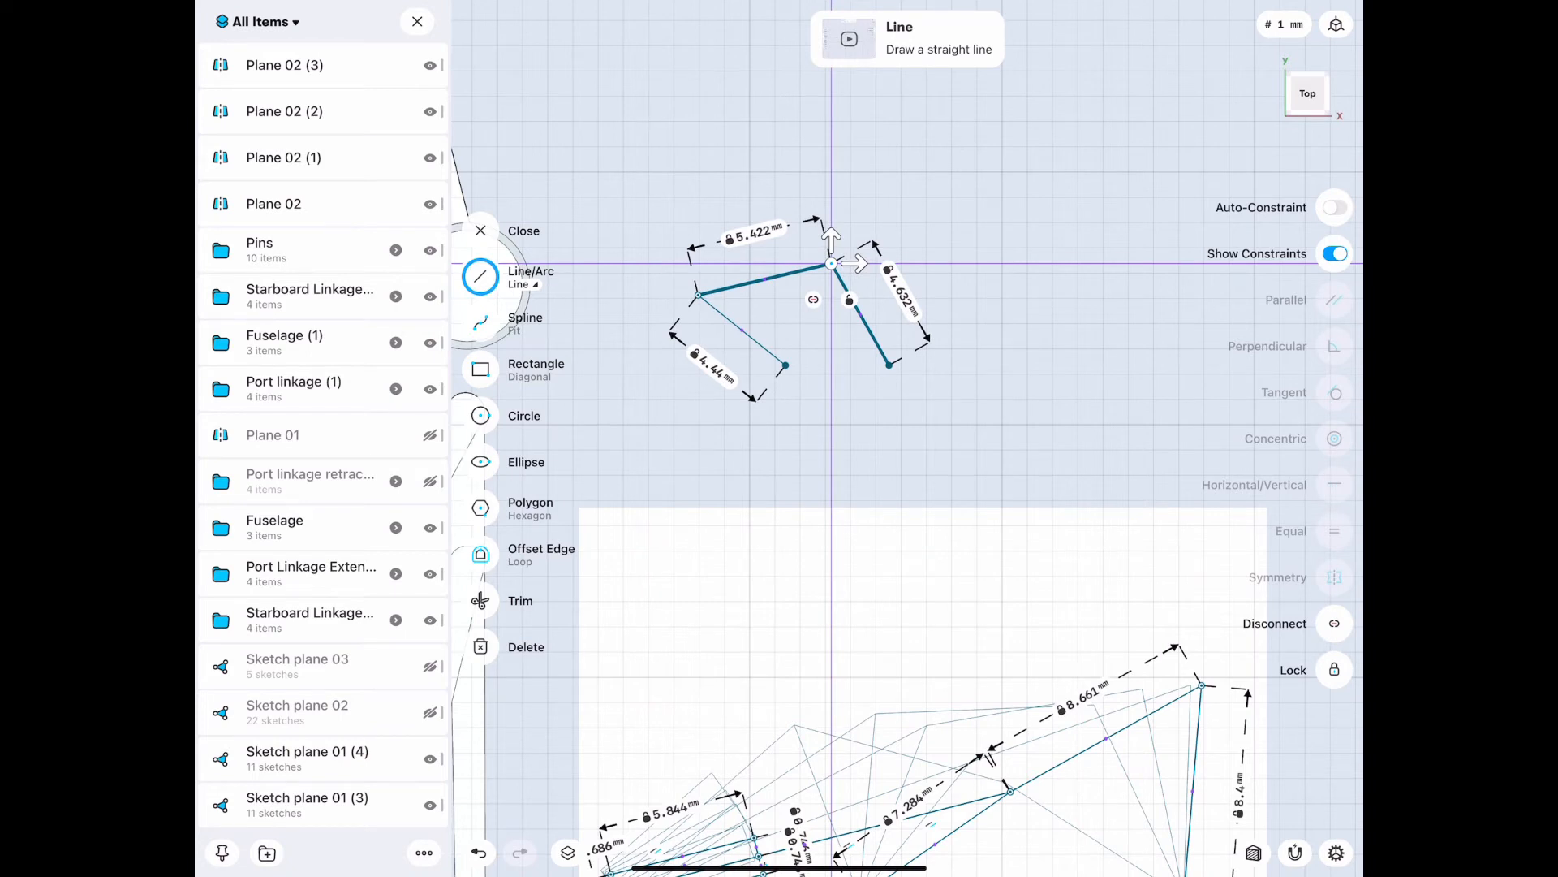
{"action": "left_click", "coordinate": [1334, 669]}
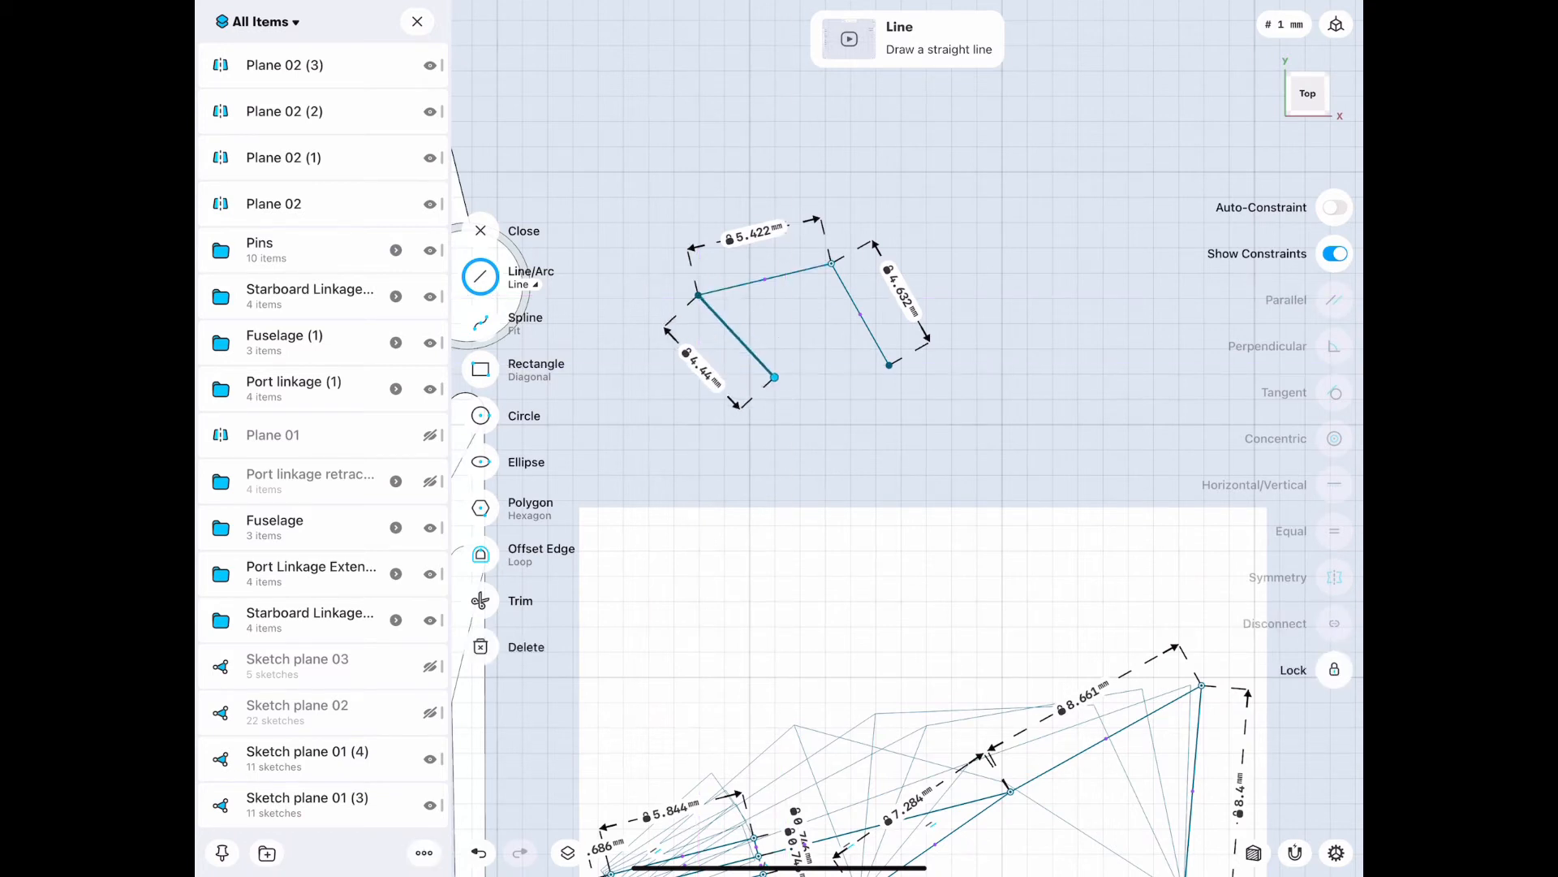
Step: Unlock the 4.44 mm left link length and drag its free end to a new ground point
{"action": "left_click", "coordinate": [774, 377]}
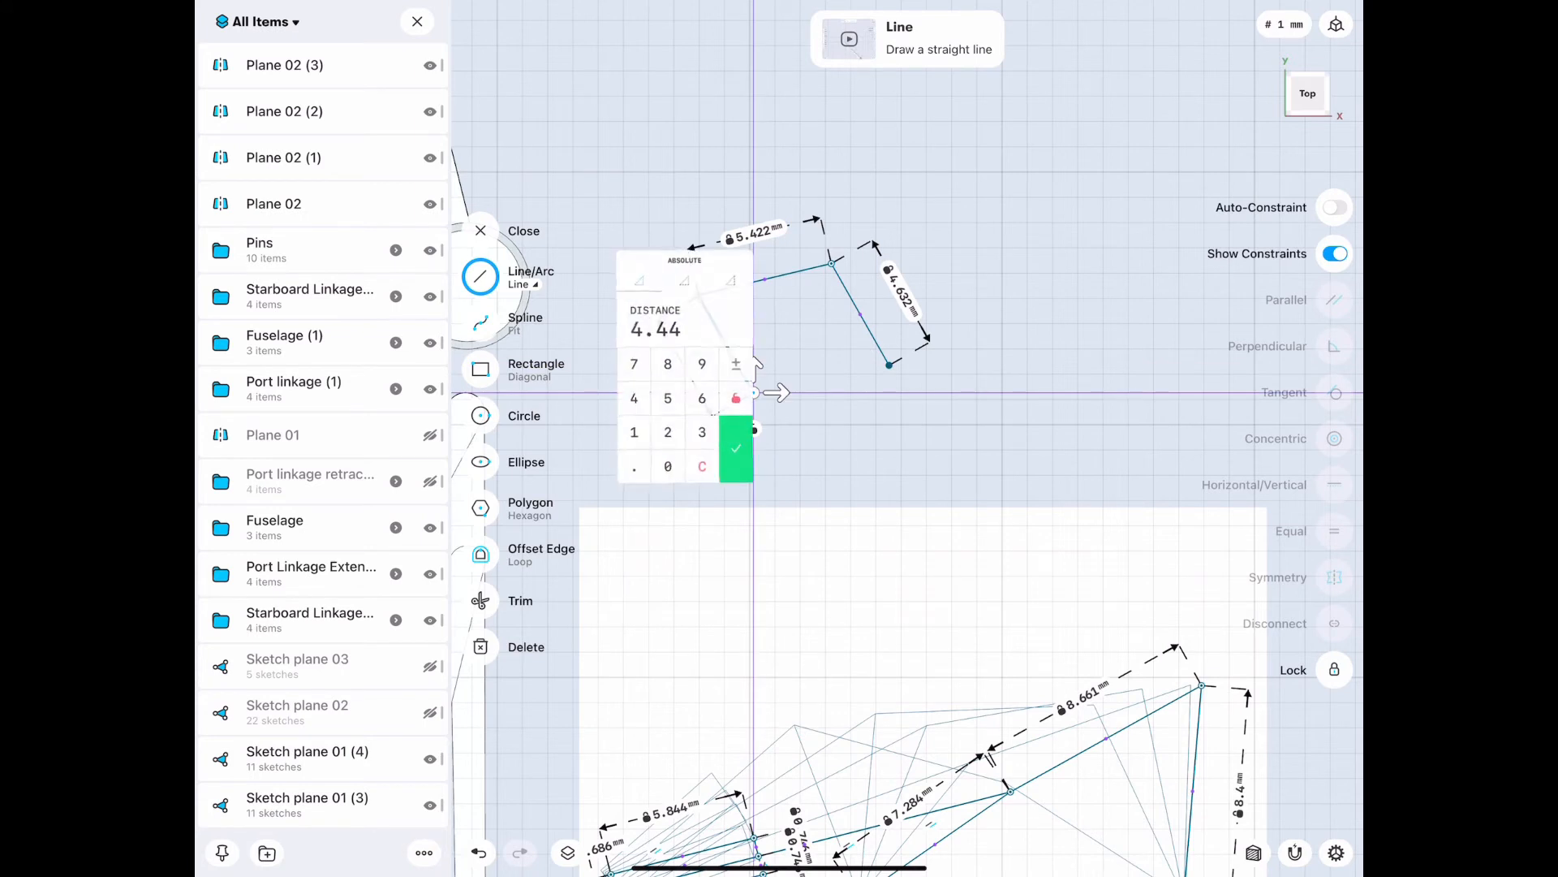
{"action": "left_click", "coordinate": [736, 448]}
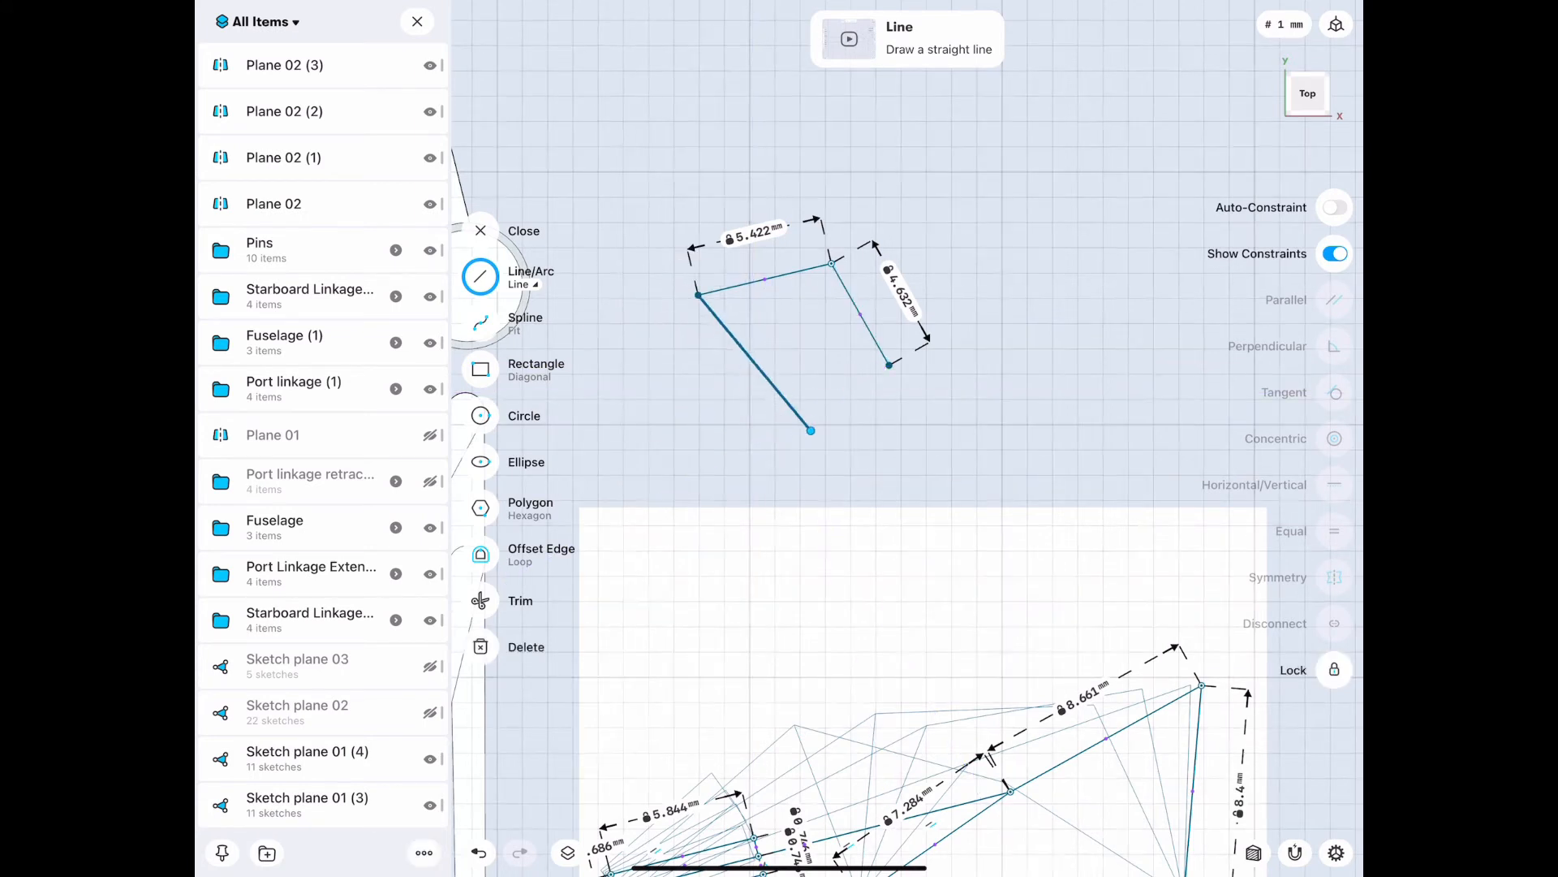
{"action": "left_click_drag", "start_coordinate": [810, 430], "coordinate": [778, 452]}
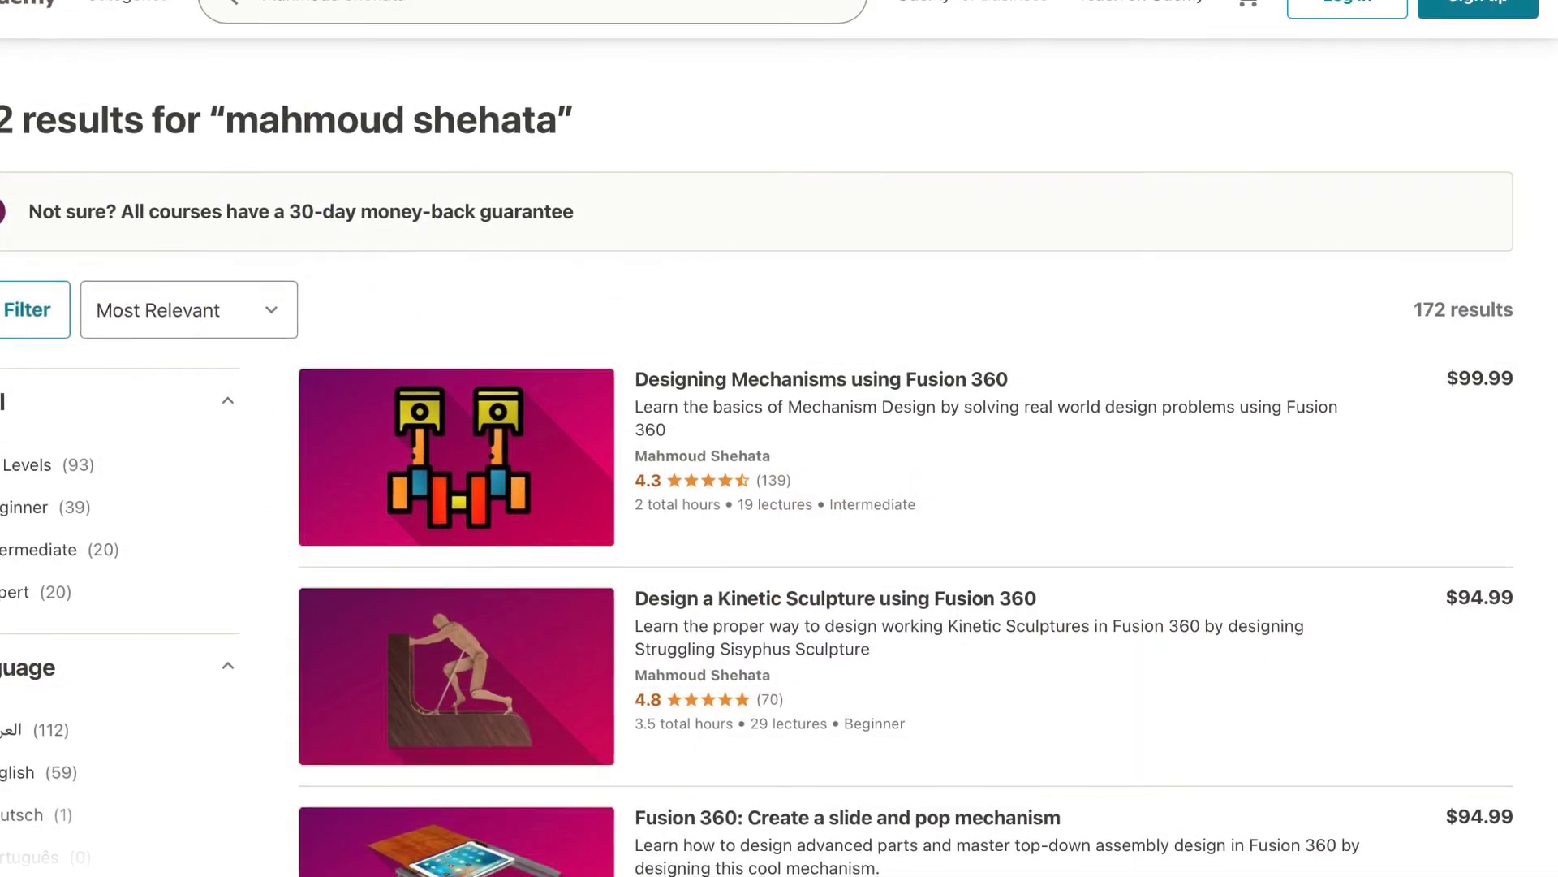
{"action": "scroll", "scroll_direction": "down", "scroll_amount": 3}
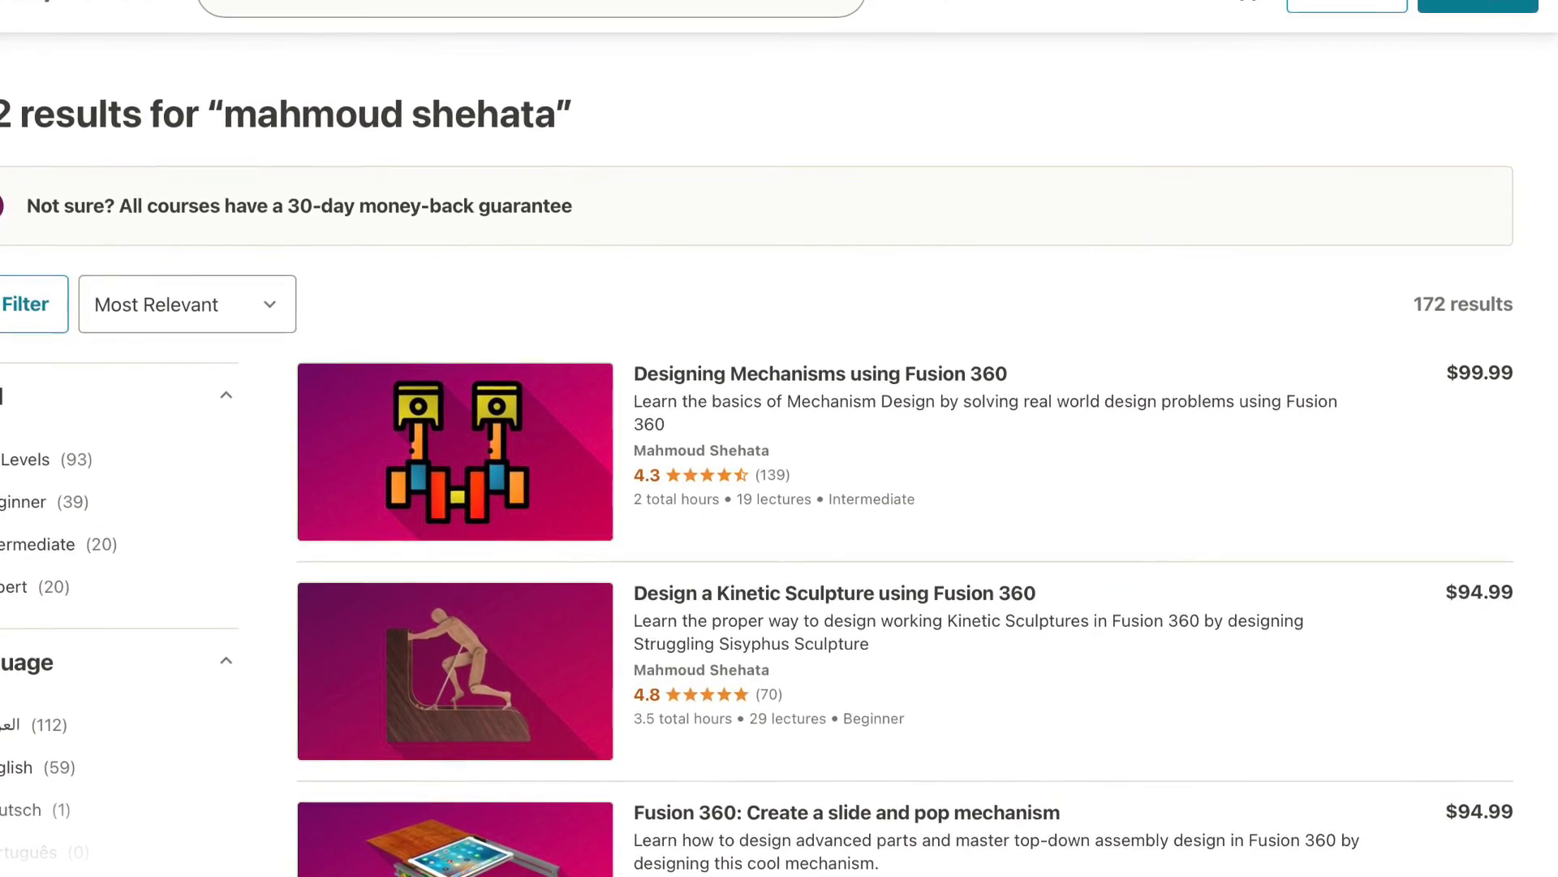
{"action": "scroll", "scroll_direction": "down", "scroll_amount": 3}
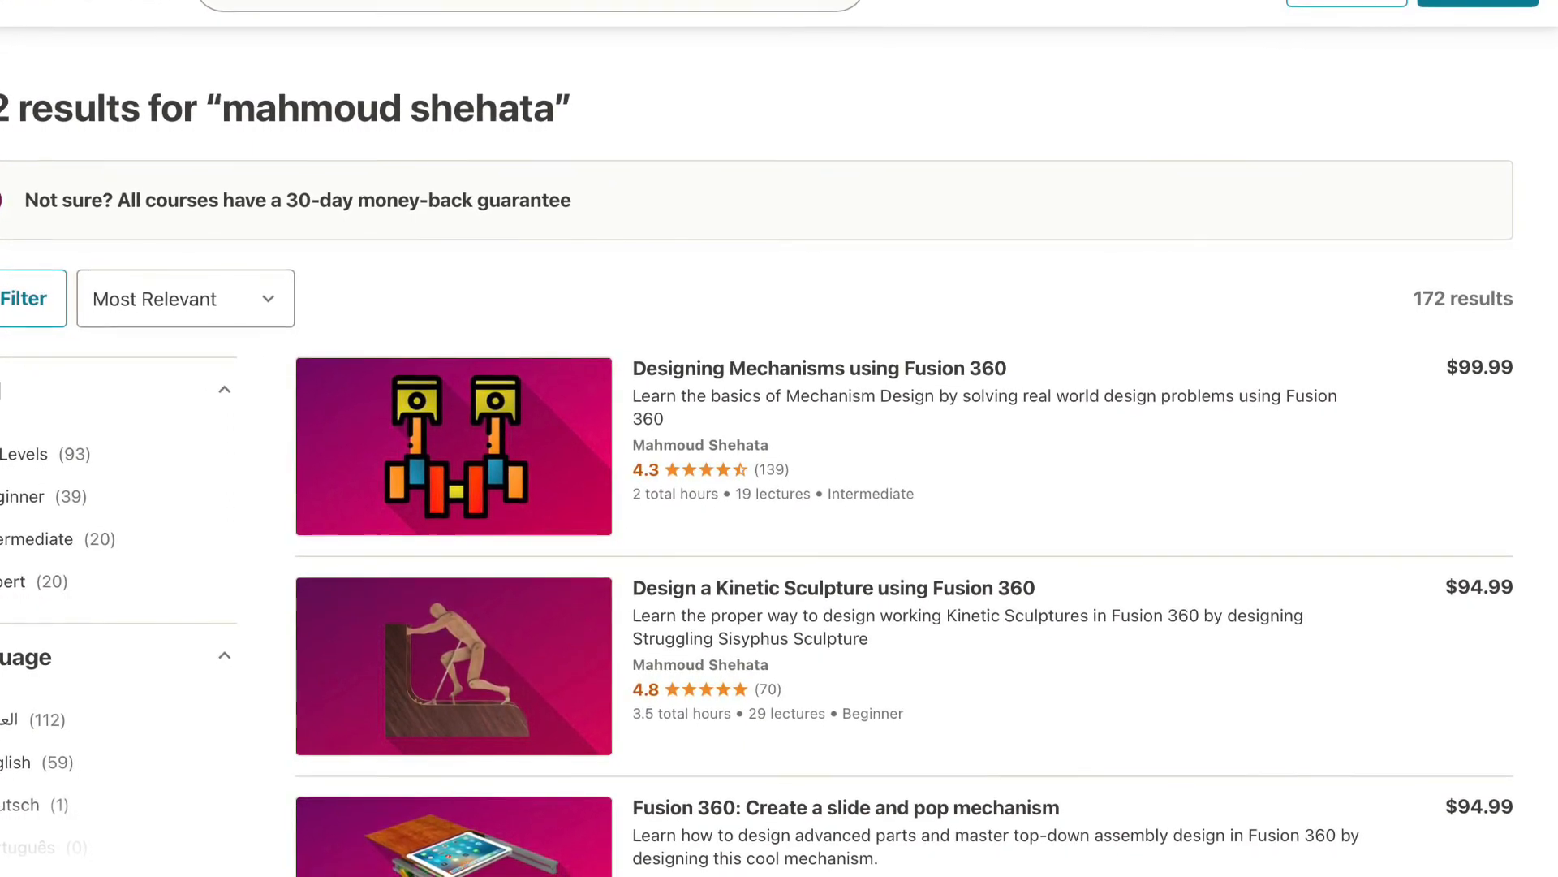
{"action": "scroll", "scroll_direction": "down", "scroll_amount": 3}
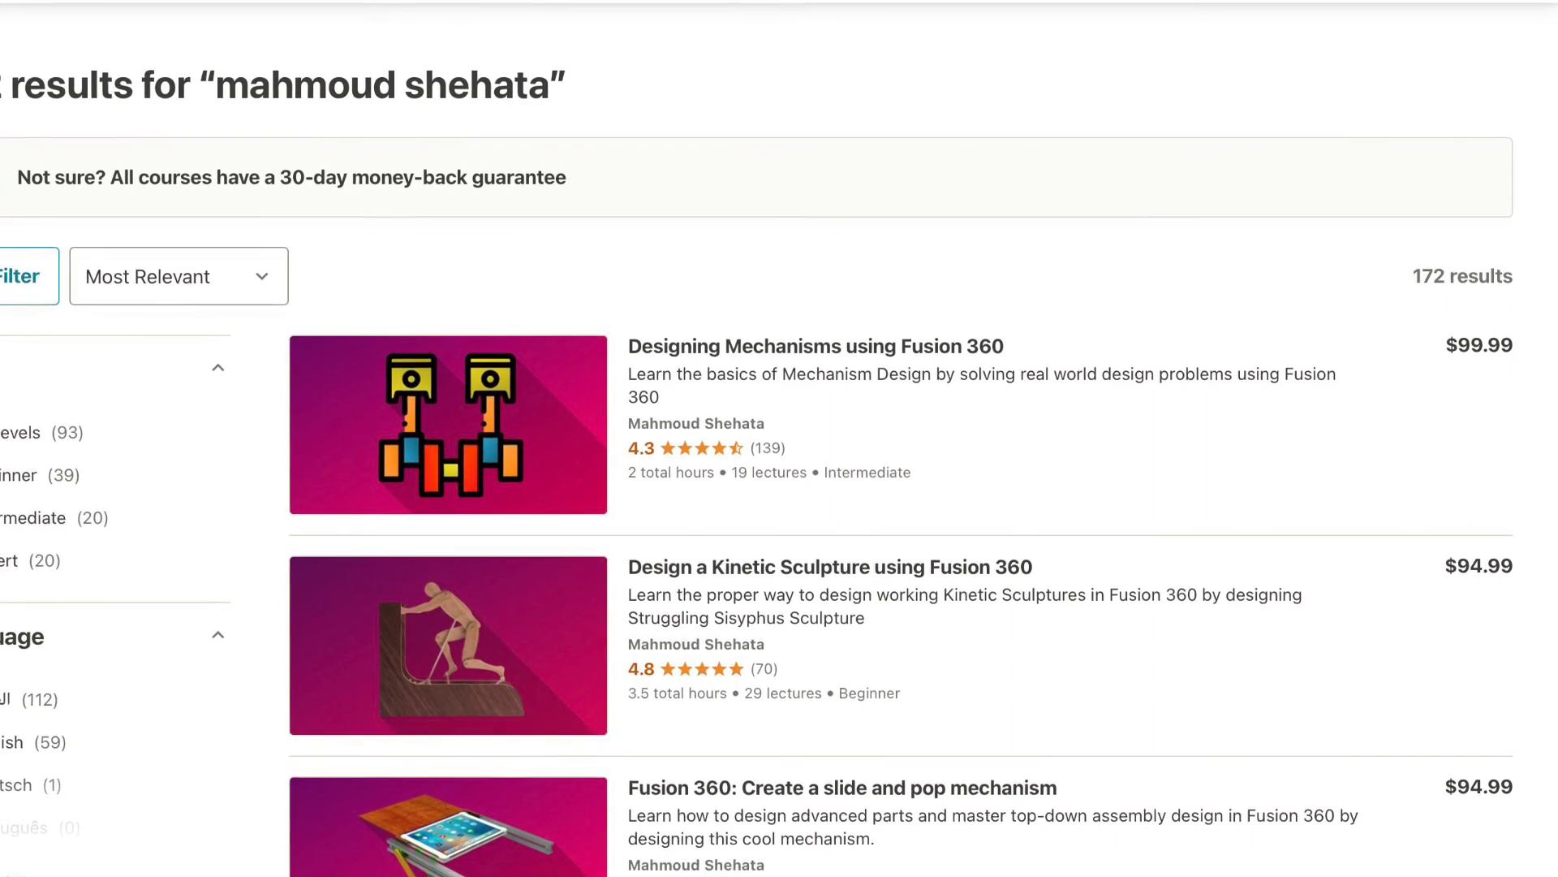
{"action": "scroll", "scroll_direction": "down", "scroll_amount": 3}
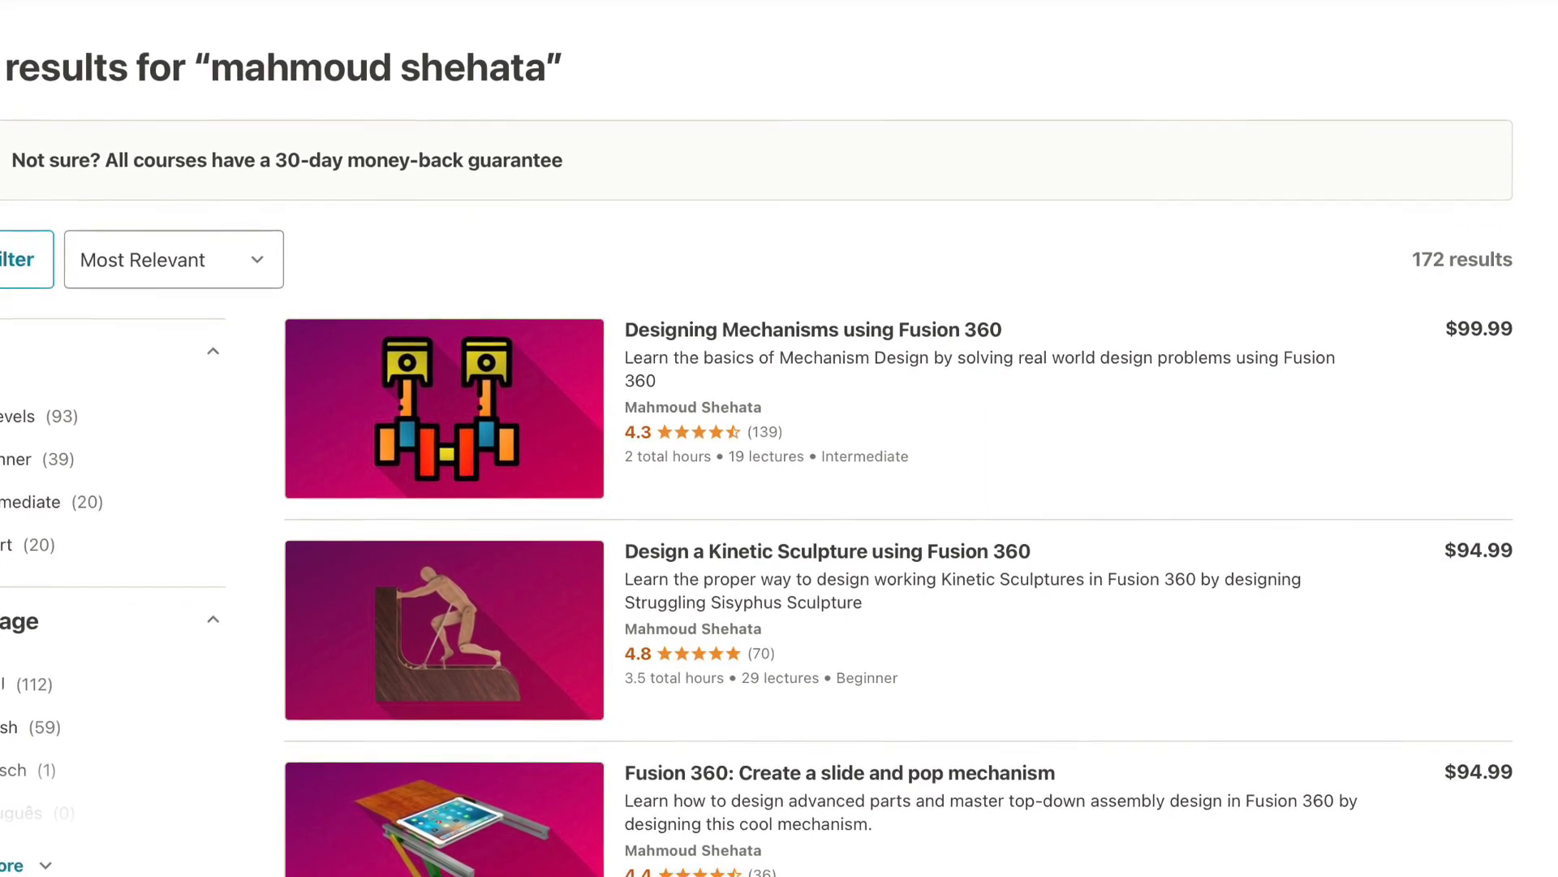
{"action": "scroll", "scroll_direction": "down", "scroll_amount": 3}
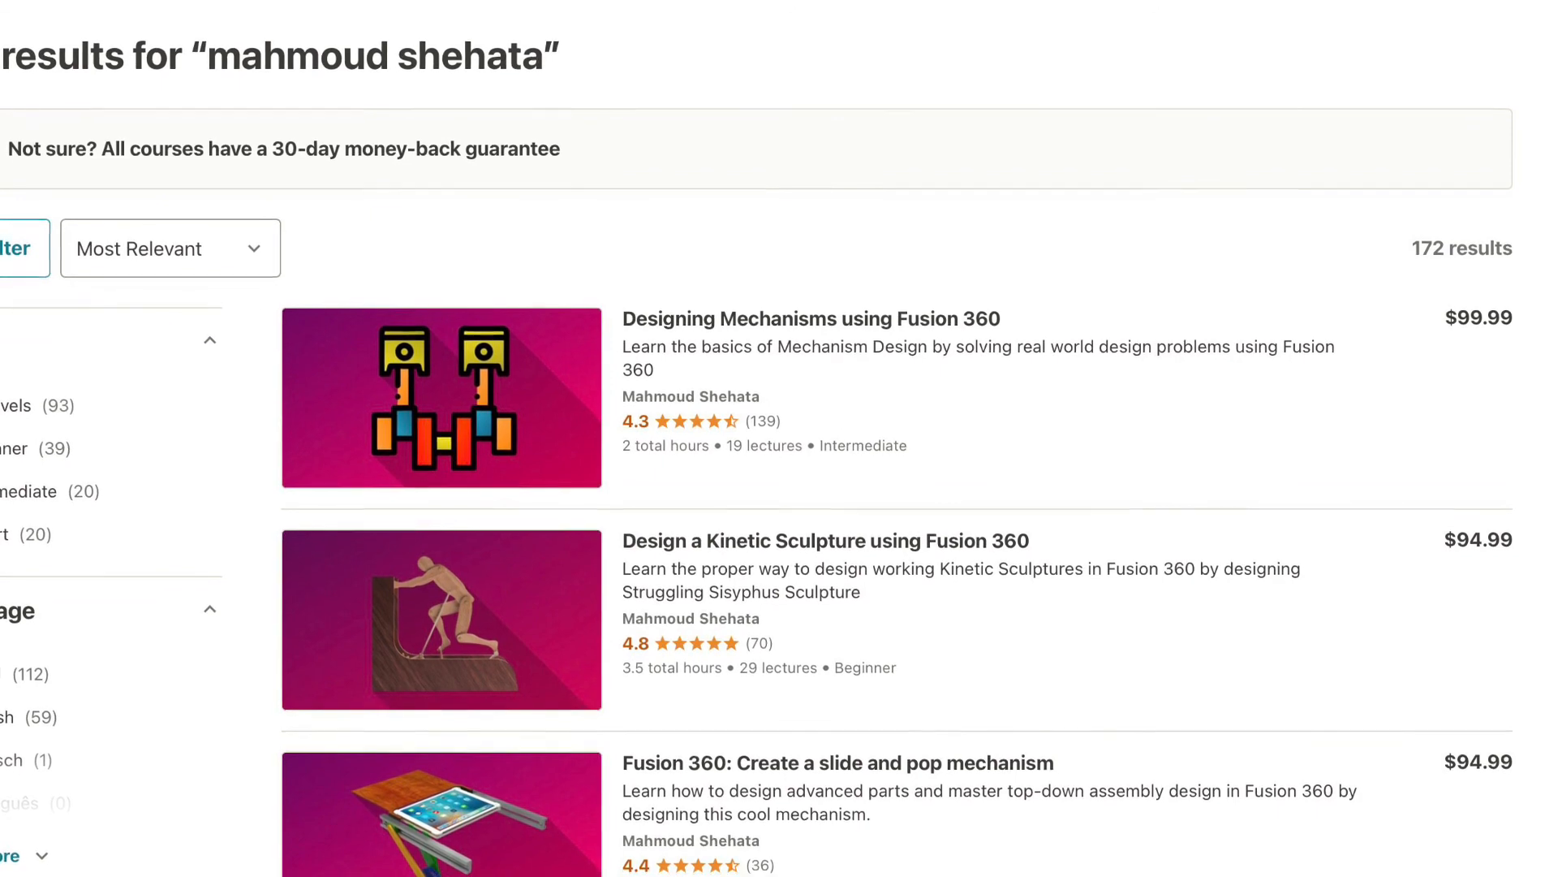
{"action": "scroll", "scroll_direction": "down", "scroll_amount": 3}
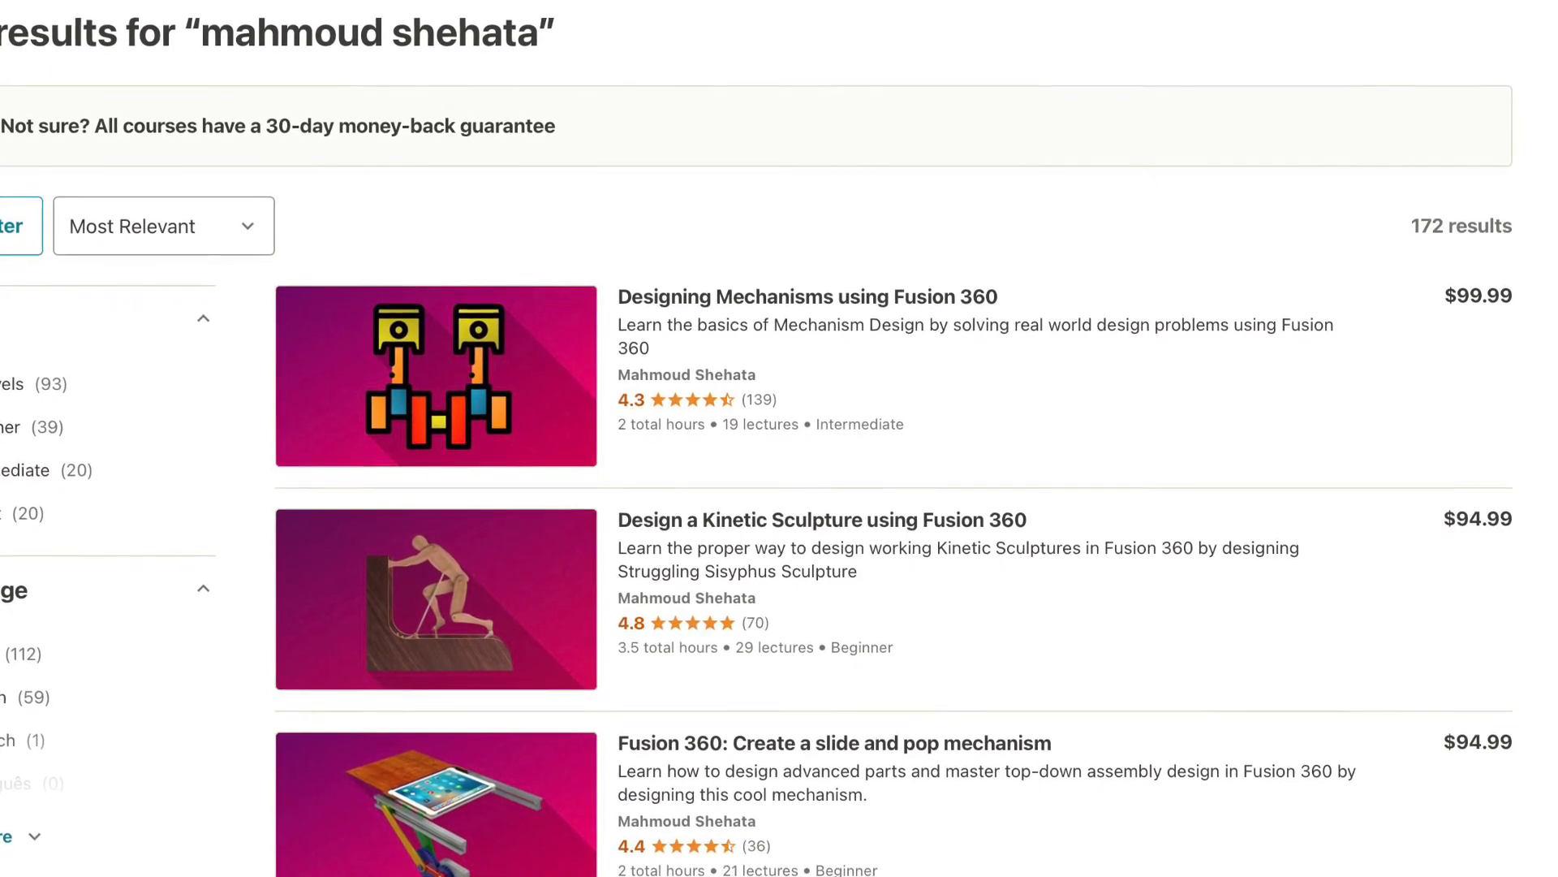
{"action": "scroll", "scroll_direction": "down", "scroll_amount": 3}
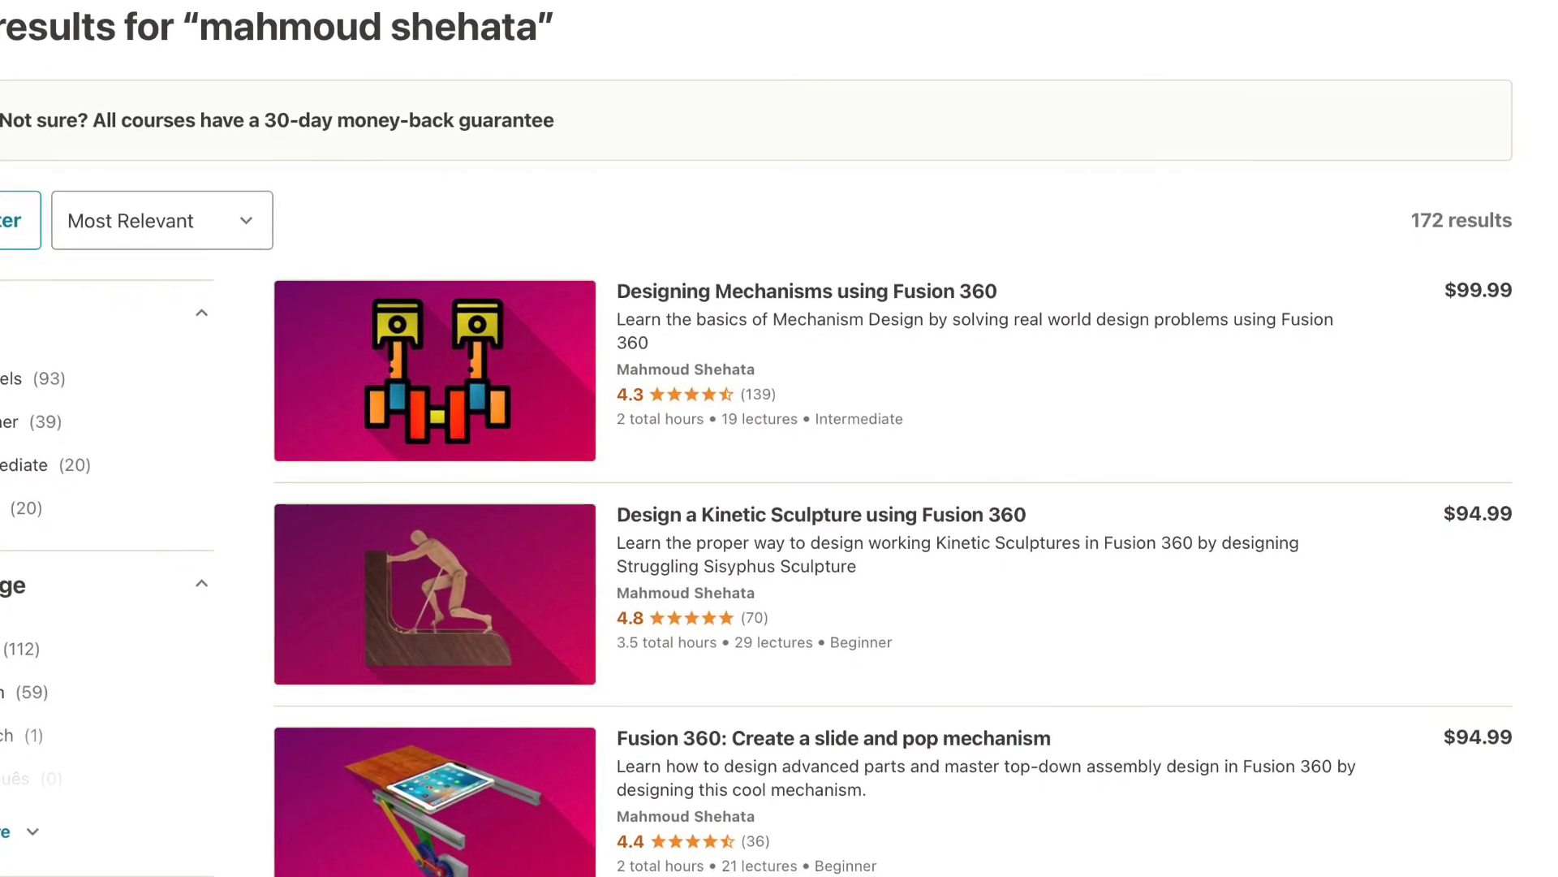
{"action": "scroll", "scroll_direction": "down", "scroll_amount": 3}
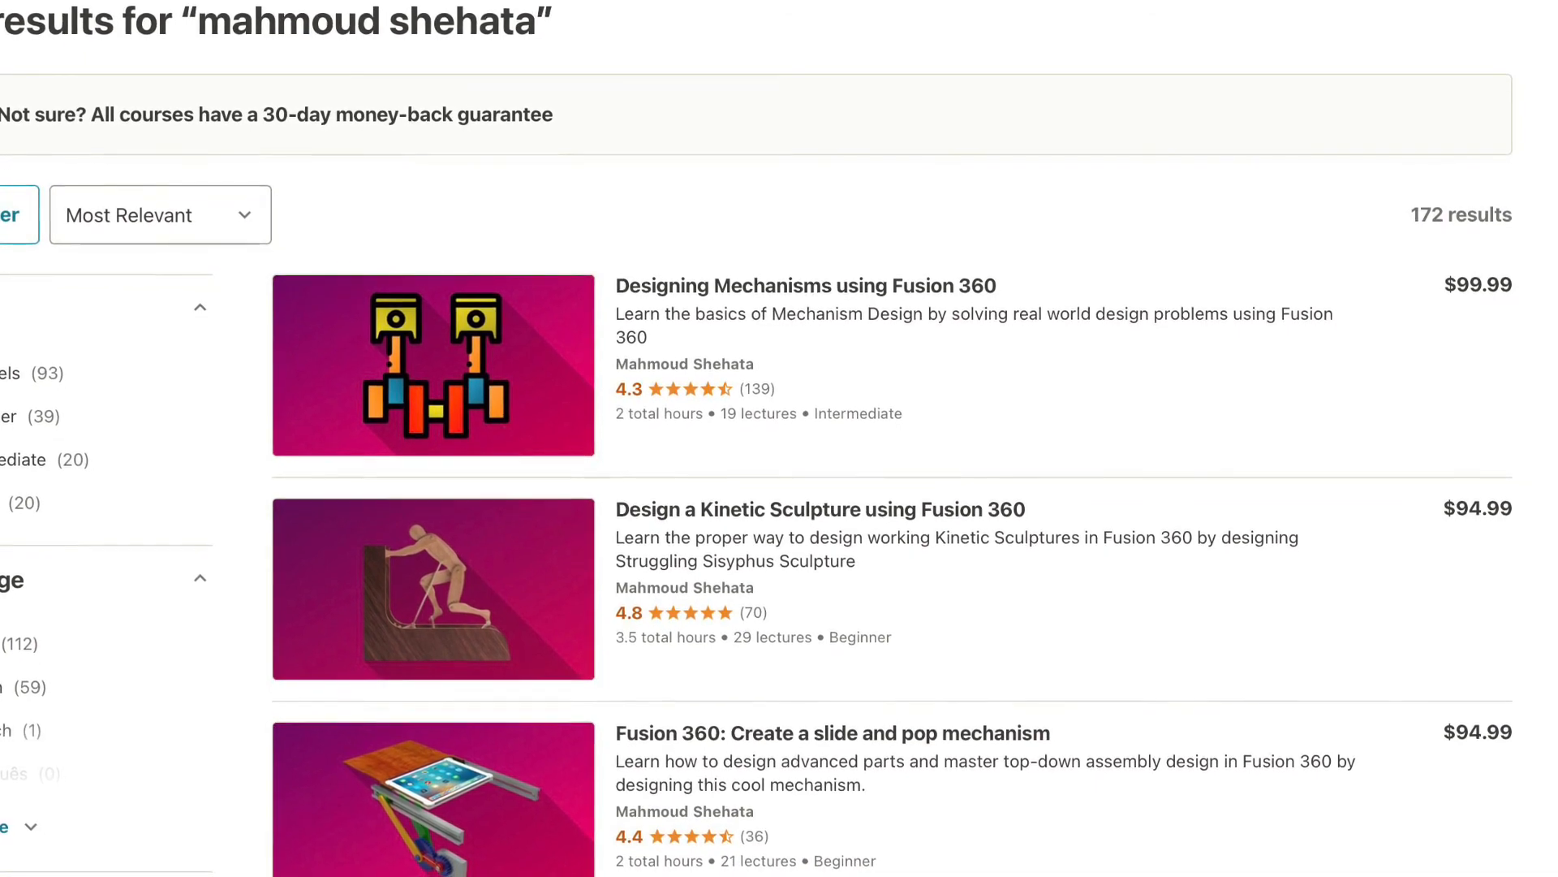
{"action": "scroll", "scroll_direction": "down", "scroll_amount": 3}
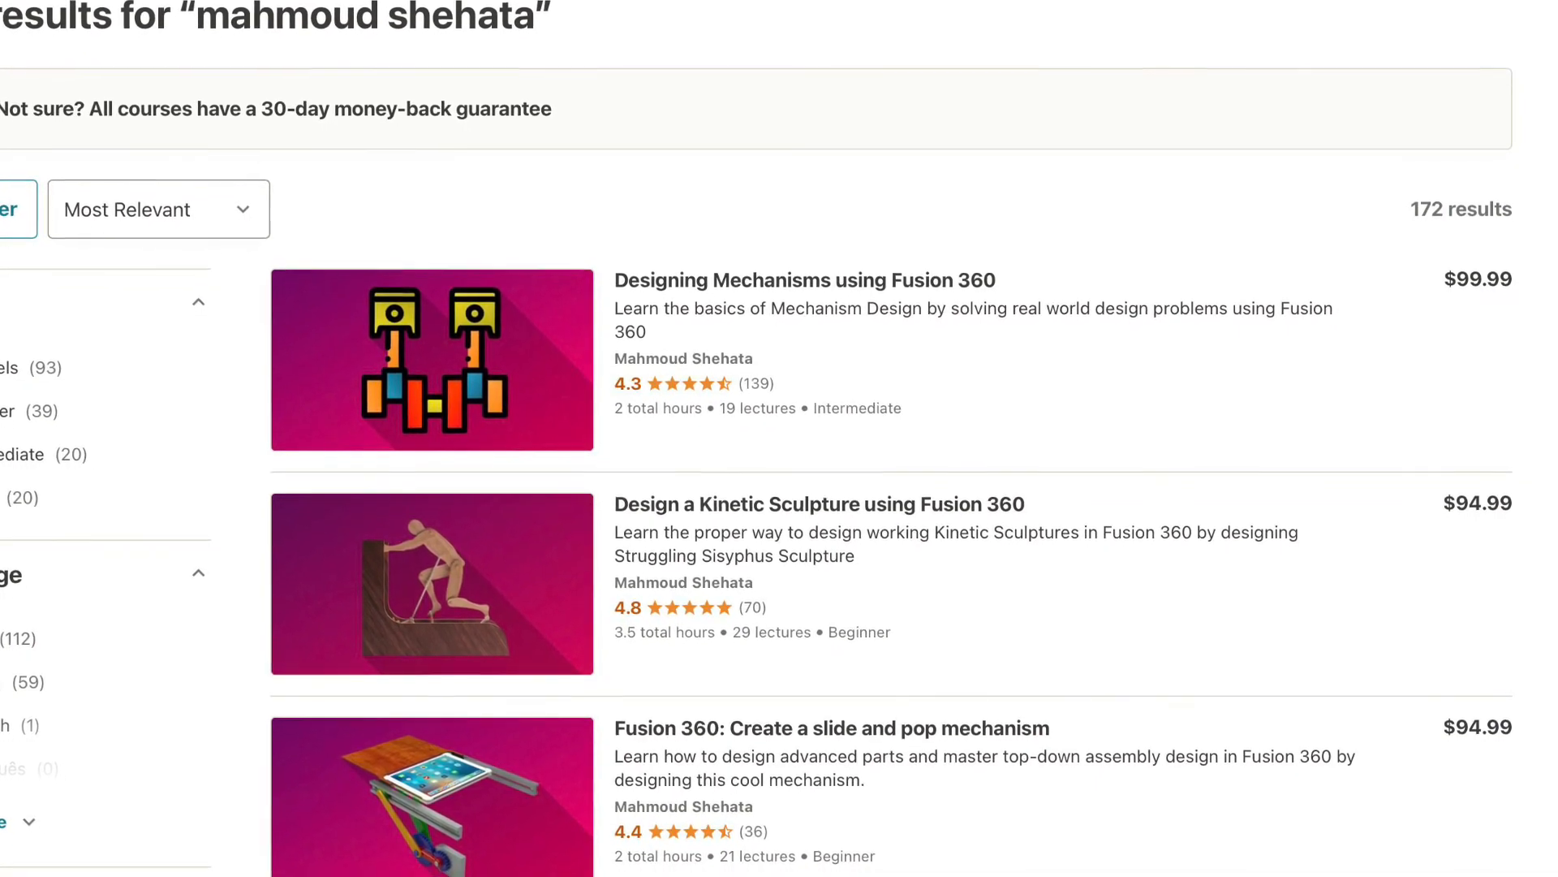